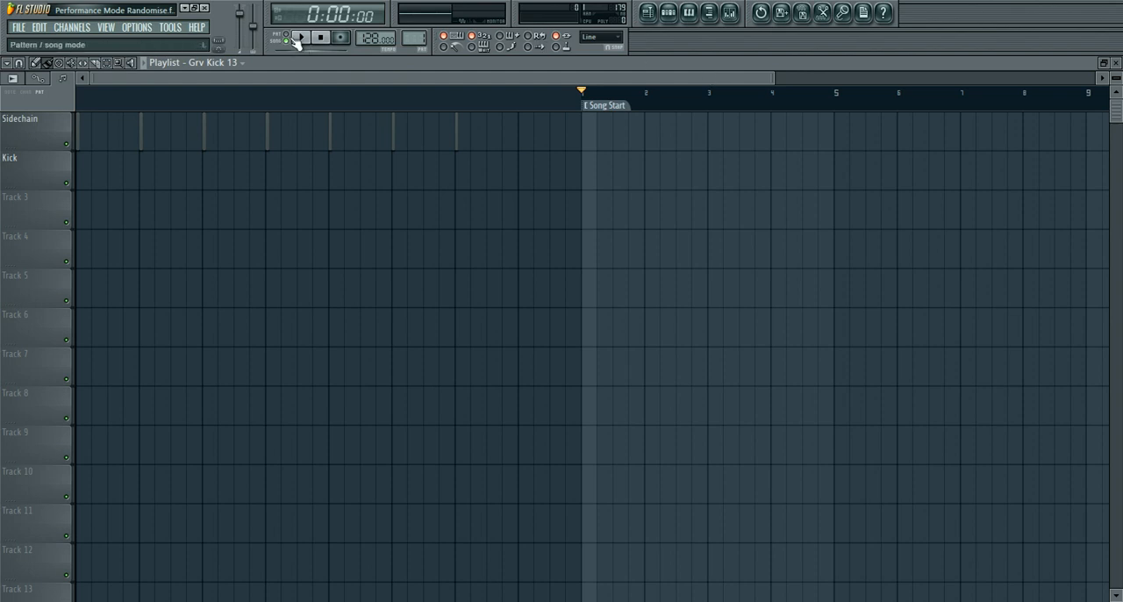
- Play and stop the current project, then open Patcher Randomiser.flp without saving changes
{"action": "left_click", "coordinate": [300, 37]}
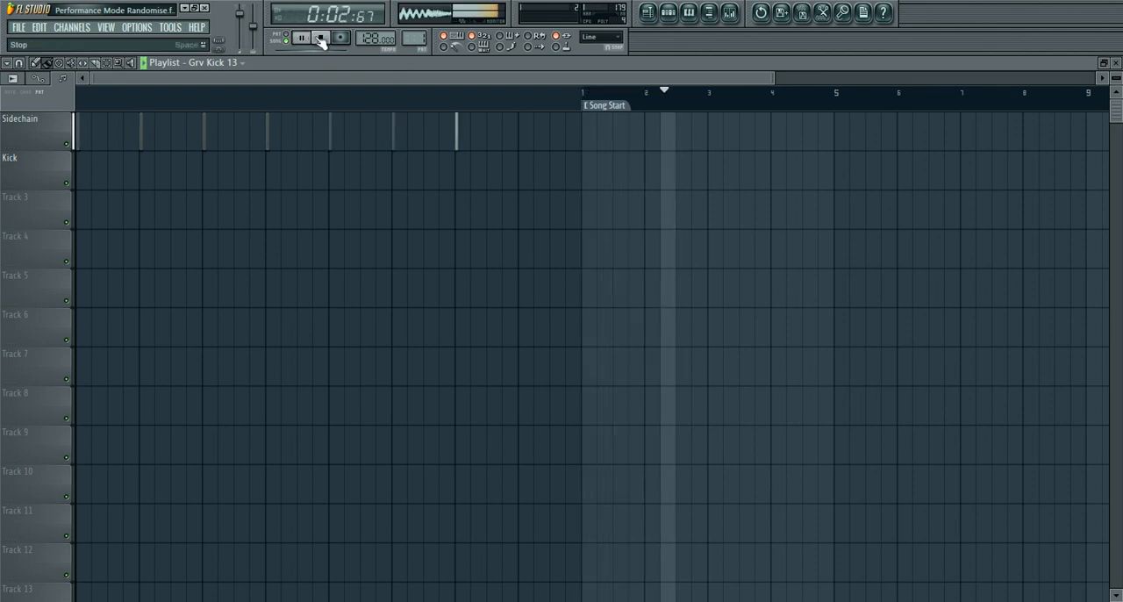
{"action": "left_click", "coordinate": [320, 37]}
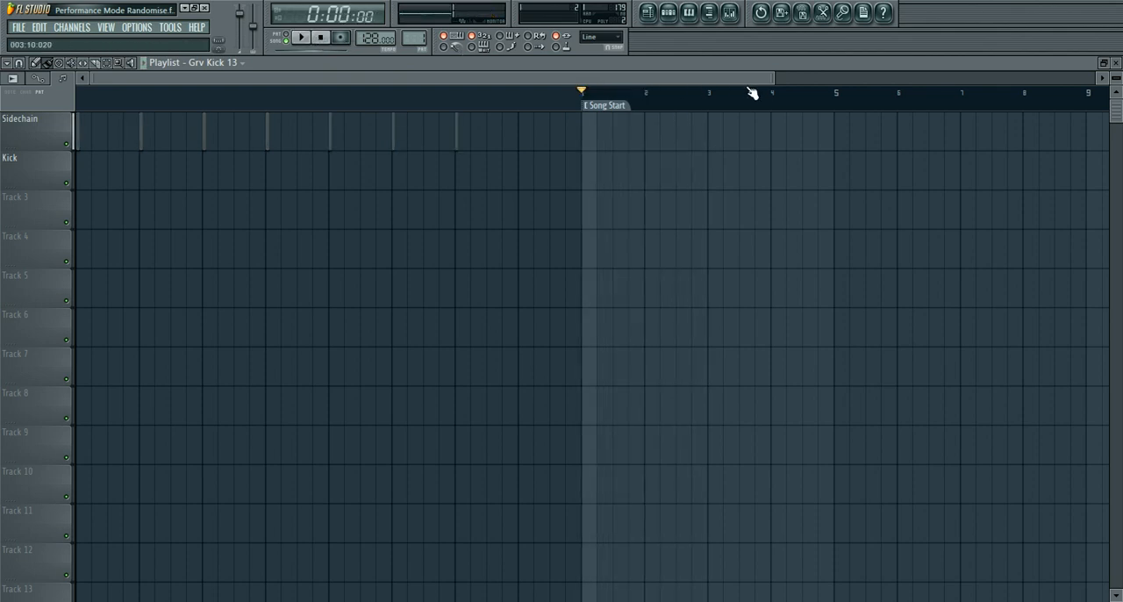
{"action": "left_click", "coordinate": [667, 12]}
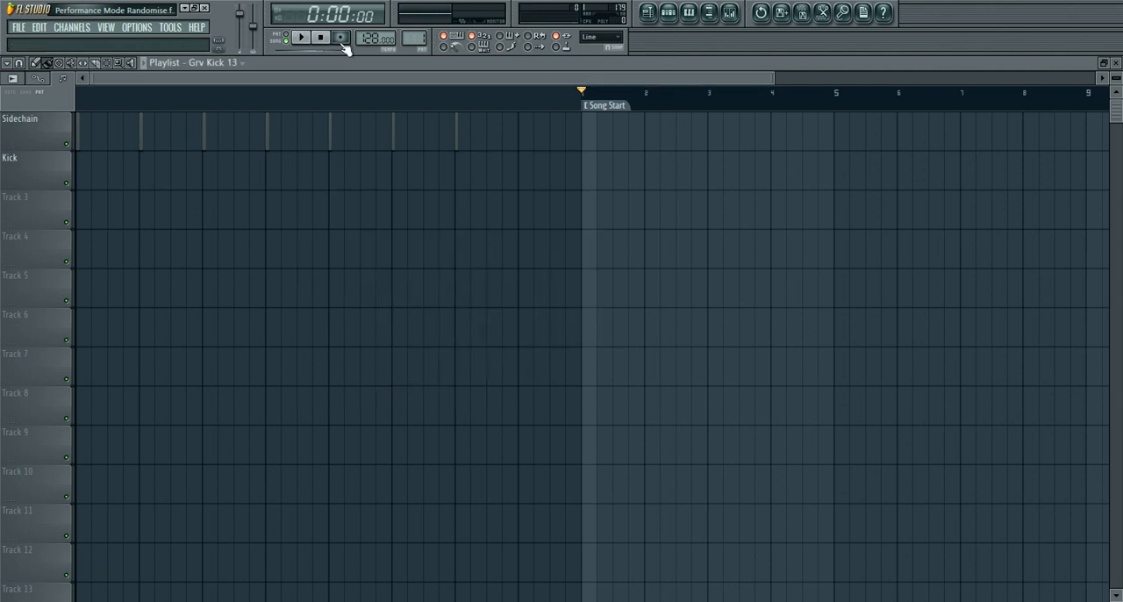
{"action": "mouse_move", "coordinate": [417, 82]}
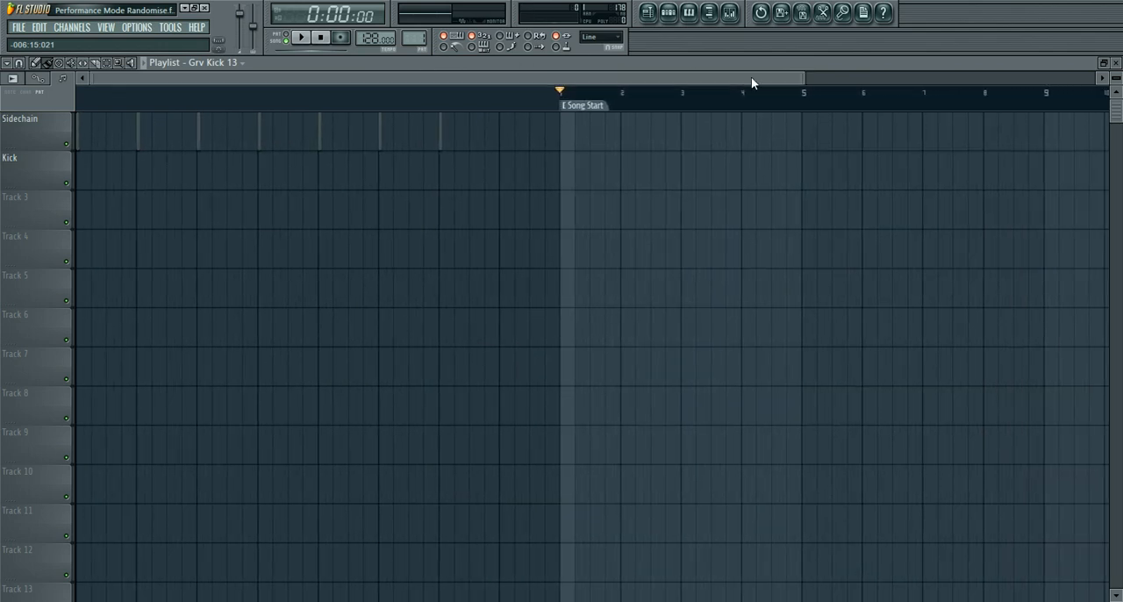
{"action": "left_click", "coordinate": [16, 26]}
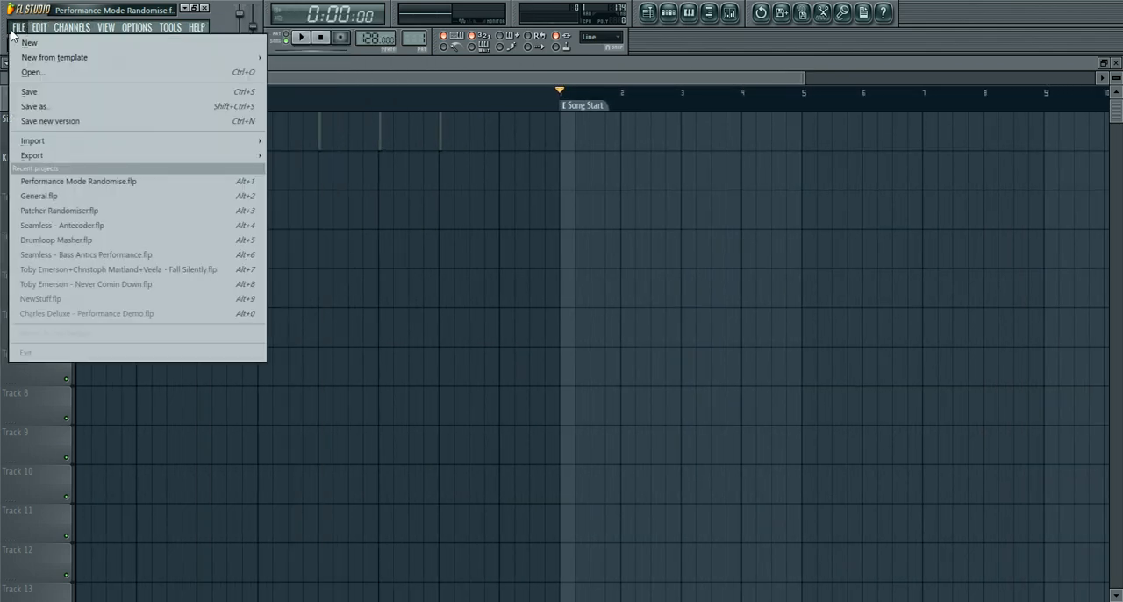
{"action": "mouse_move", "coordinate": [57, 196]}
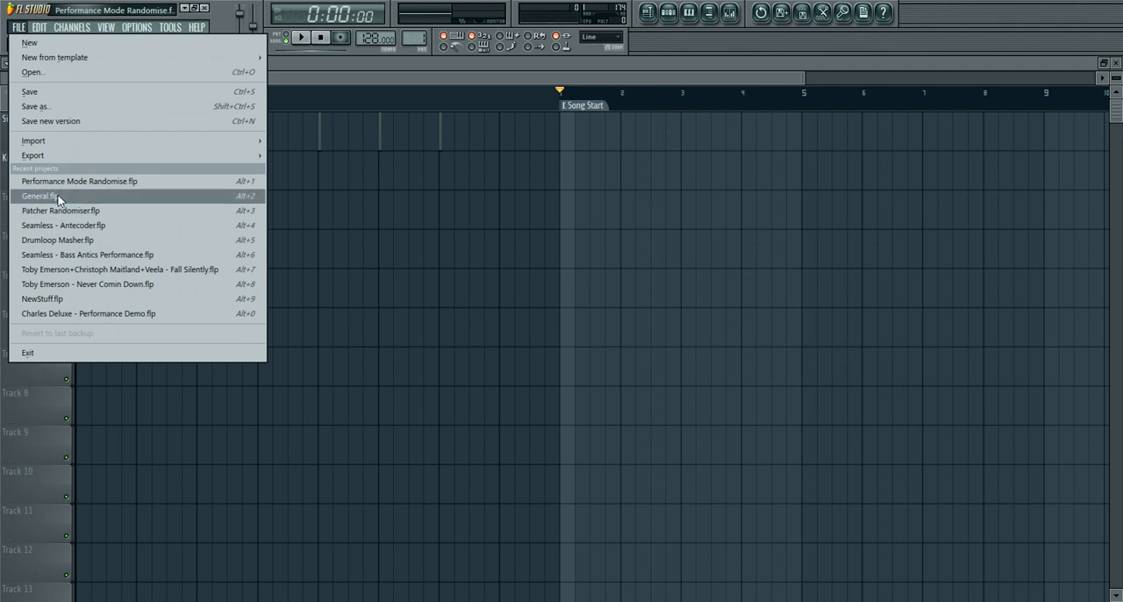
{"action": "left_click", "coordinate": [38, 195]}
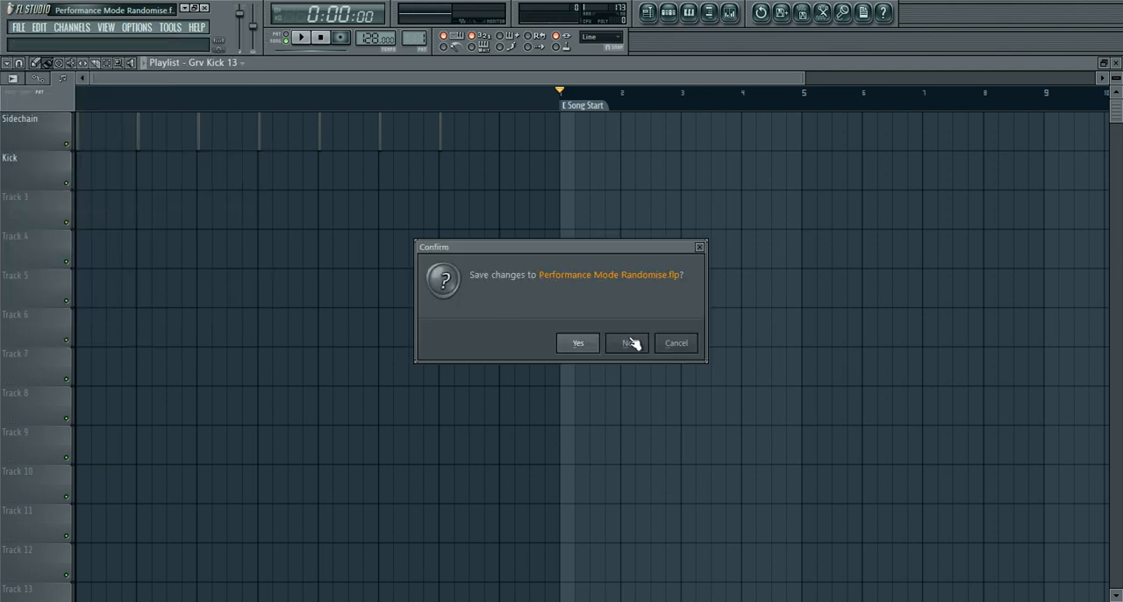
{"action": "left_click", "coordinate": [626, 342]}
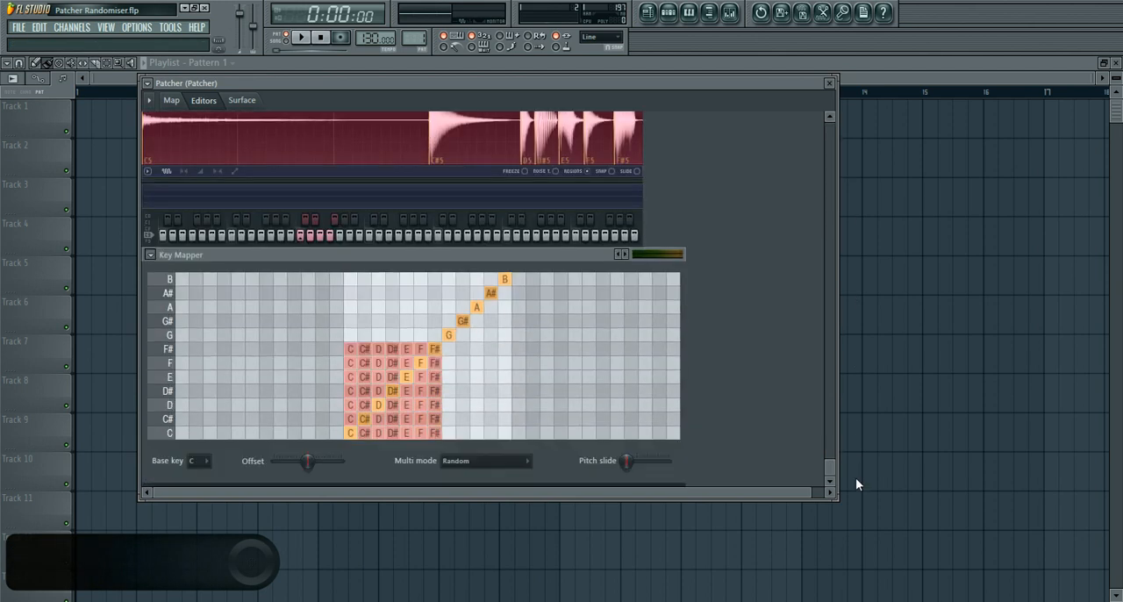
- View the Patcher routing map, move the Patcher window down, and close it
{"action": "left_click", "coordinate": [171, 100]}
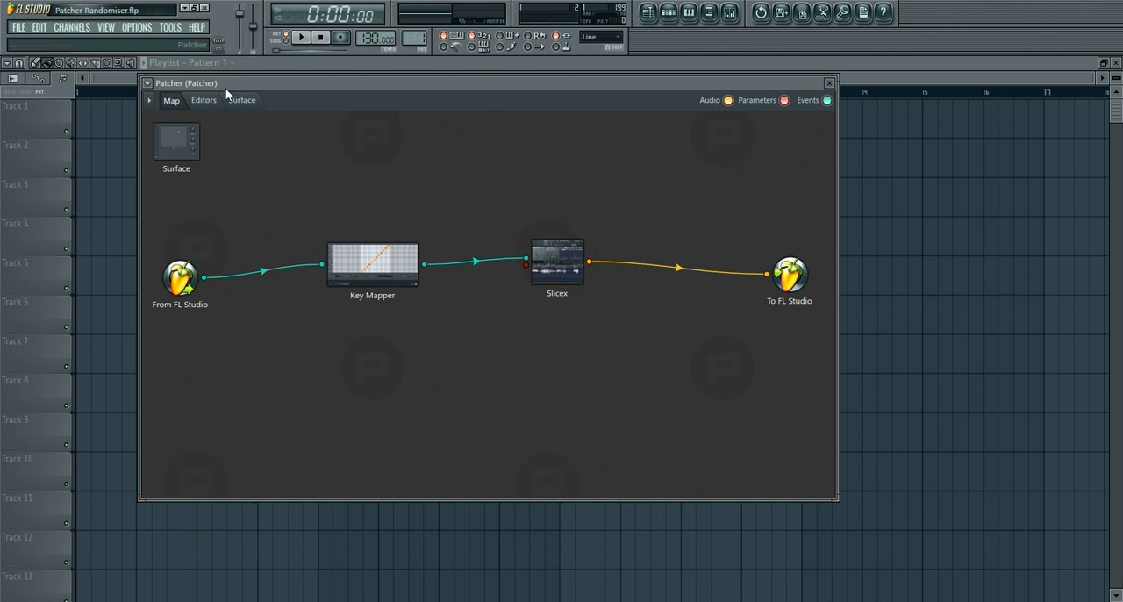
{"action": "left_click_drag", "start_coordinate": [219, 83], "coordinate": [176, 128]}
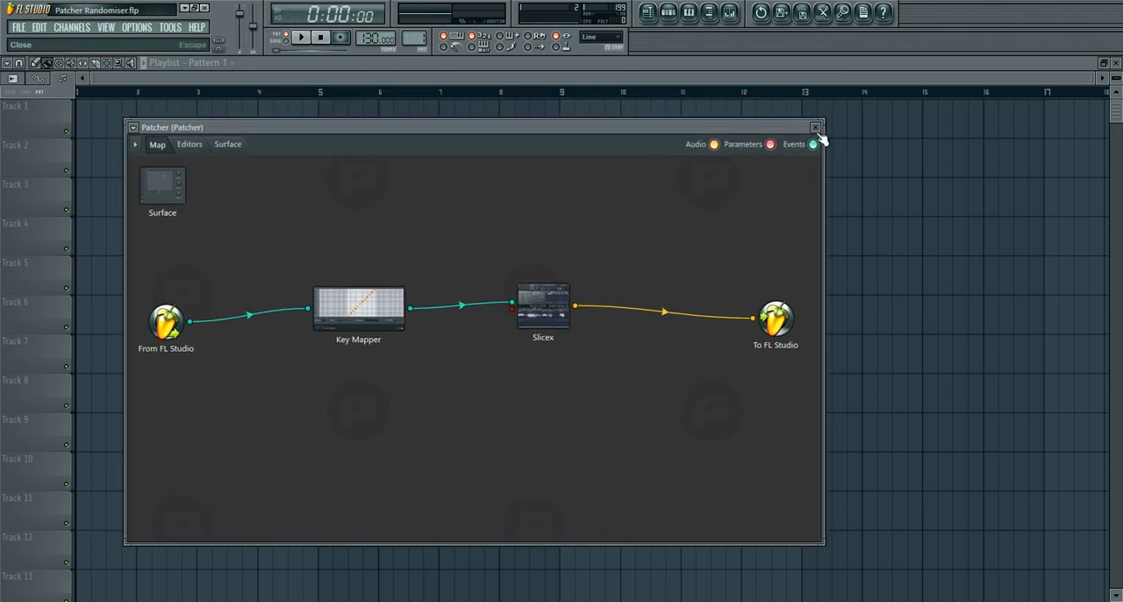
{"action": "left_click", "coordinate": [814, 128]}
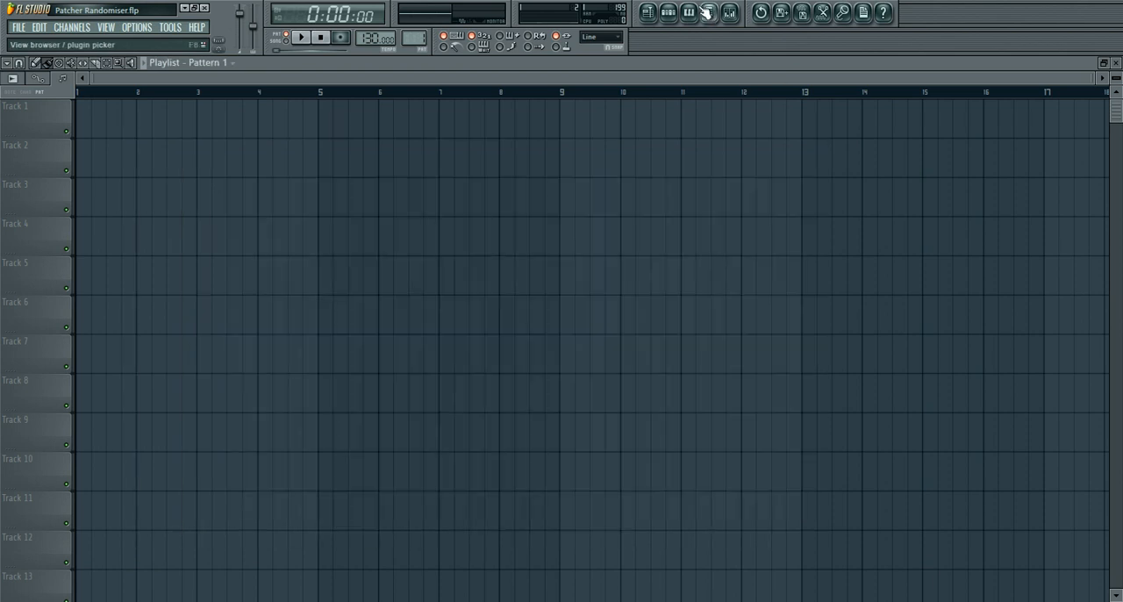
- Delete the Patcher and Sidechain channels from the Channel Rack
{"action": "left_click", "coordinate": [301, 37]}
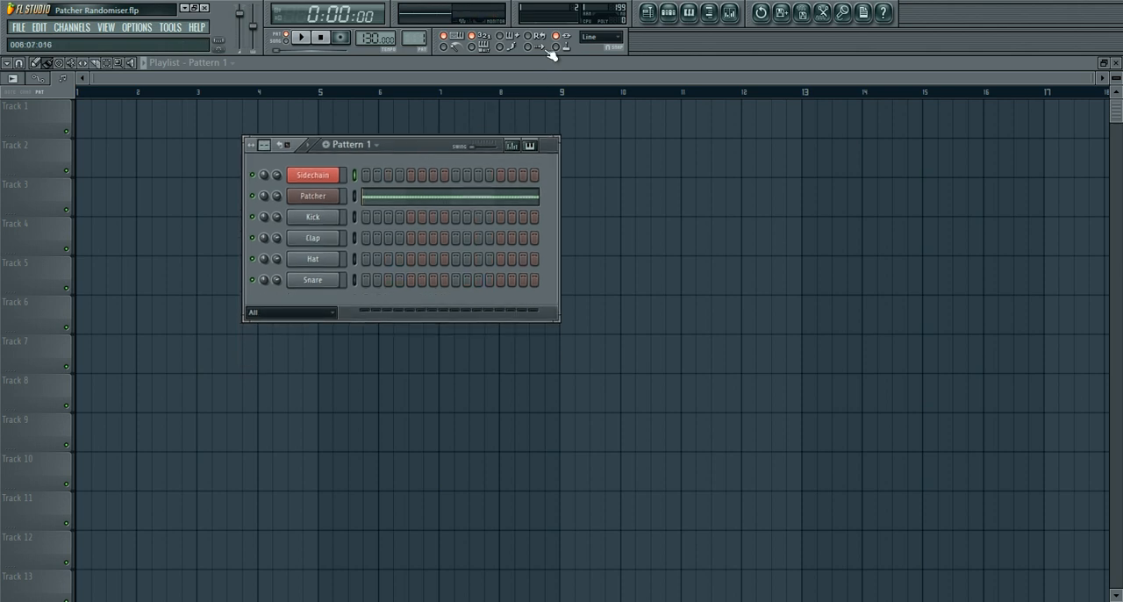
{"action": "left_click", "coordinate": [72, 26]}
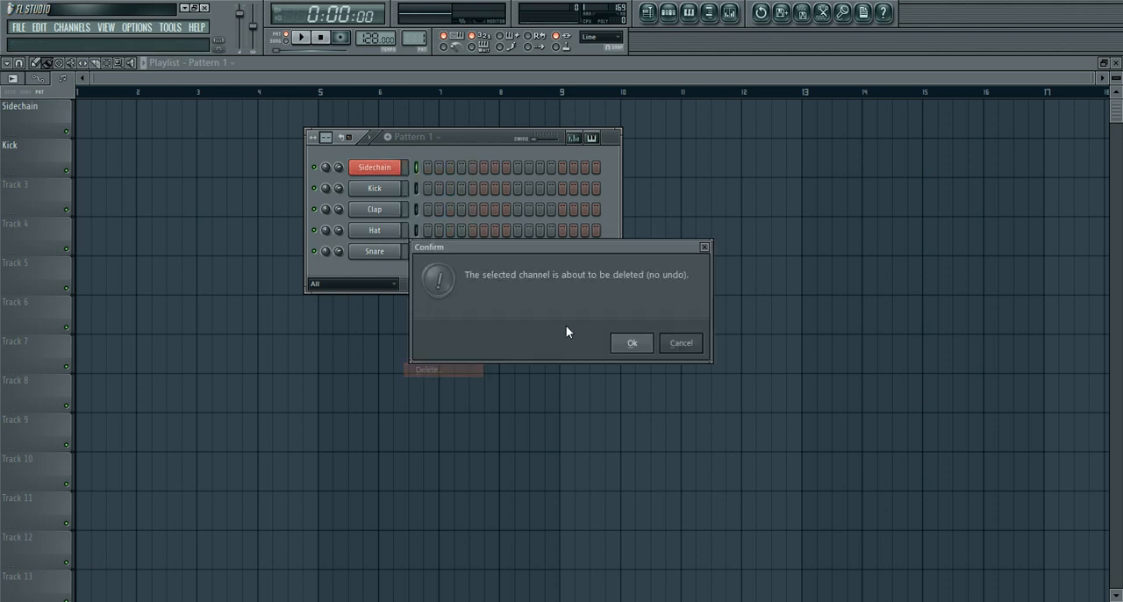
{"action": "left_click", "coordinate": [631, 342]}
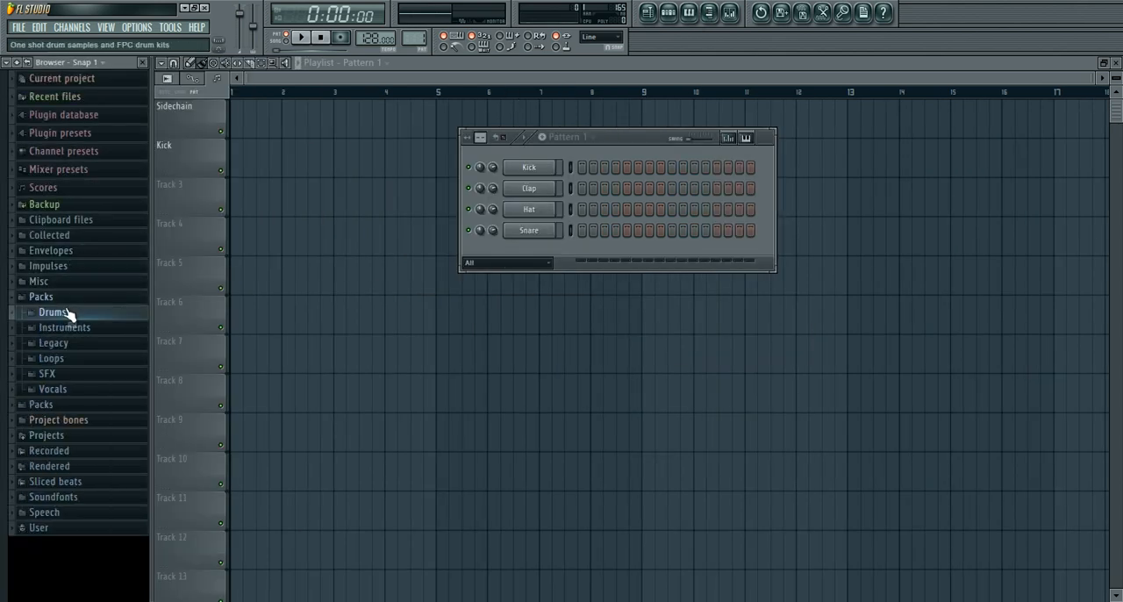
- Load drum samples from Packs > Drums, including Grv Kick 23, Grv Hit Metal and Grv Snareclap 08
{"action": "left_click", "coordinate": [53, 311]}
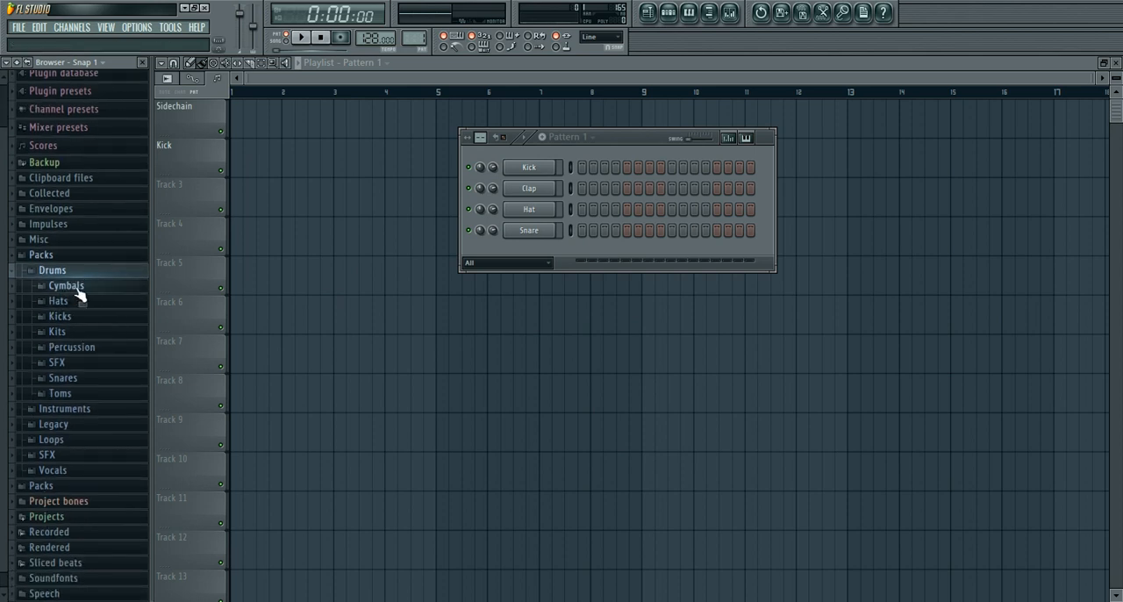
{"action": "left_click", "coordinate": [66, 285]}
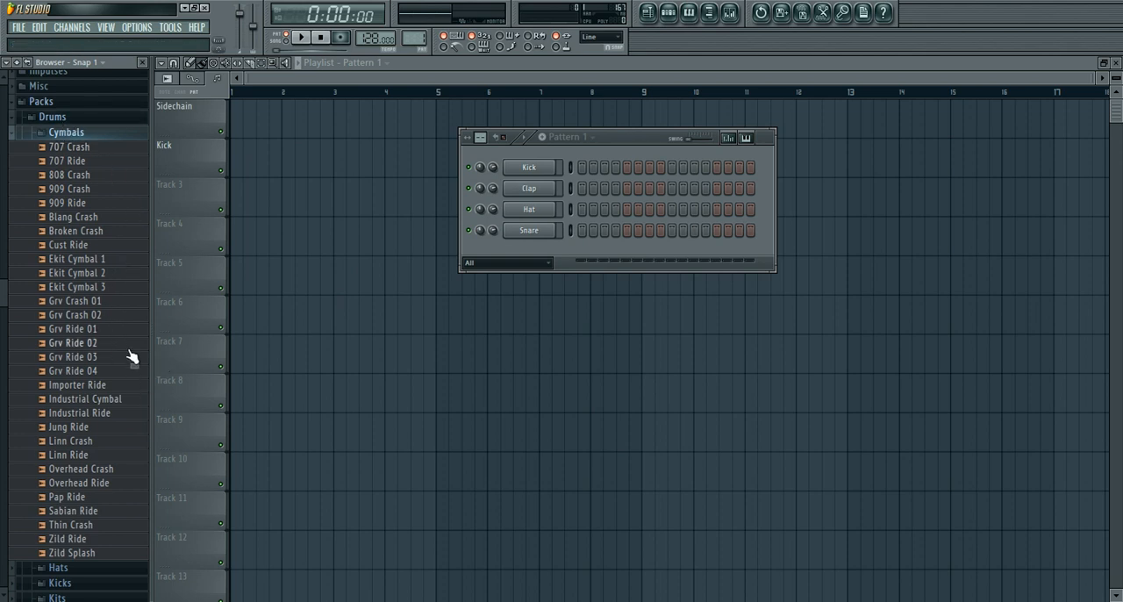
{"action": "mouse_move", "coordinate": [96, 342]}
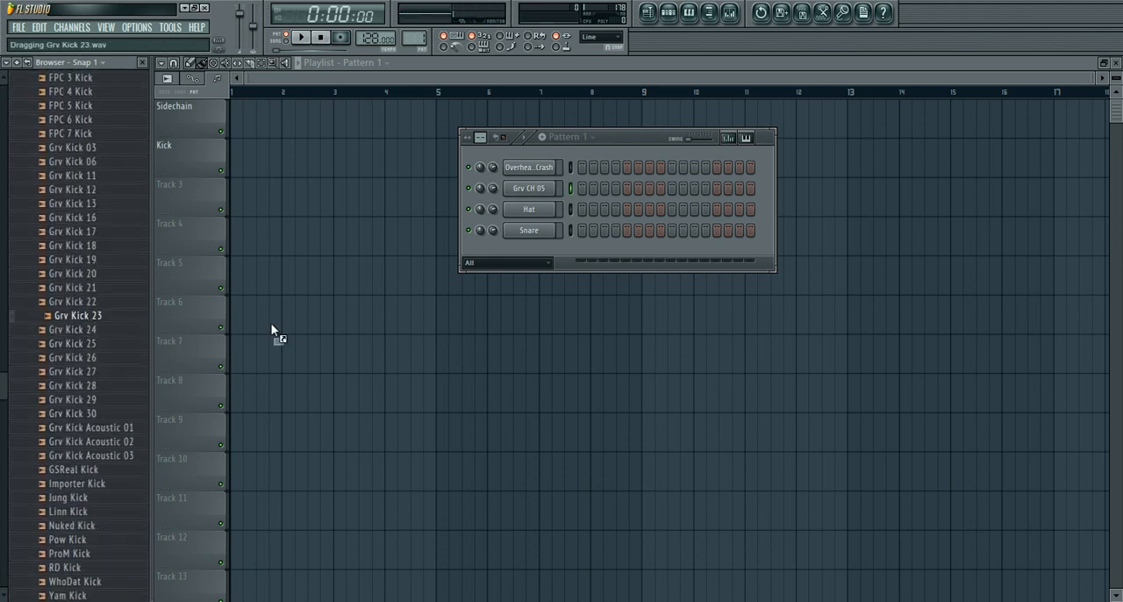
{"action": "left_click_drag", "start_coordinate": [78, 315], "coordinate": [529, 209]}
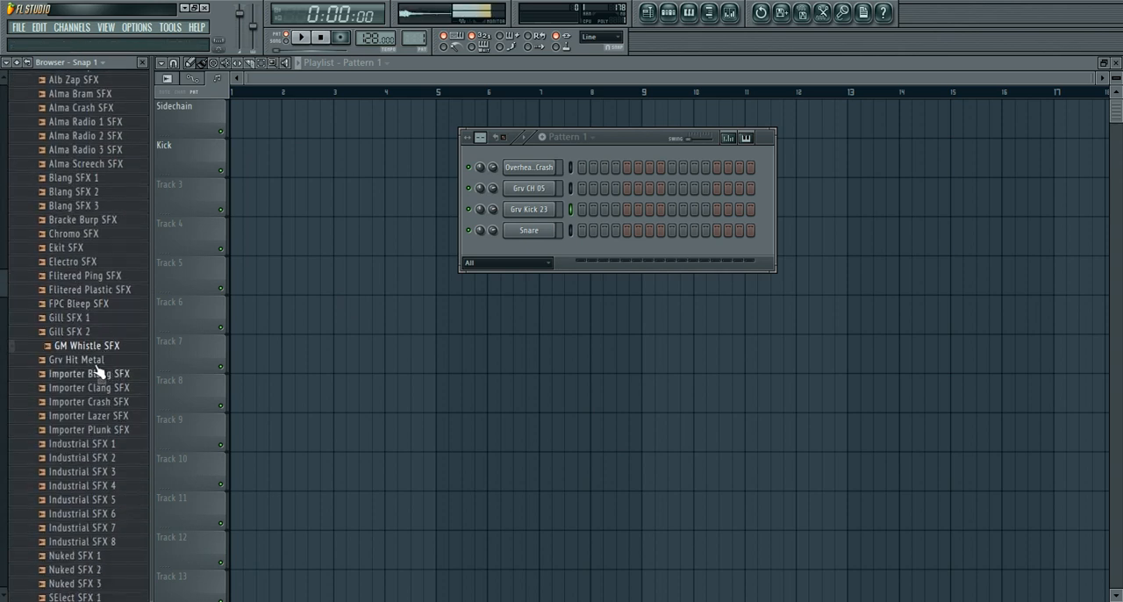
{"action": "left_click_drag", "start_coordinate": [86, 359], "coordinate": [527, 230]}
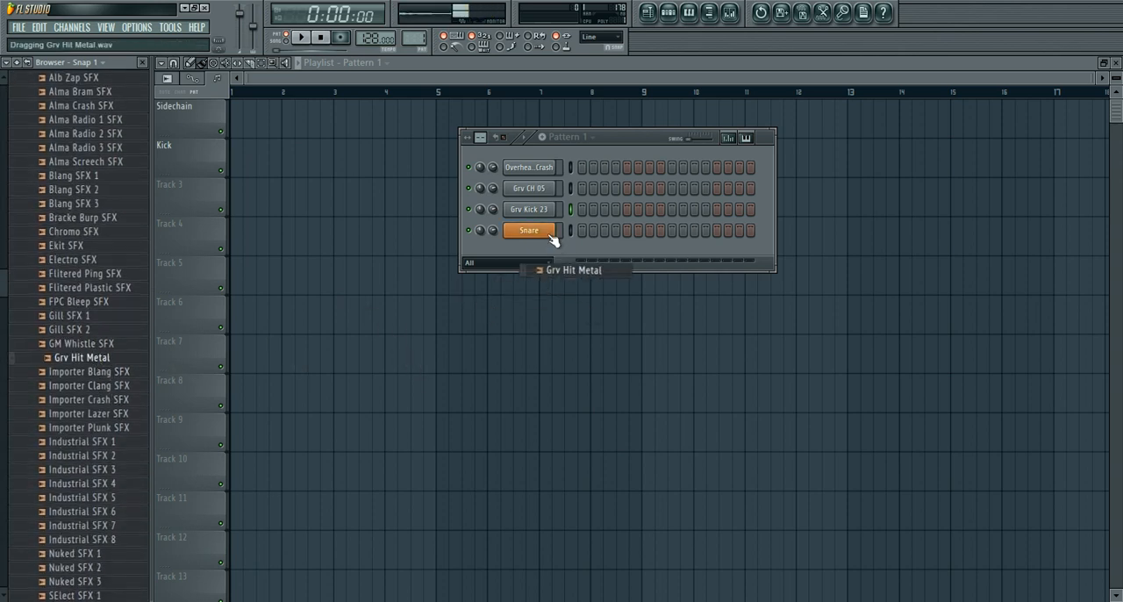
{"action": "left_click_drag", "start_coordinate": [81, 357], "coordinate": [527, 230]}
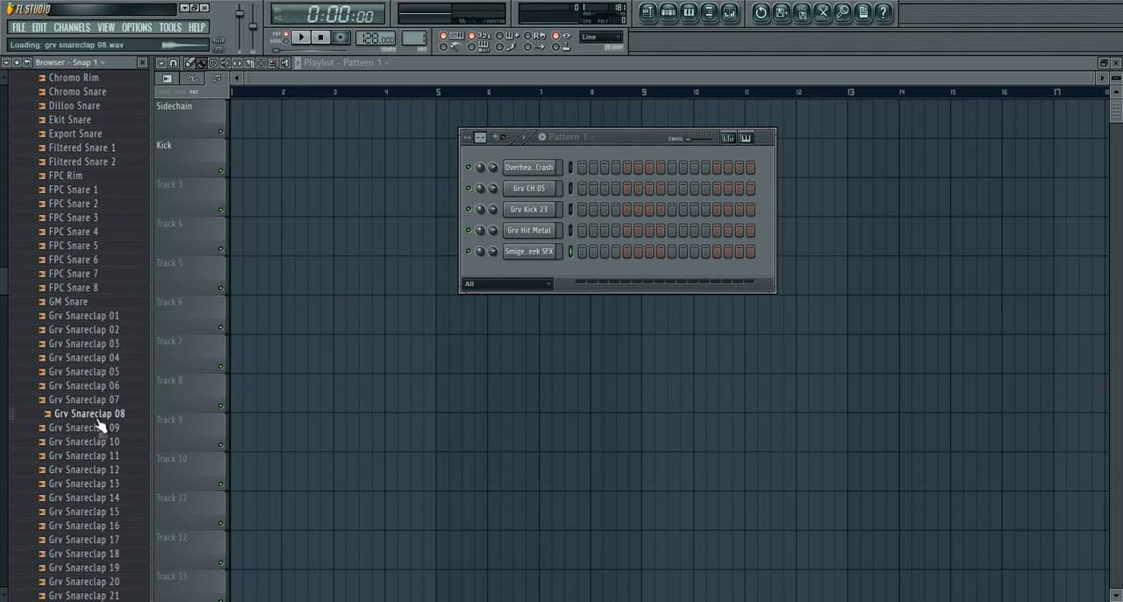
{"action": "double_click", "coordinate": [89, 413]}
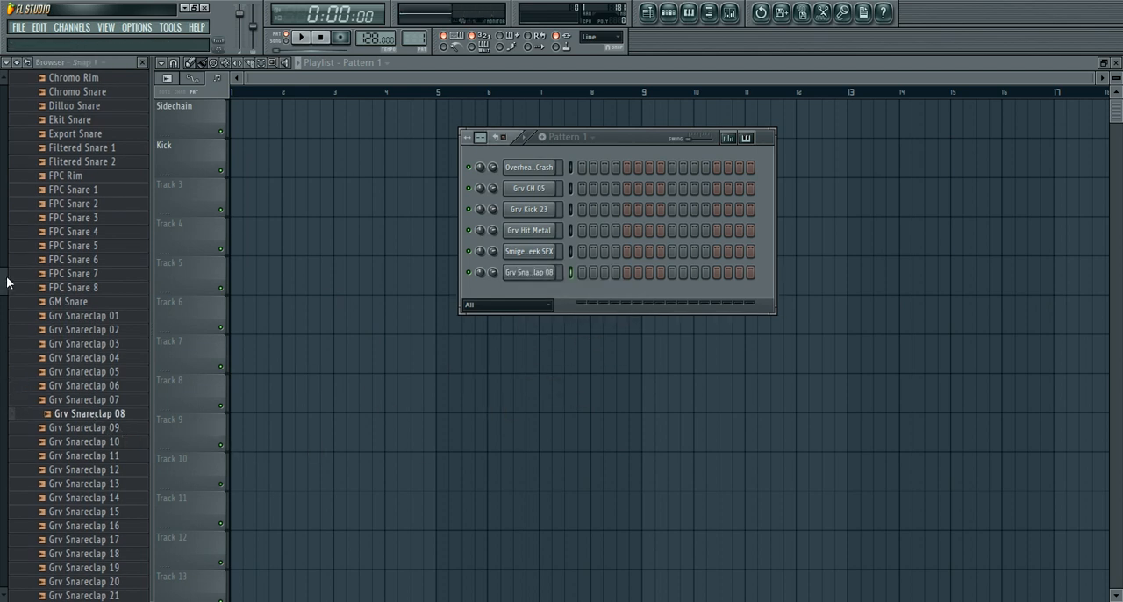
- Split Pattern 1 by channel into six patterns, Overhead Crash through Grv Snareclap 08
{"action": "left_click", "coordinate": [174, 62]}
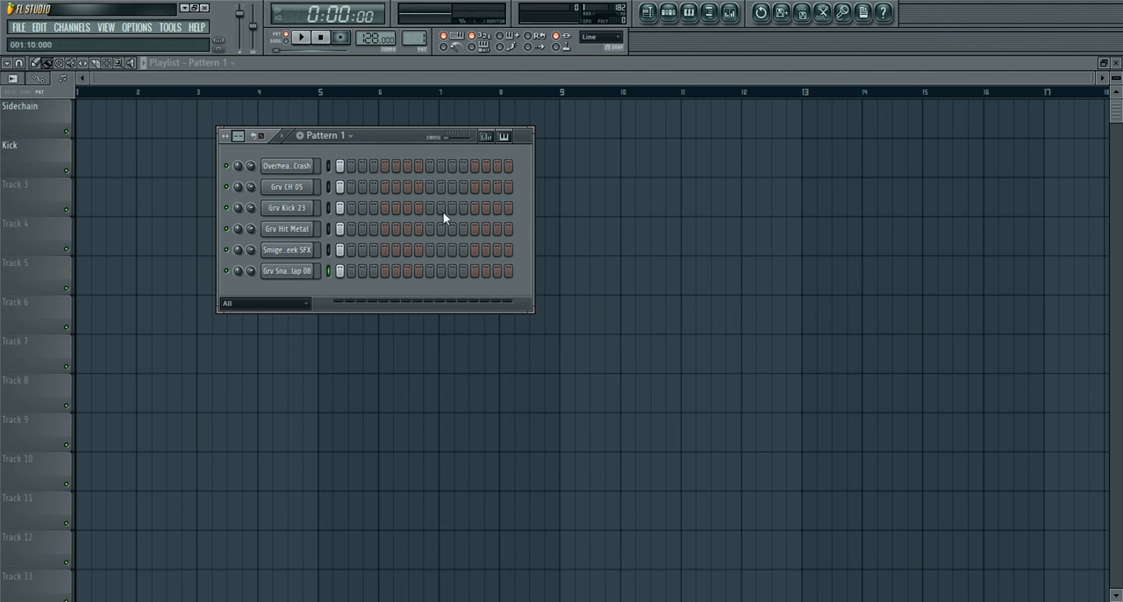
{"action": "left_click", "coordinate": [348, 136]}
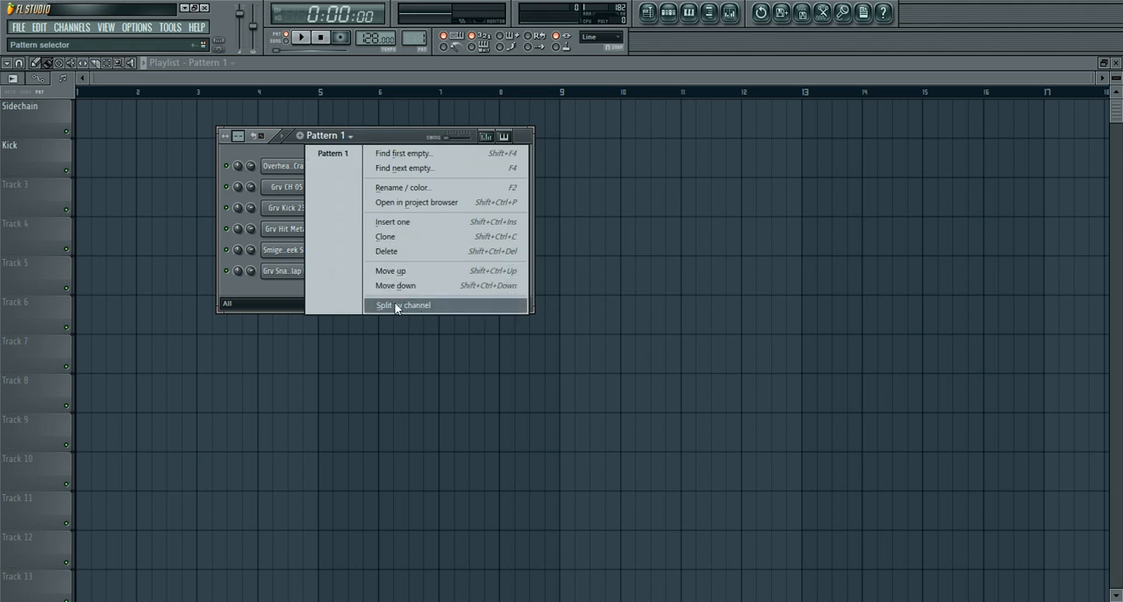
{"action": "left_click", "coordinate": [405, 305]}
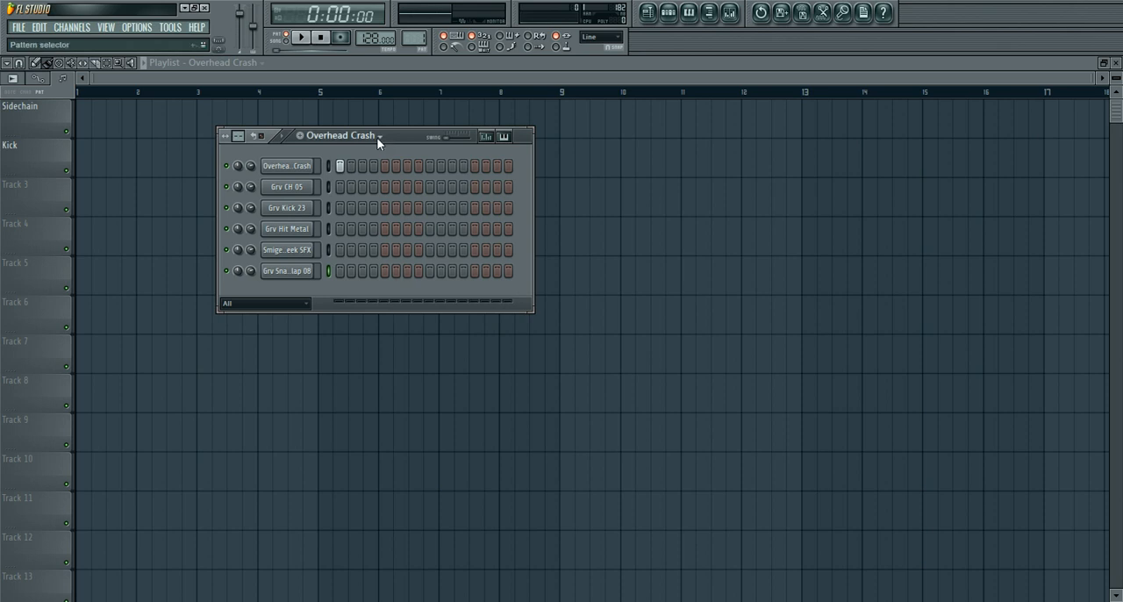
{"action": "left_click", "coordinate": [340, 135]}
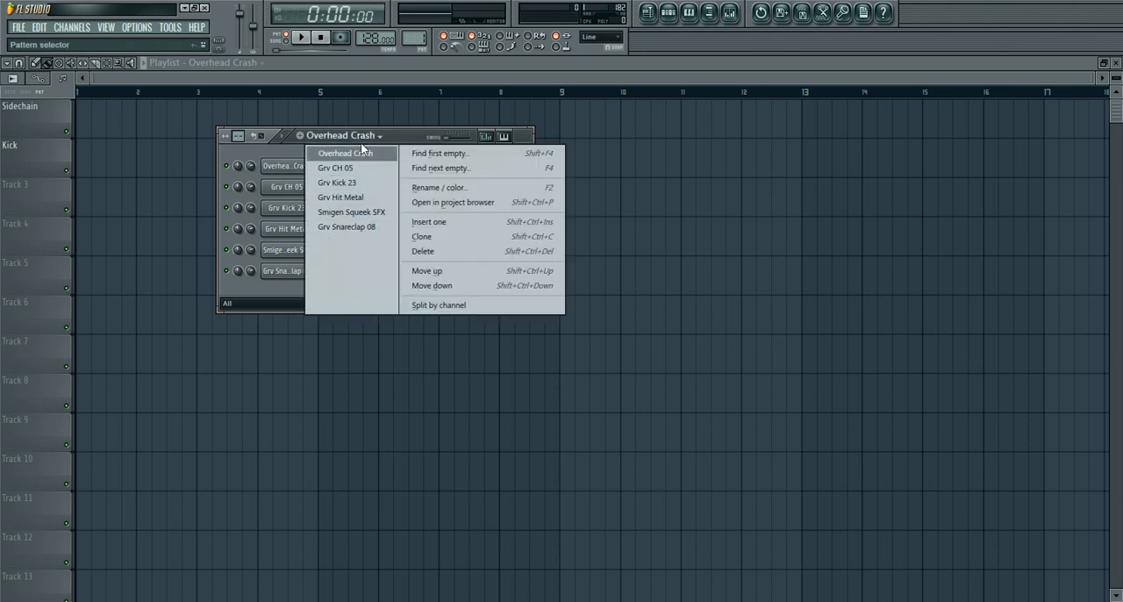
{"action": "mouse_move", "coordinate": [358, 182]}
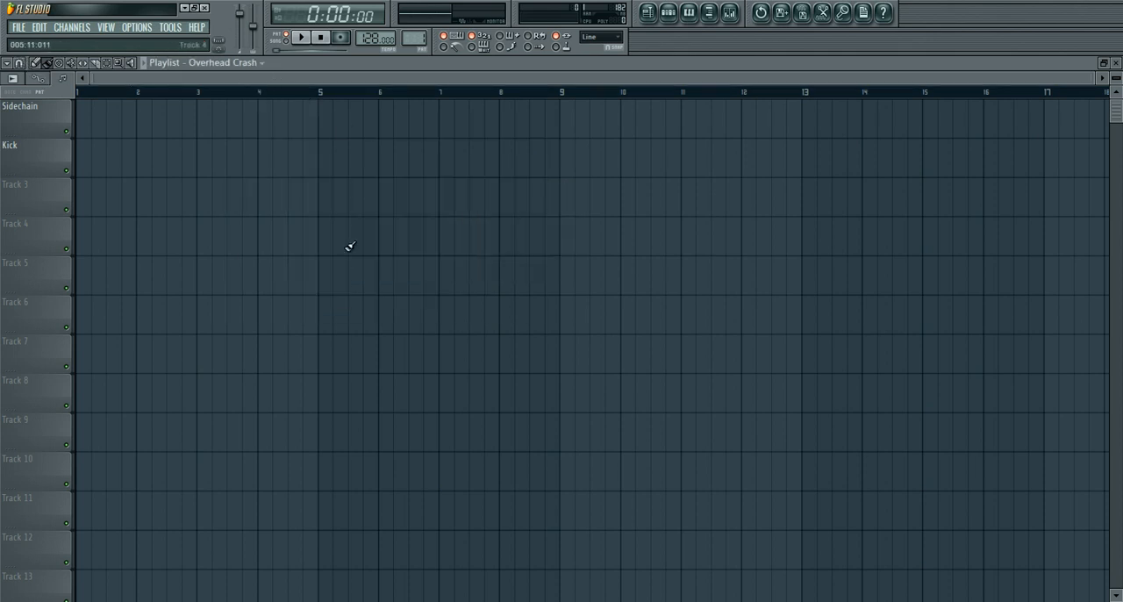
- Switch the playlist to performance mode, adding a clip launch area before bar 1
{"action": "left_click", "coordinate": [8, 62]}
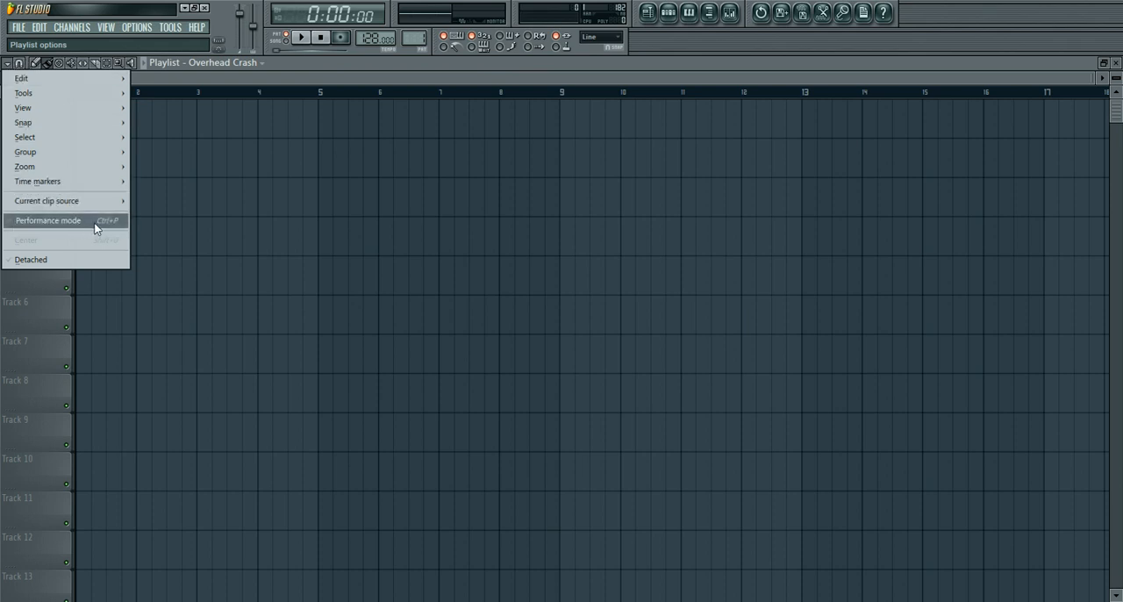
{"action": "mouse_move", "coordinate": [109, 228]}
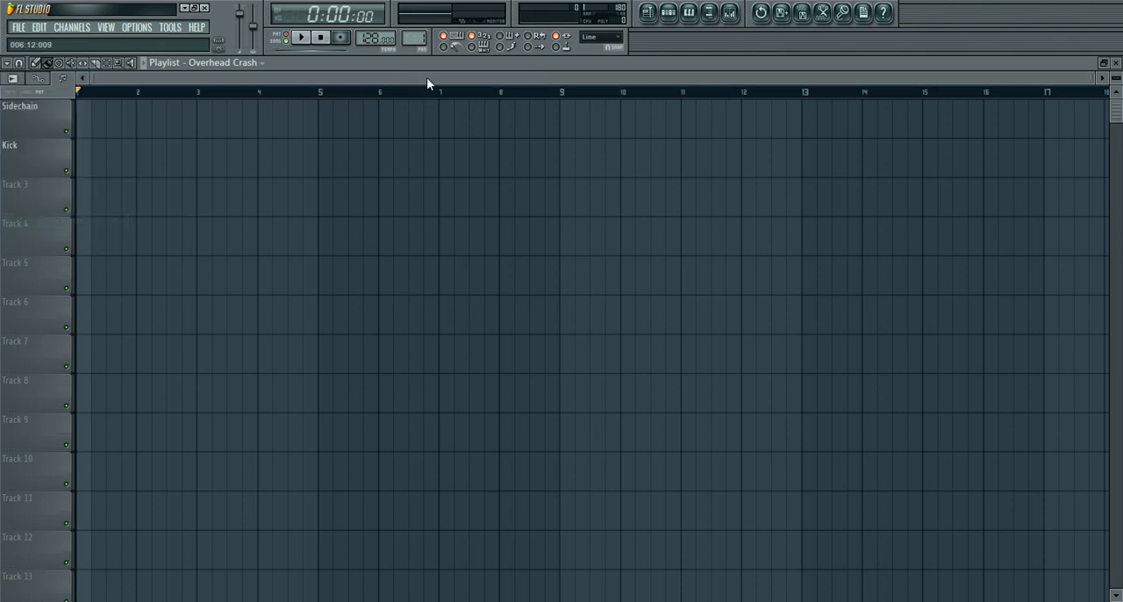
{"action": "left_click", "coordinate": [439, 92]}
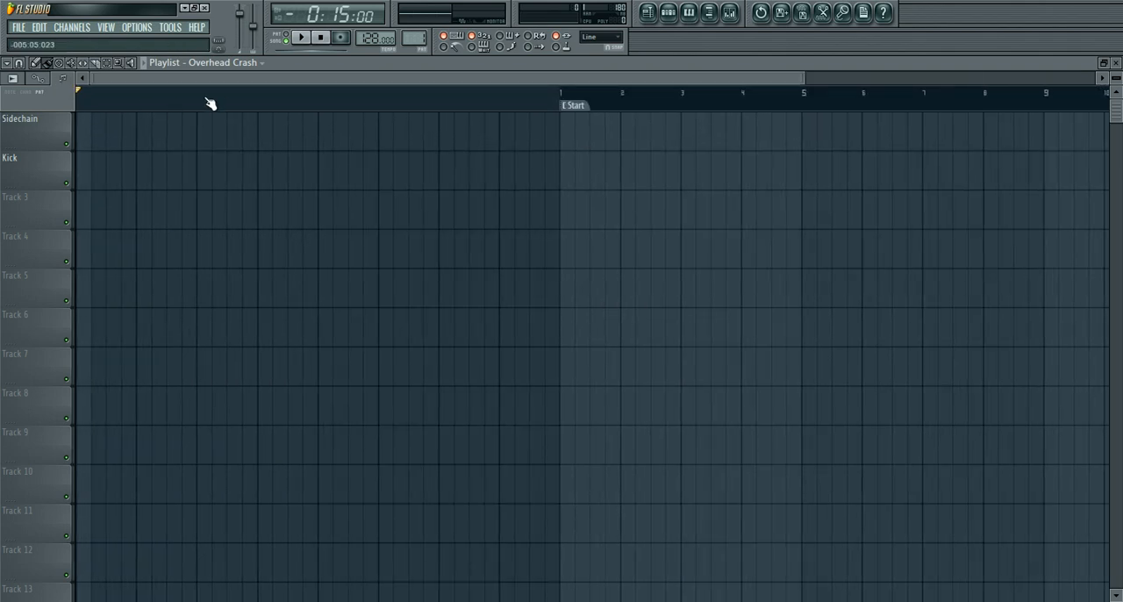
- Paint Overhead Crash, Grv Kick 23, Grv Hit Metal and the remaining samples as Kick-track clips
{"action": "left_click", "coordinate": [136, 170]}
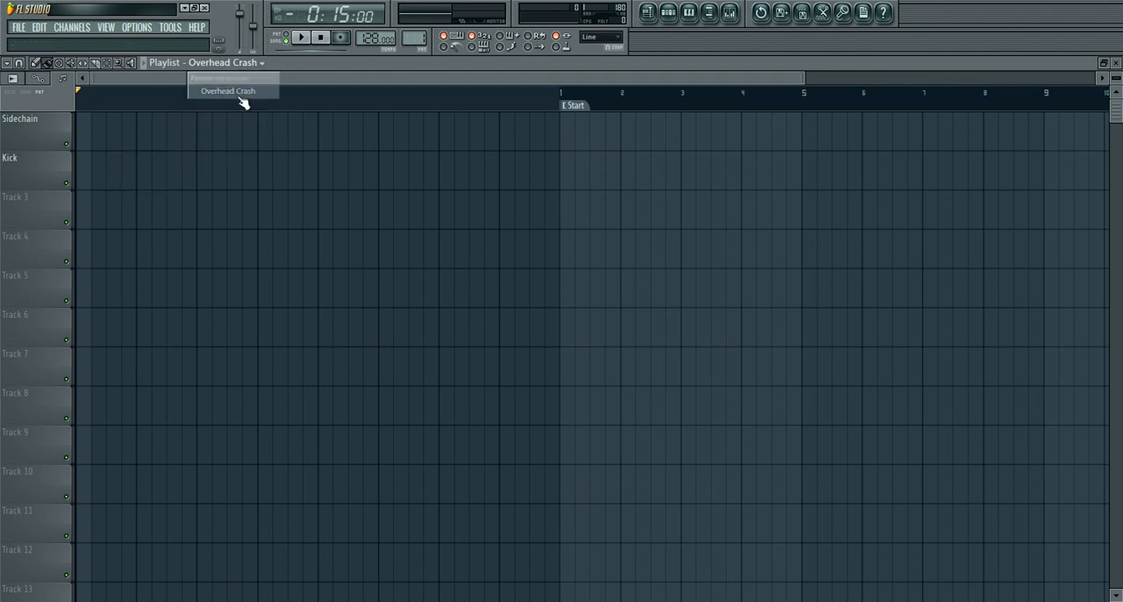
{"action": "left_click", "coordinate": [107, 170]}
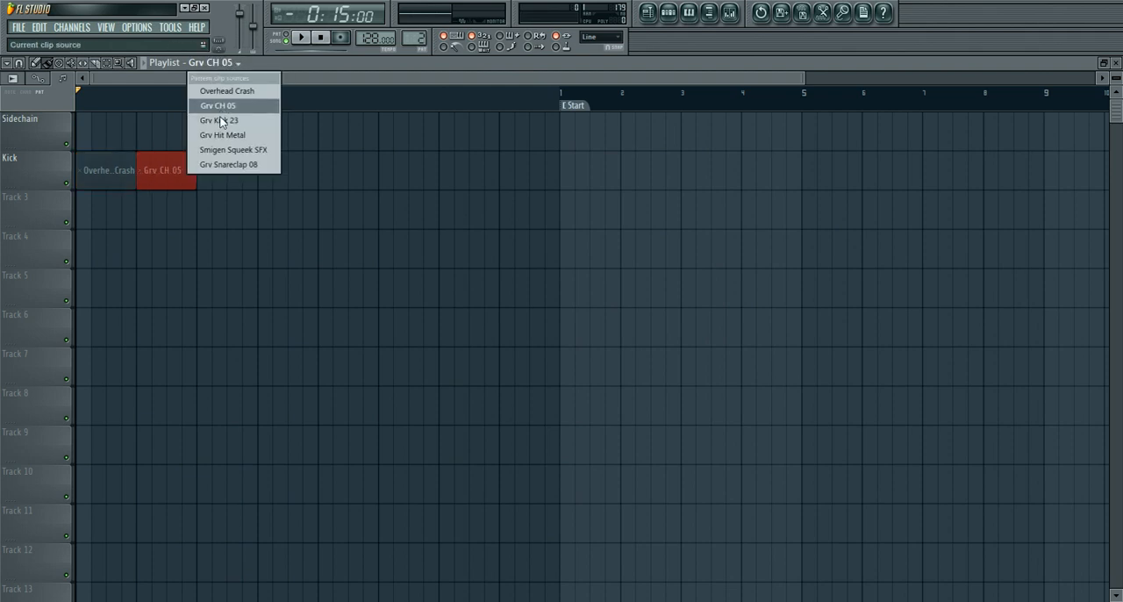
{"action": "left_click", "coordinate": [219, 120]}
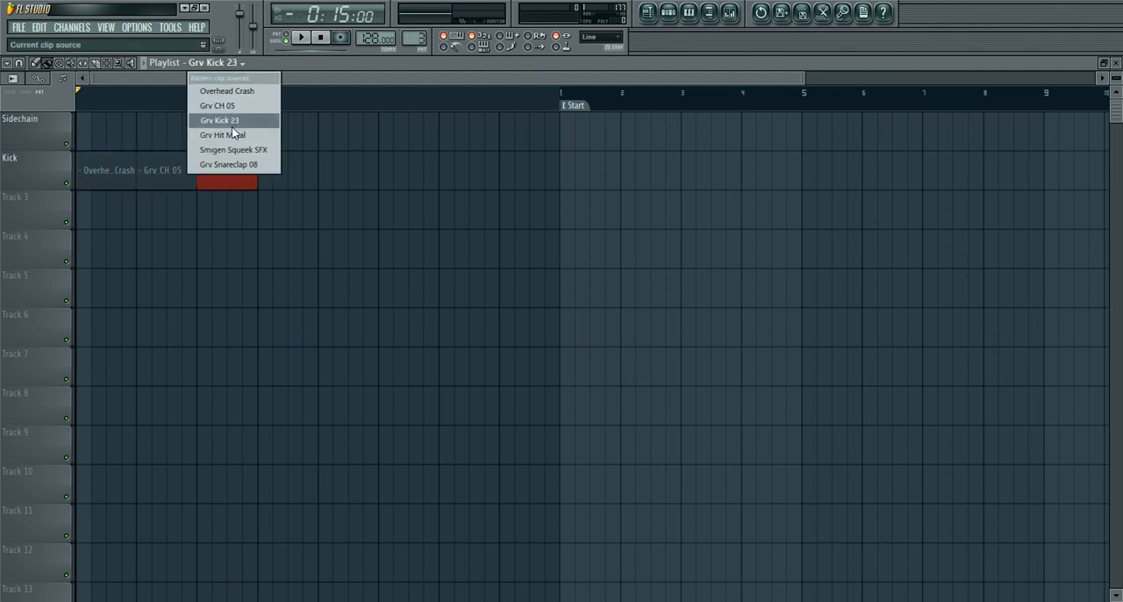
{"action": "left_click", "coordinate": [222, 134]}
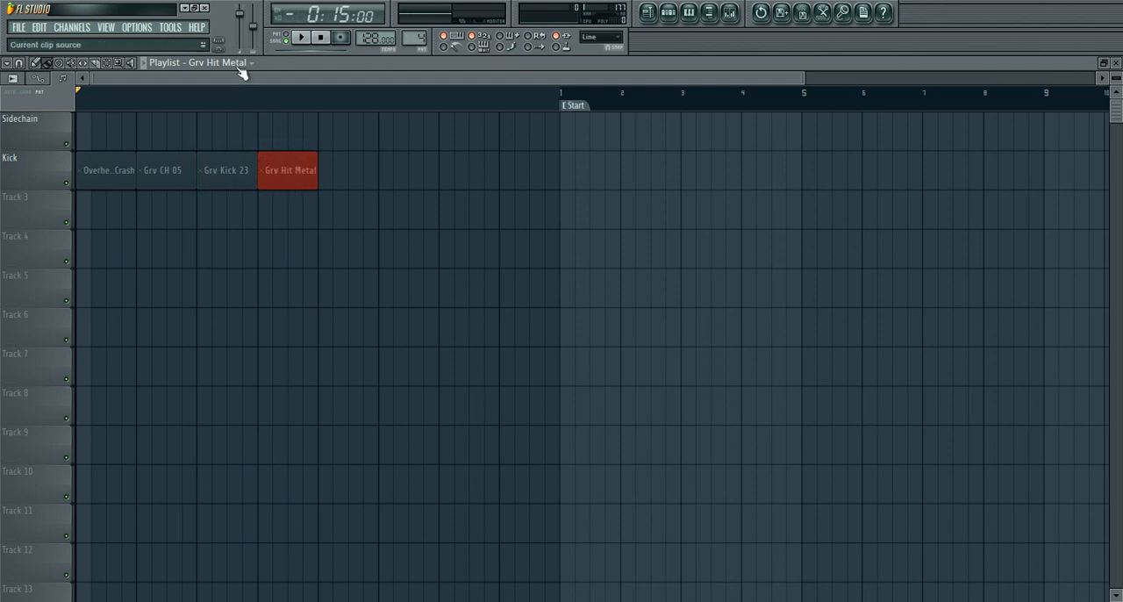
{"action": "left_click", "coordinate": [232, 149]}
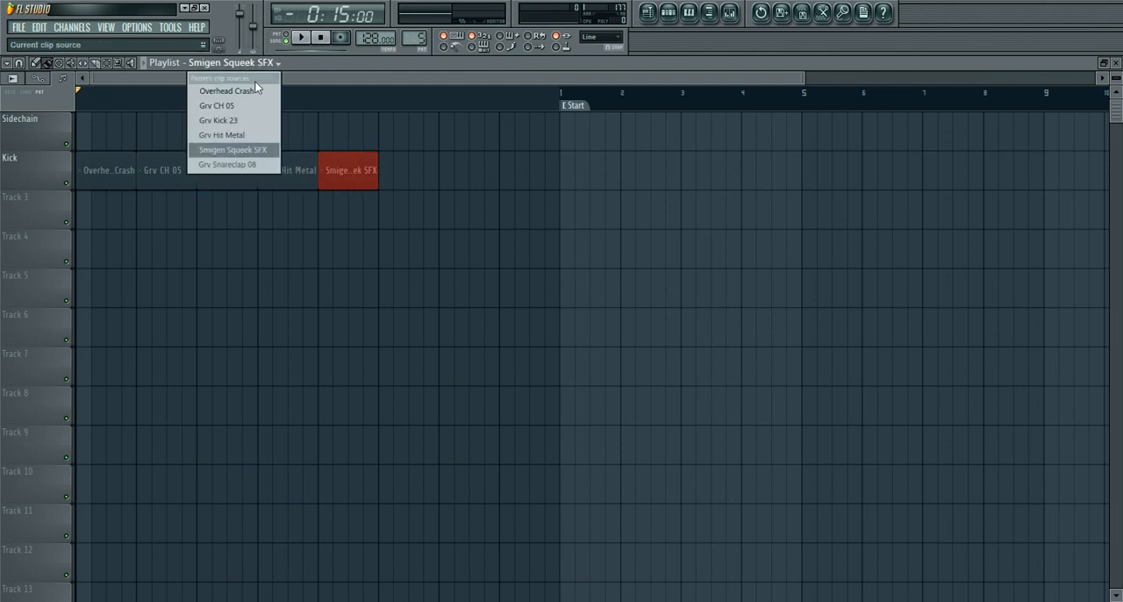
{"action": "left_click", "coordinate": [227, 164]}
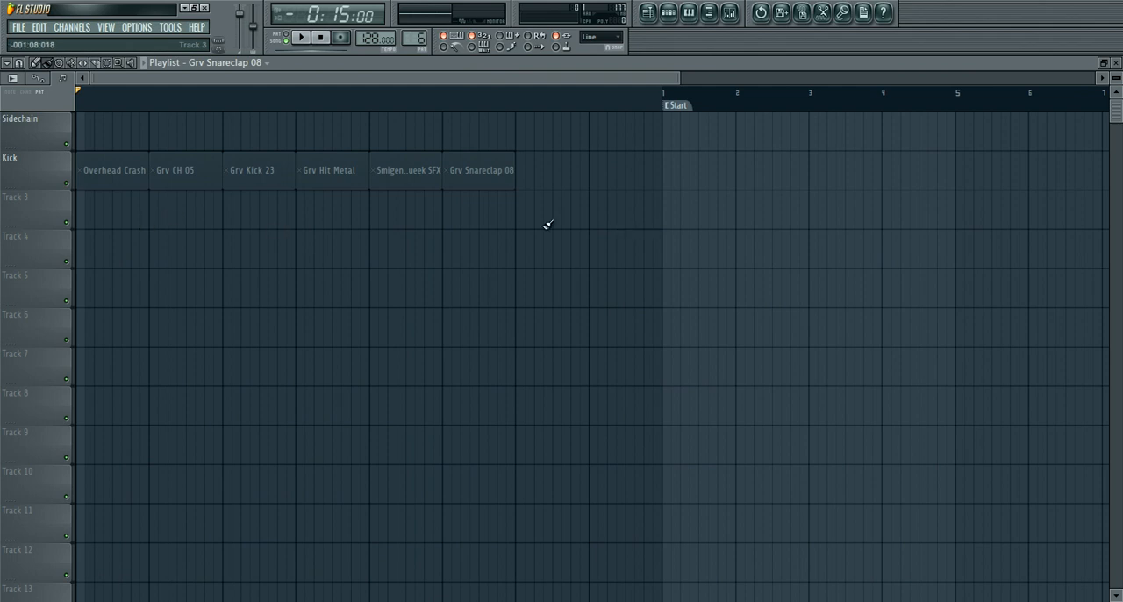
{"action": "mouse_move", "coordinate": [493, 215]}
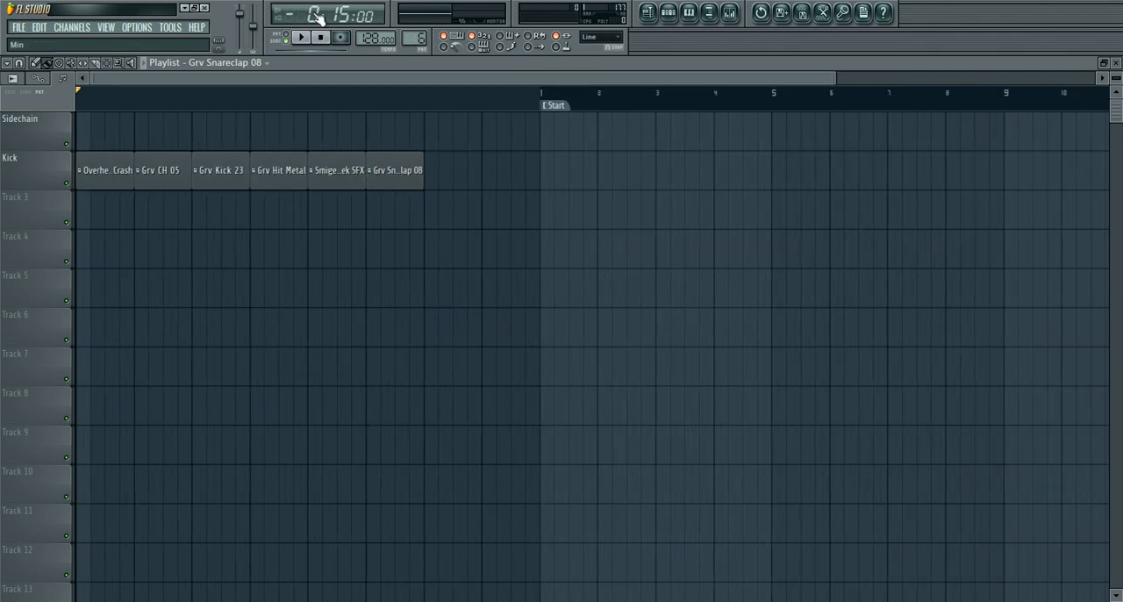
- Apply performance trigger settings to the Kick track and test-play the clips twice
{"action": "left_click", "coordinate": [320, 37]}
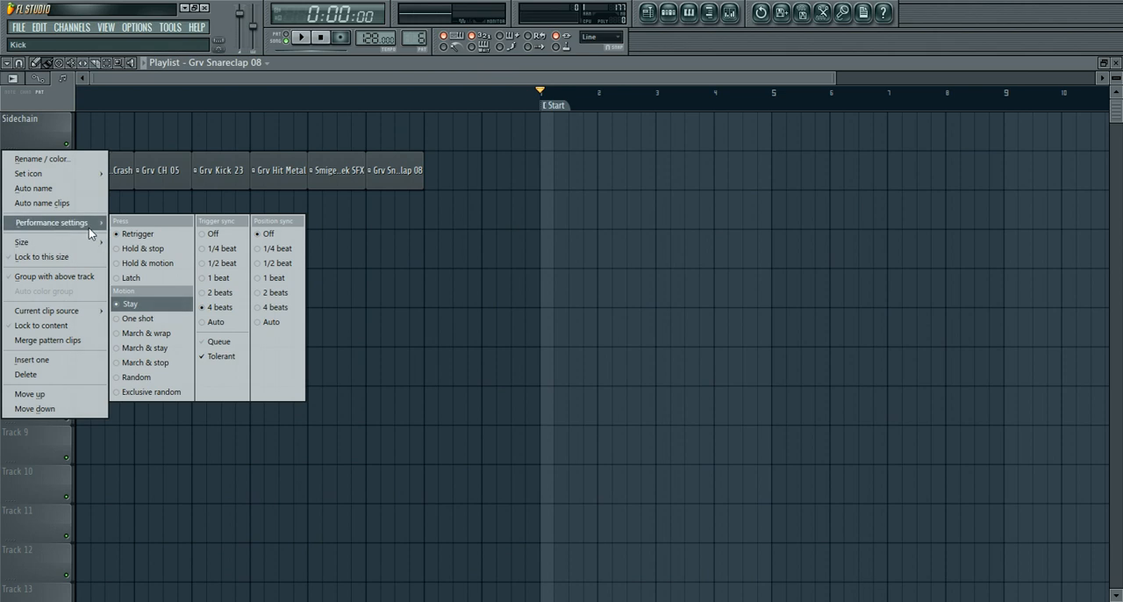
{"action": "left_click", "coordinate": [414, 108]}
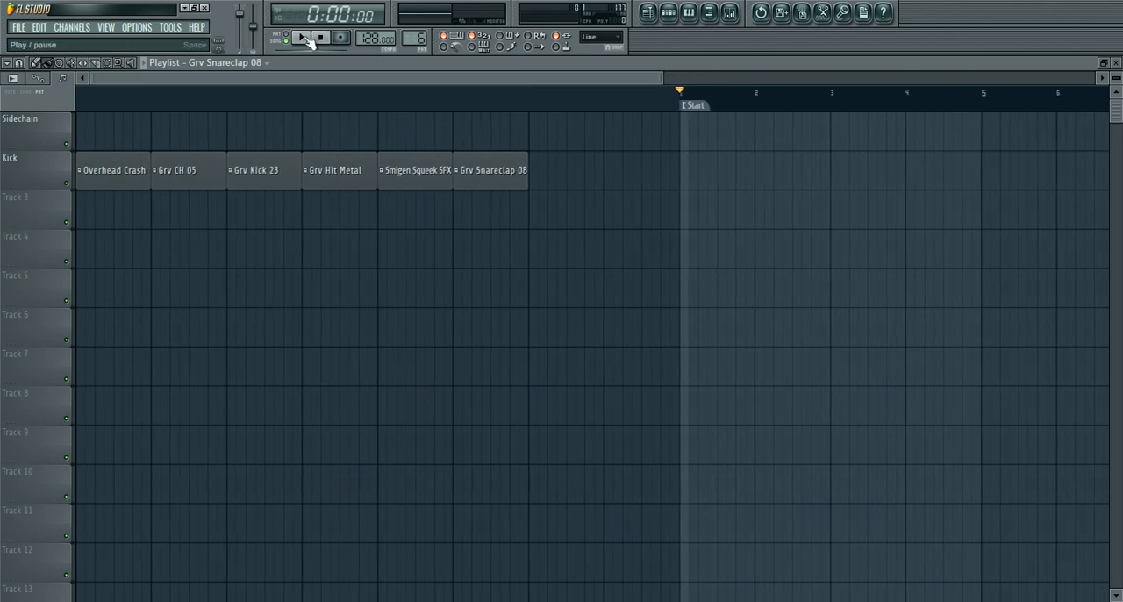
{"action": "left_click", "coordinate": [301, 36]}
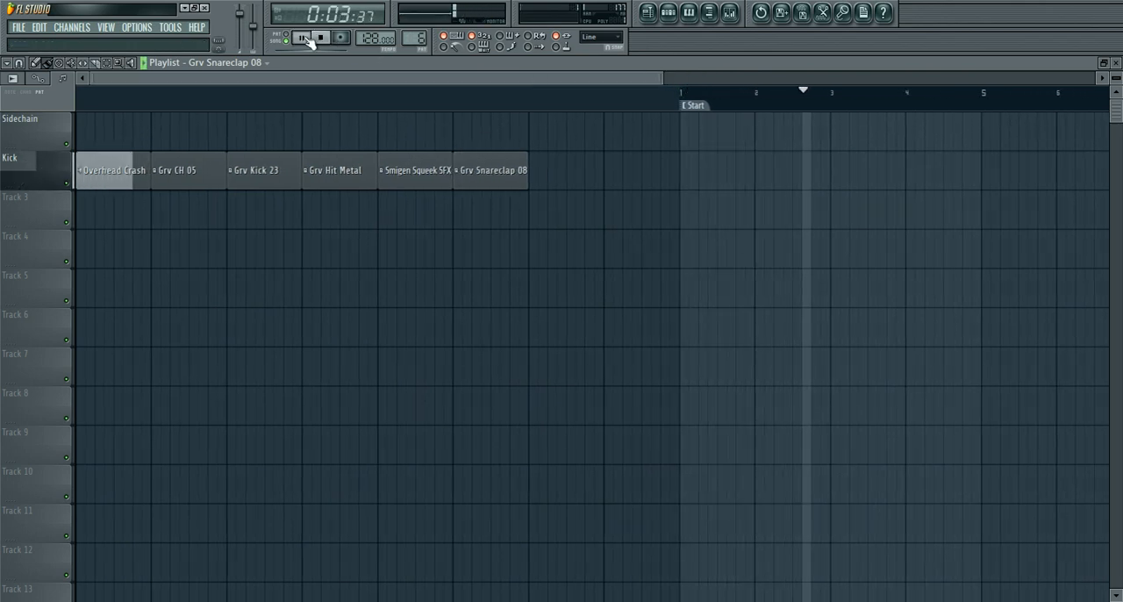
{"action": "left_click", "coordinate": [301, 37]}
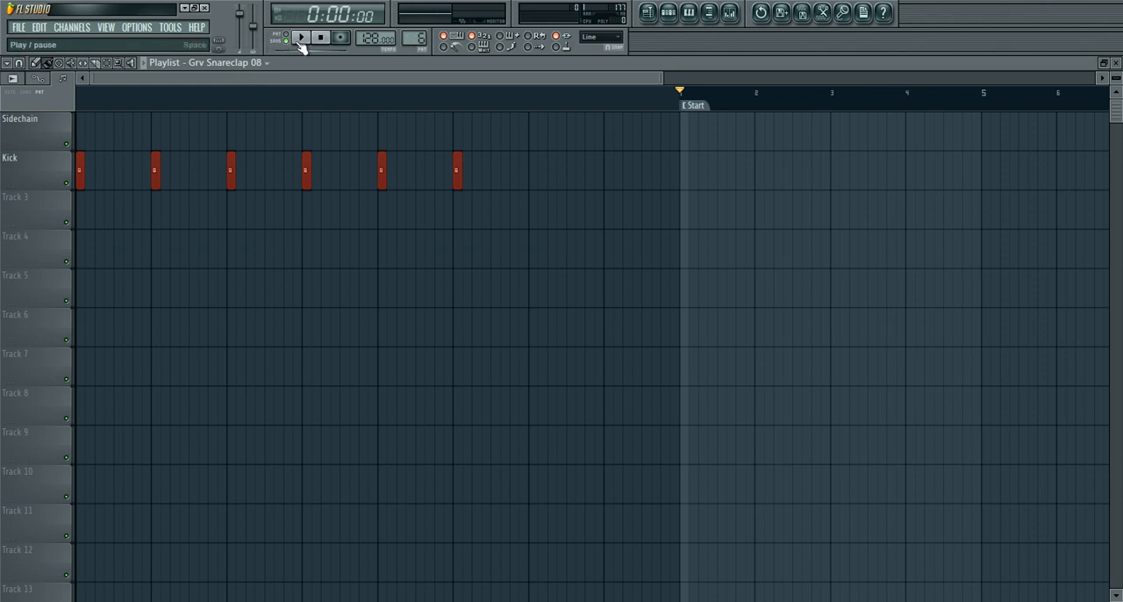
{"action": "left_click", "coordinate": [301, 37]}
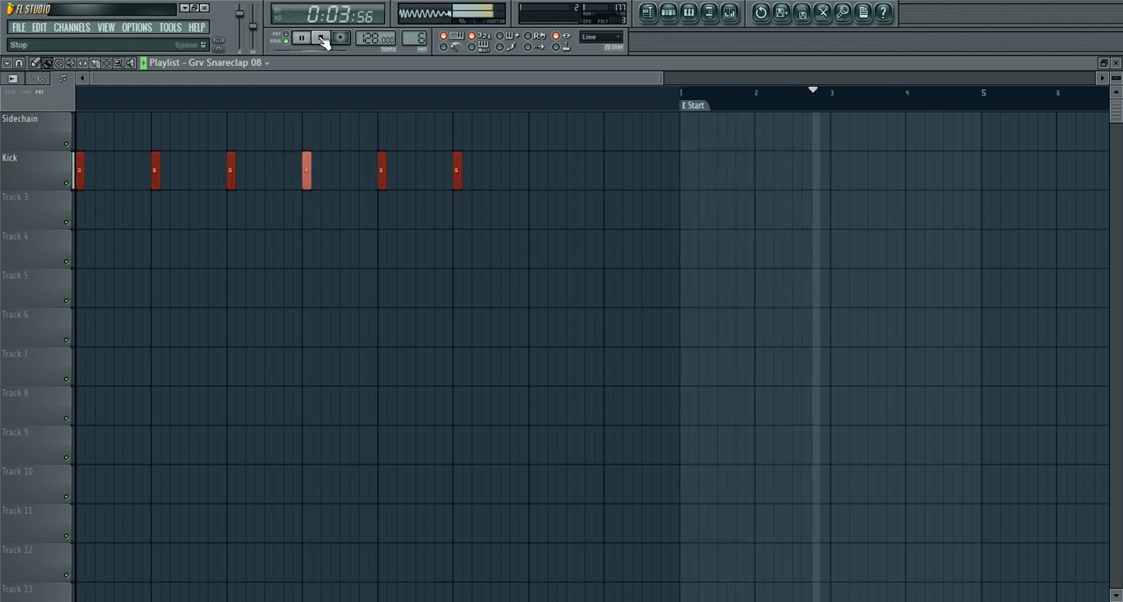
{"action": "left_click", "coordinate": [301, 37]}
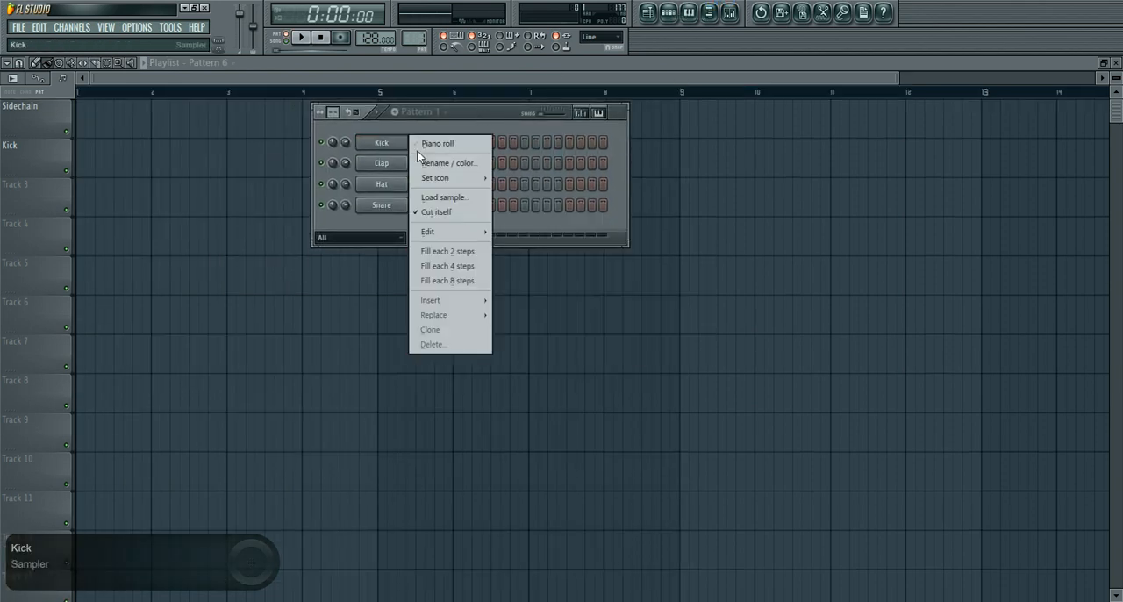
{"action": "mouse_move", "coordinate": [431, 299]}
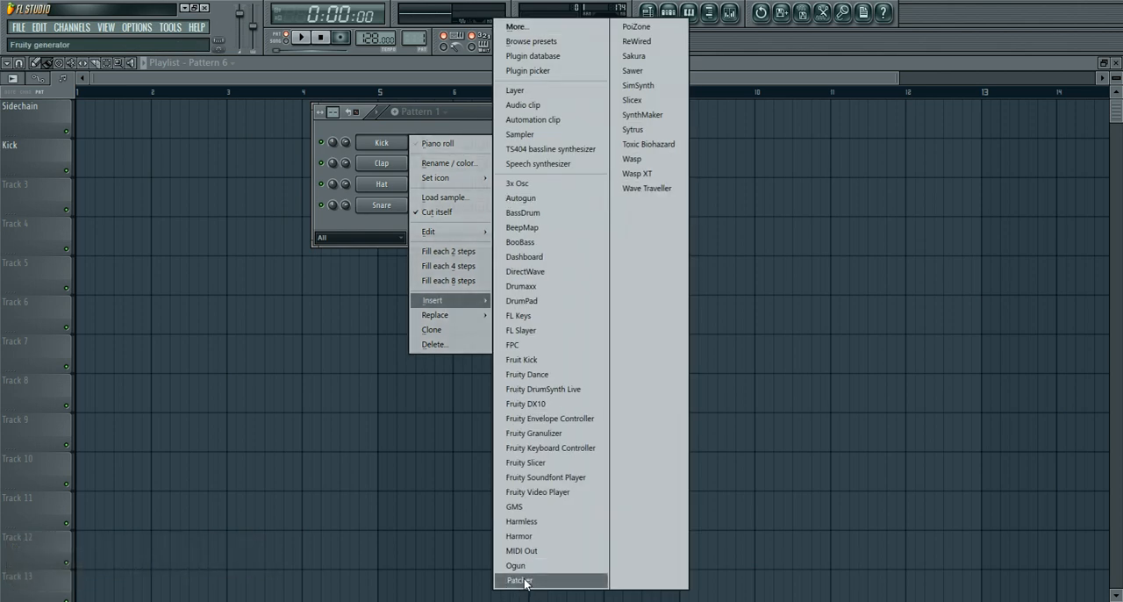
- Insert a Patcher channel and add Slicex to its map
{"action": "left_click", "coordinate": [518, 580]}
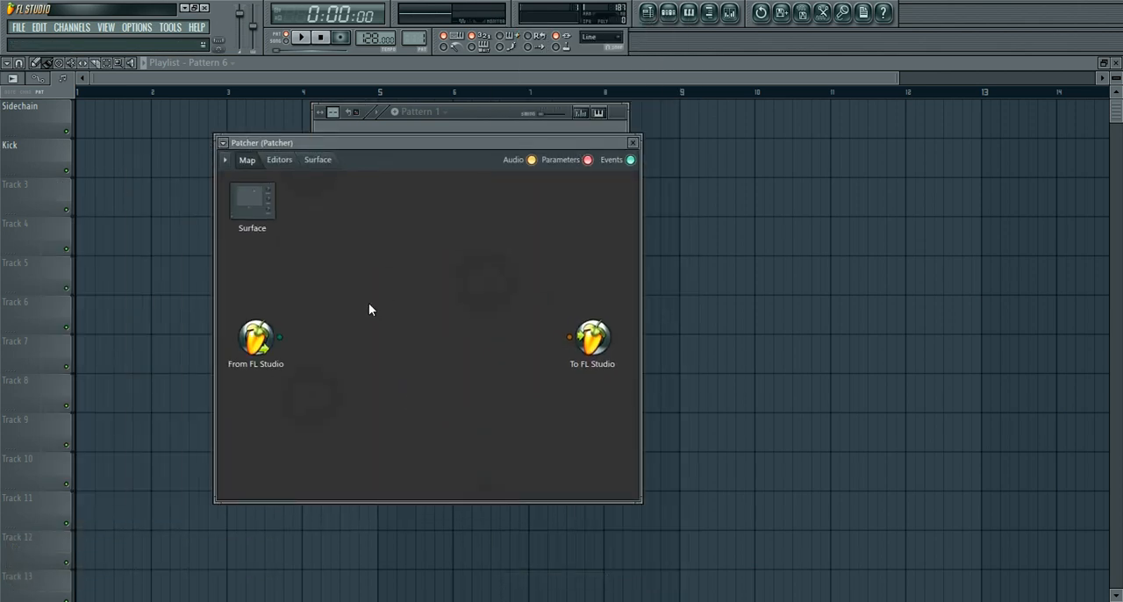
{"action": "right_click", "coordinate": [368, 308]}
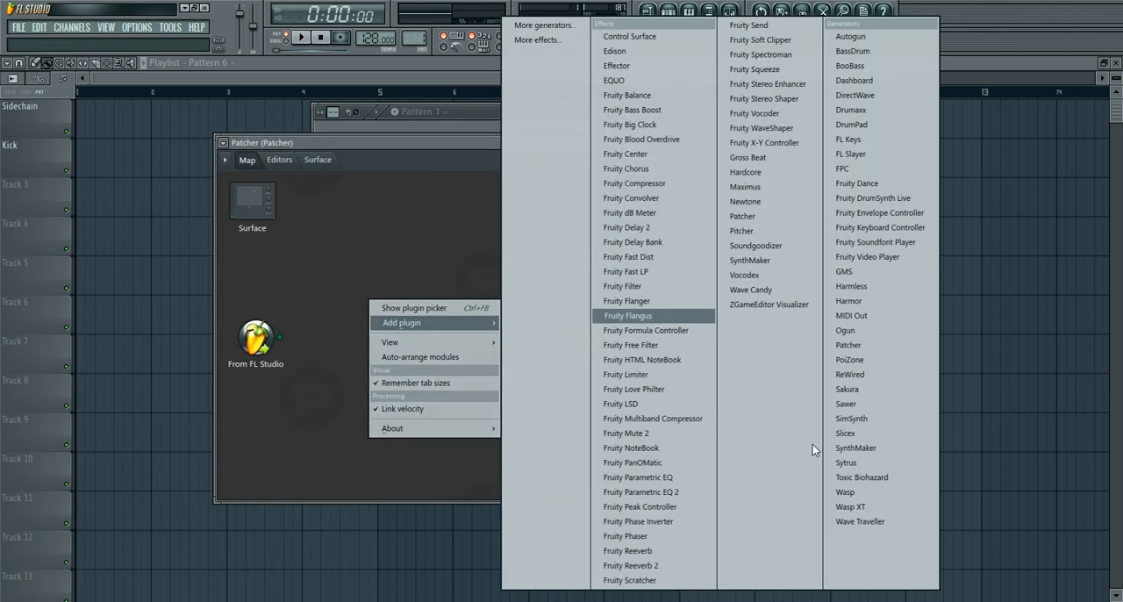
{"action": "left_click", "coordinate": [845, 433]}
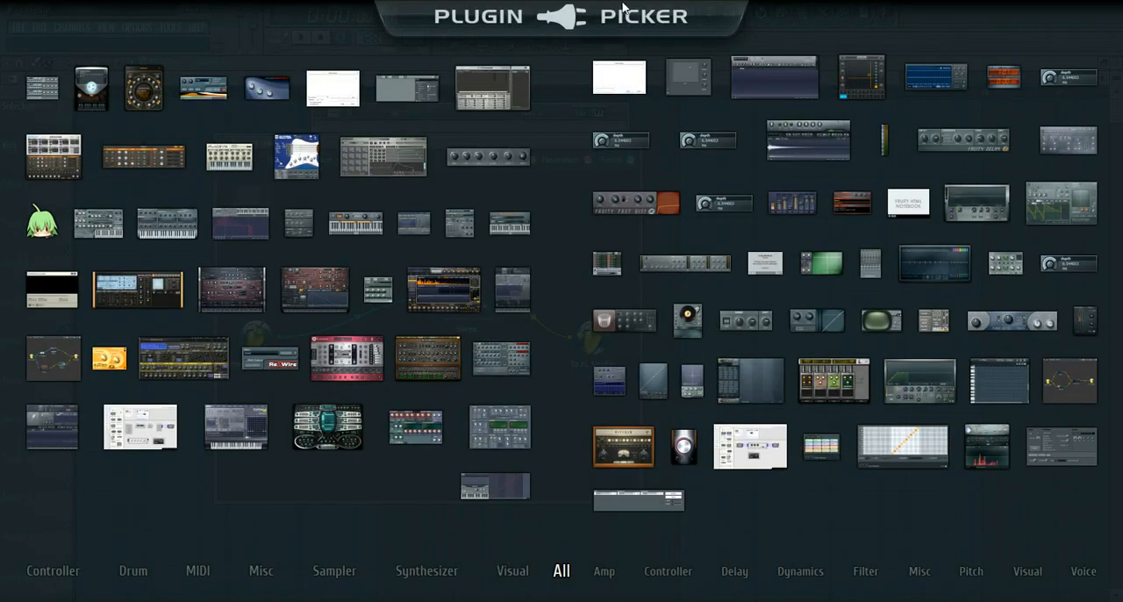
- Place VFX Key Mapper between From FL Studio and Slicex, then enlarge the Patcher window
{"action": "left_click", "coordinate": [561, 571]}
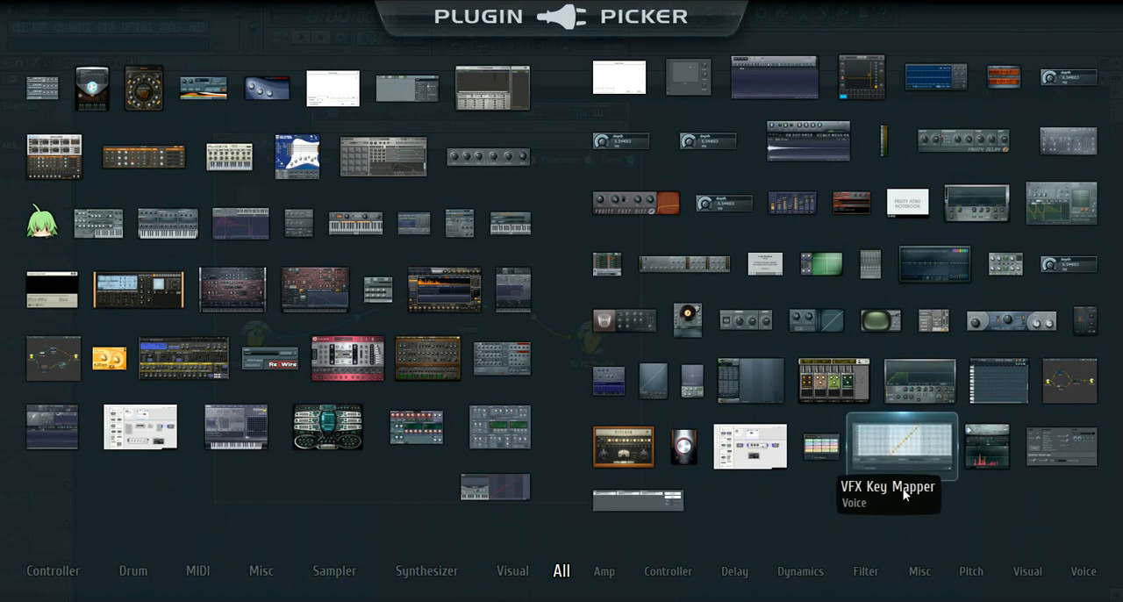
{"action": "mouse_move", "coordinate": [898, 473]}
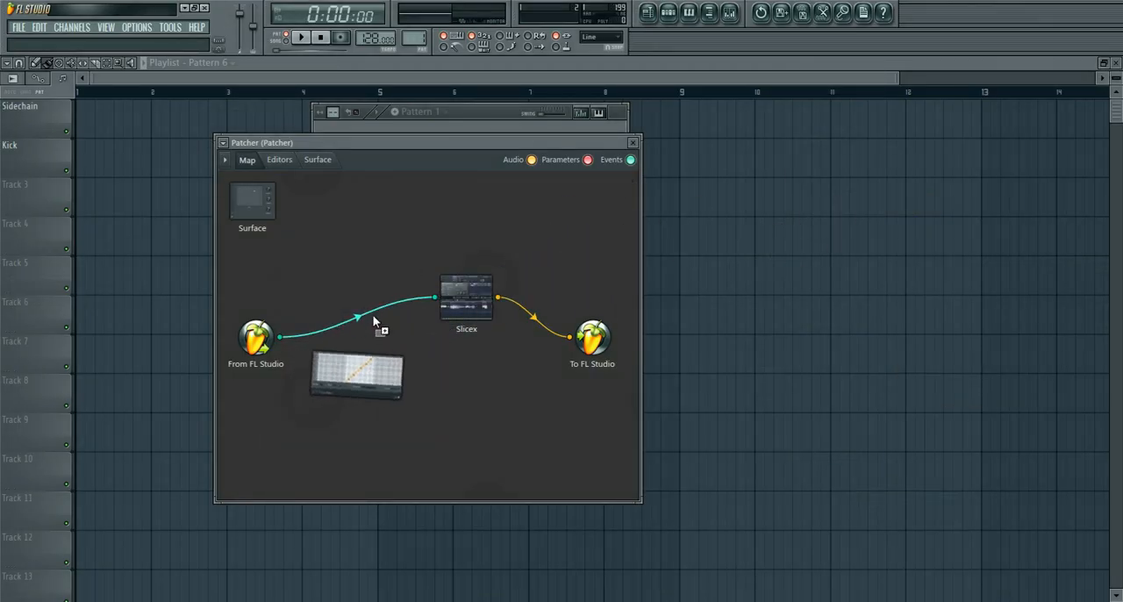
{"action": "left_click_drag", "start_coordinate": [356, 376], "coordinate": [486, 389]}
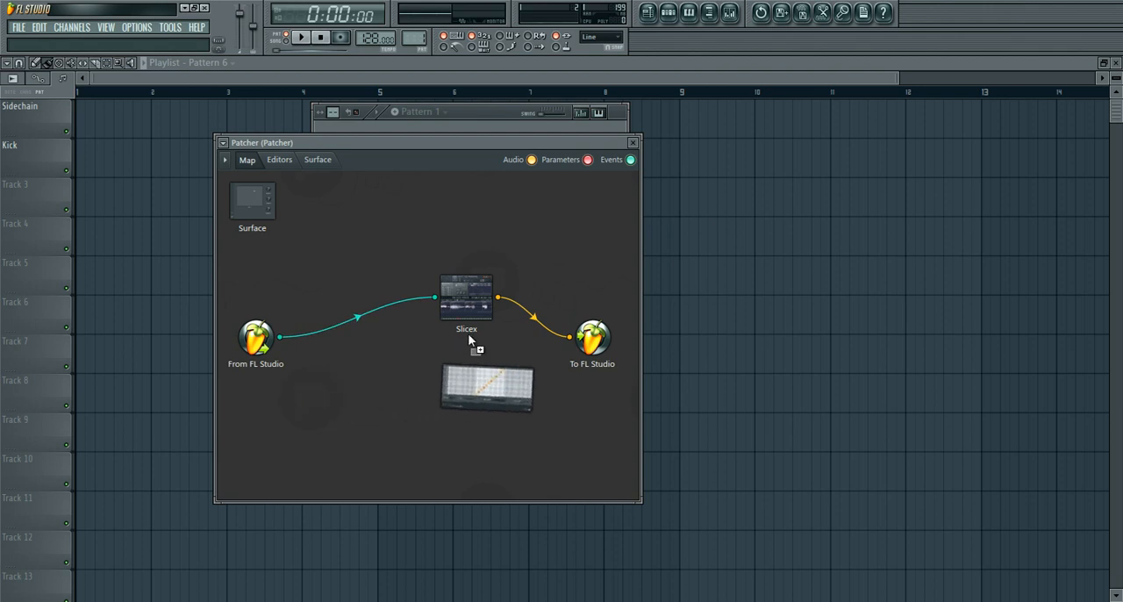
{"action": "left_click_drag", "start_coordinate": [487, 389], "coordinate": [384, 368]}
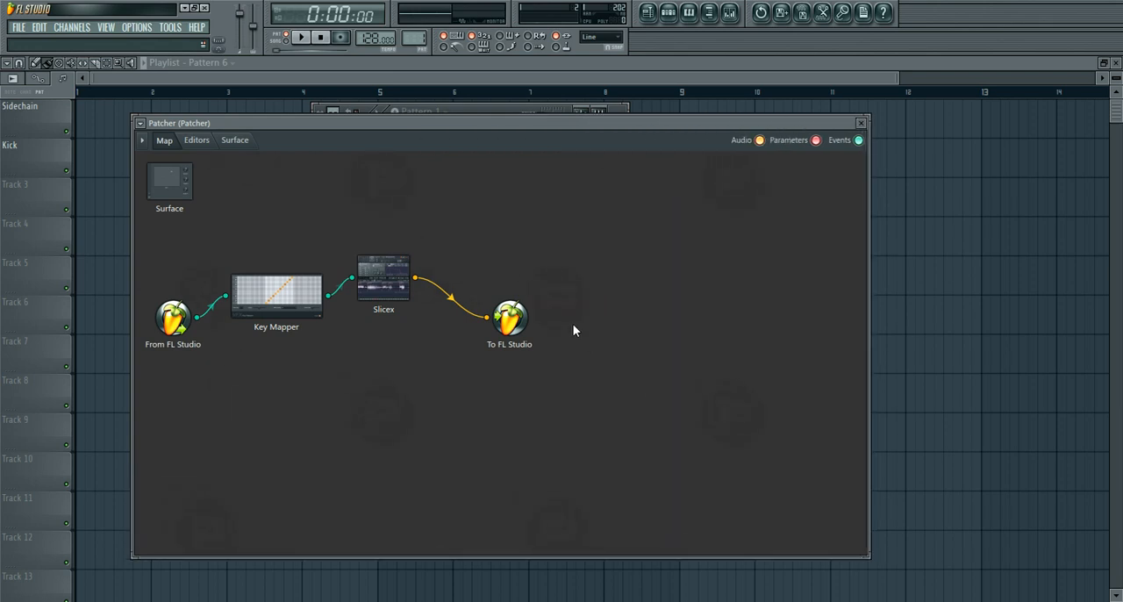
{"action": "left_click_drag", "start_coordinate": [383, 277], "coordinate": [563, 327]}
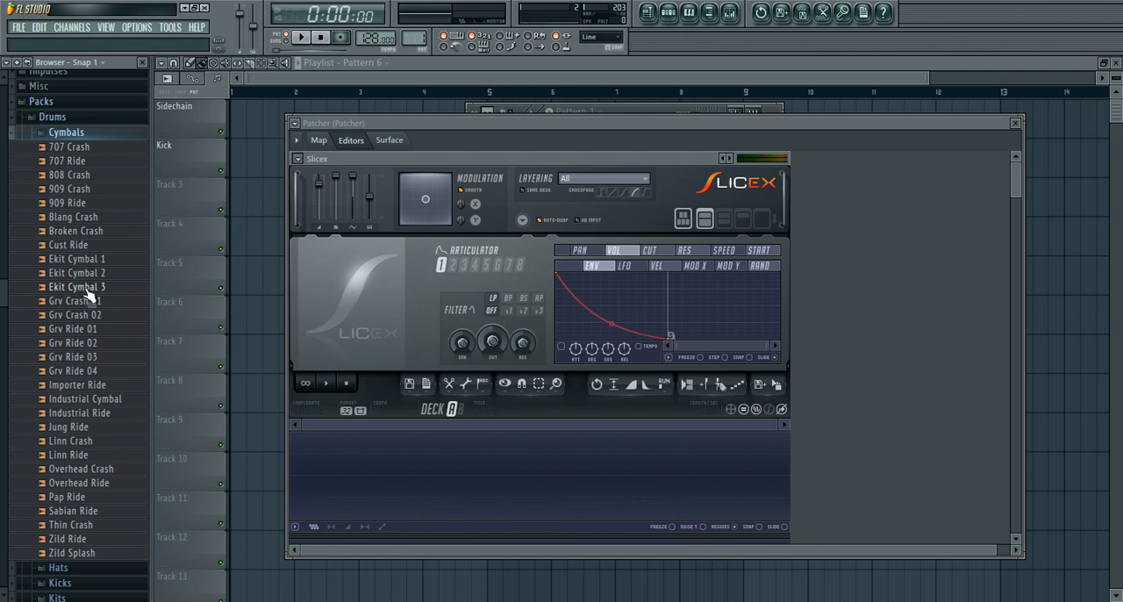
{"action": "mouse_move", "coordinate": [110, 406]}
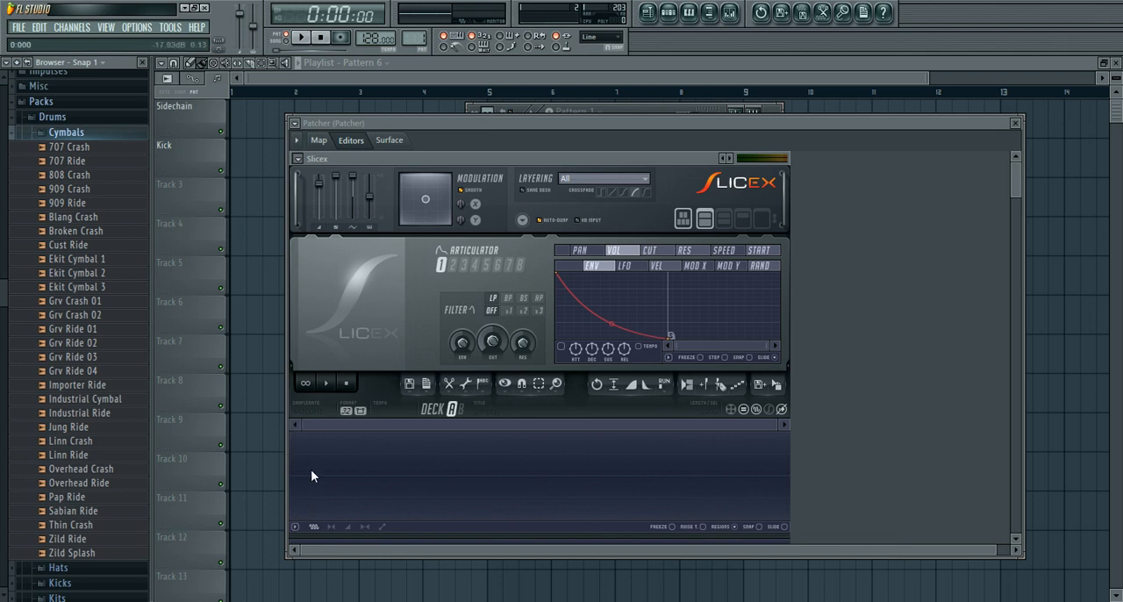
{"action": "mouse_move", "coordinate": [298, 502]}
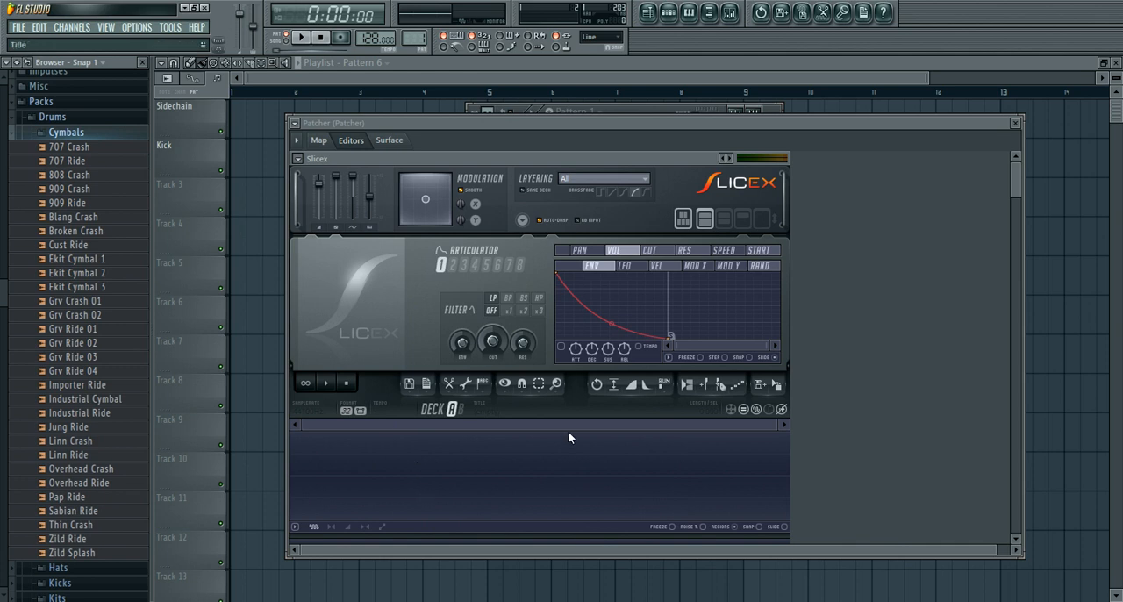
- Preview Ekit Cymbal 3 and drop Ekit 3 Hat into Slicex
{"action": "left_click", "coordinate": [83, 286]}
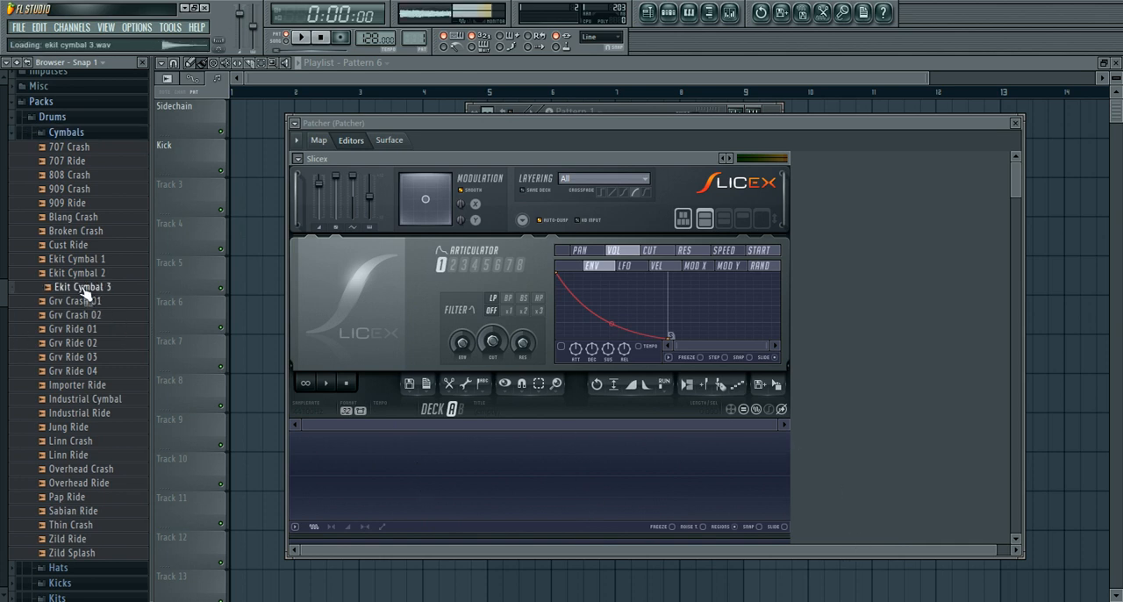
{"action": "double_click", "coordinate": [82, 286]}
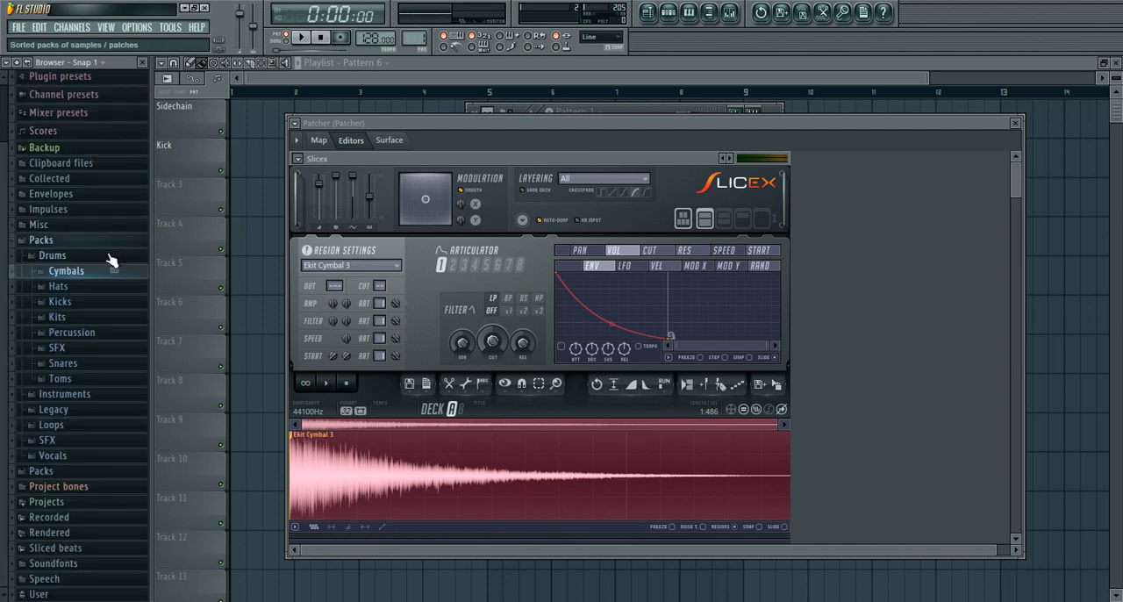
{"action": "left_click", "coordinate": [60, 285]}
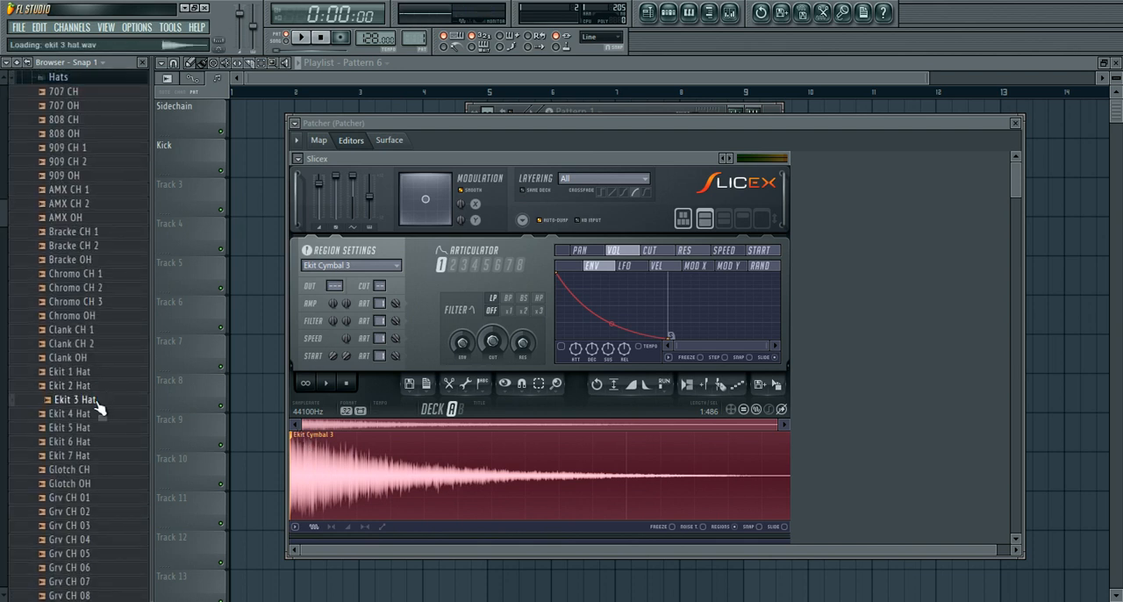
{"action": "left_click_drag", "start_coordinate": [74, 399], "coordinate": [570, 480]}
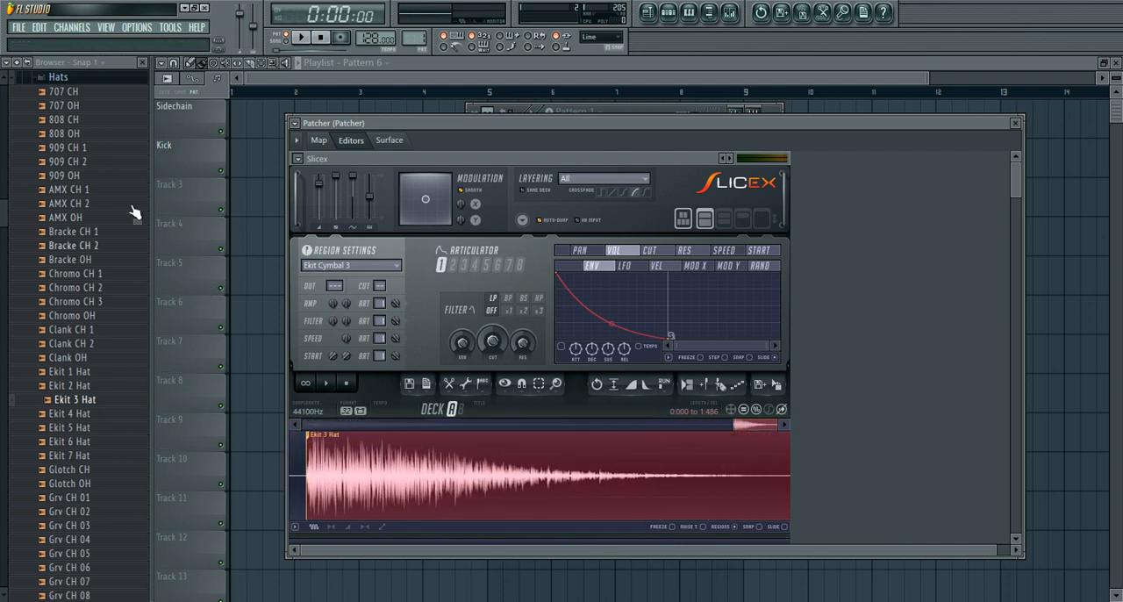
{"action": "left_click", "coordinate": [59, 76]}
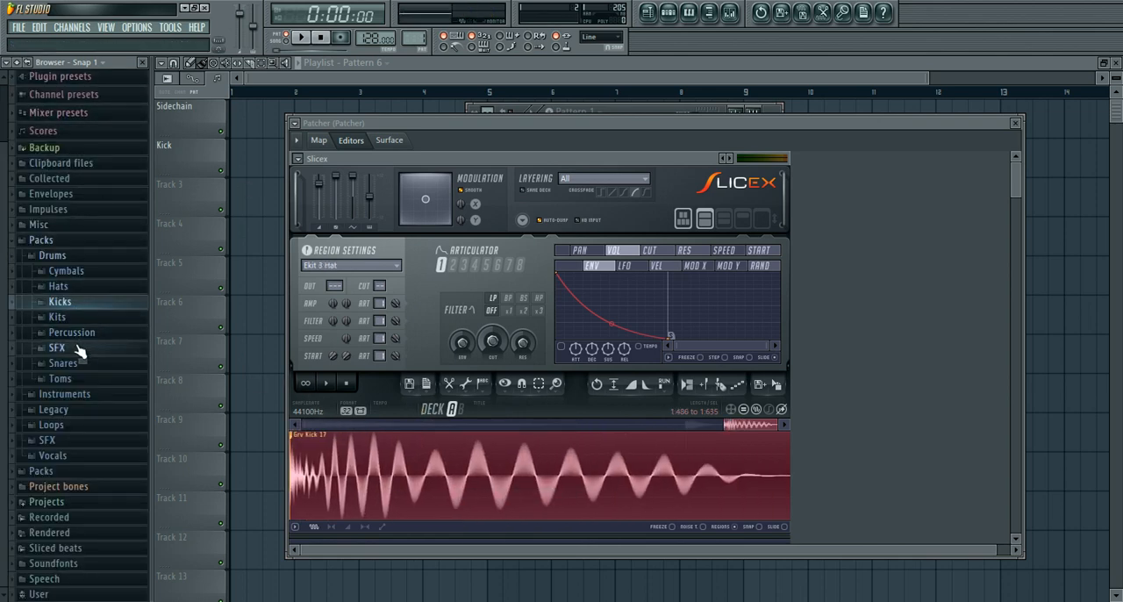
- Audition a sound-effect sample from the SFX folder and add it to Slicex as a slice
{"action": "left_click", "coordinate": [47, 347]}
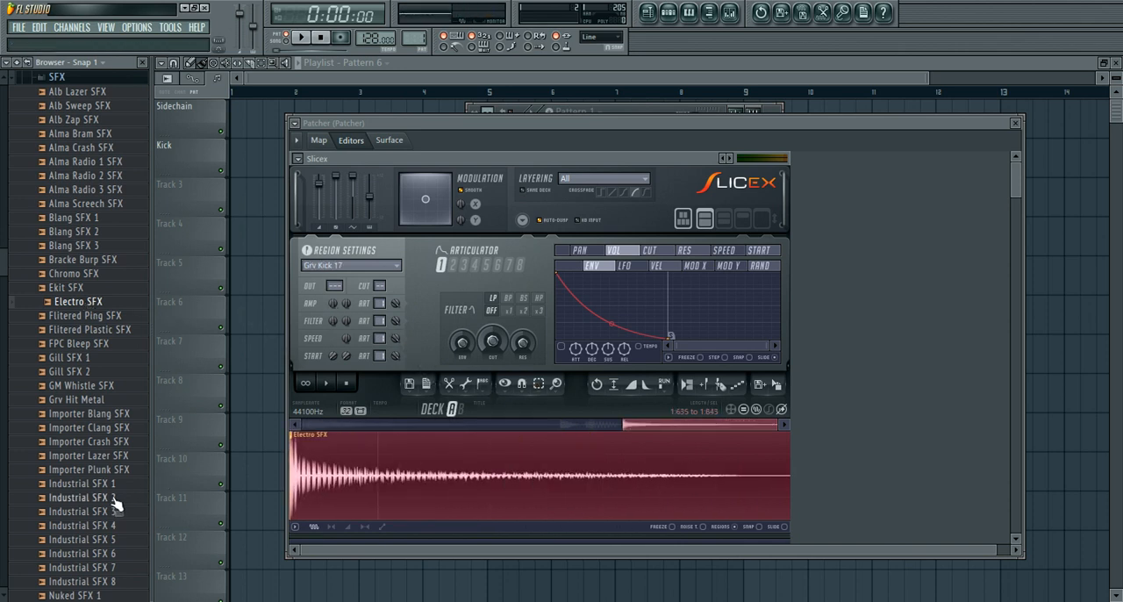
{"action": "left_click", "coordinate": [89, 497]}
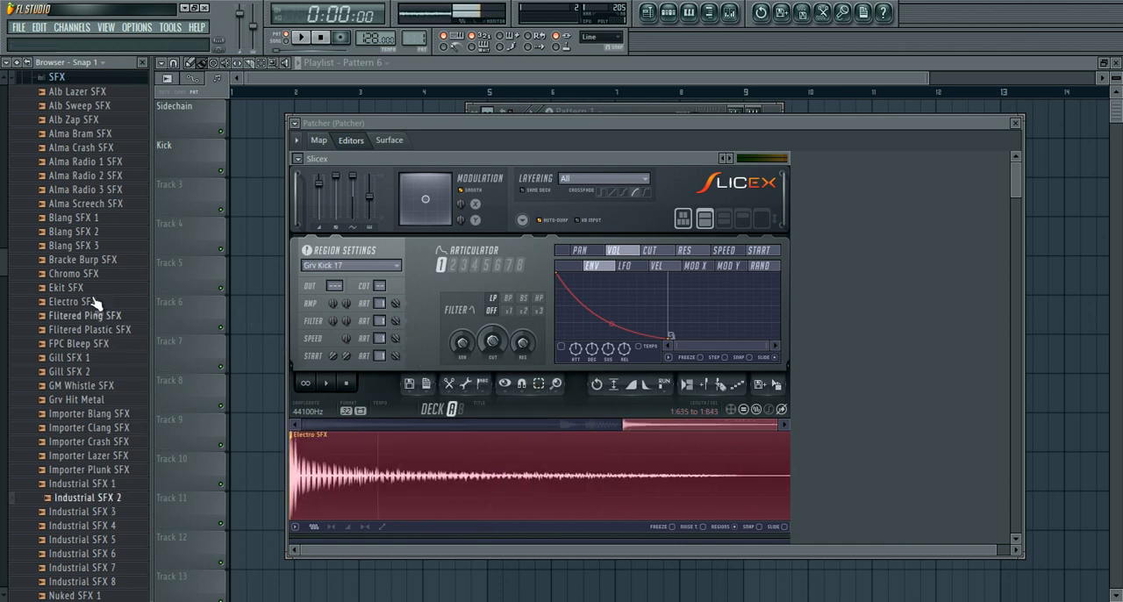
{"action": "left_click_drag", "start_coordinate": [83, 258], "coordinate": [334, 250]}
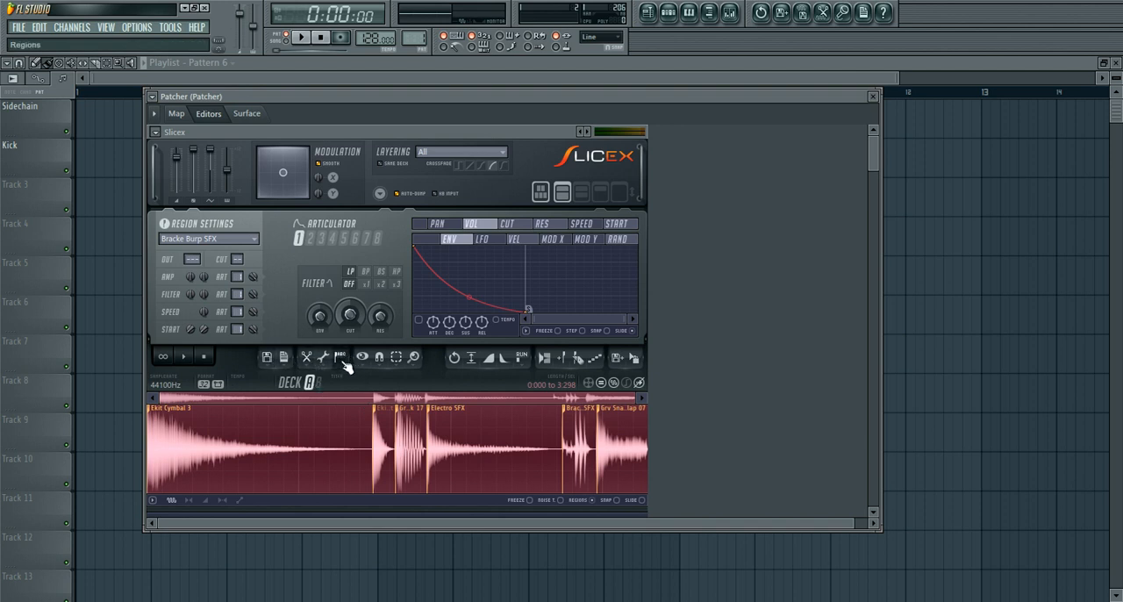
- Assign trigger notes C5 to F5 to all slices, including D#5 Electro SFX and E5 burp
{"action": "left_click", "coordinate": [340, 357]}
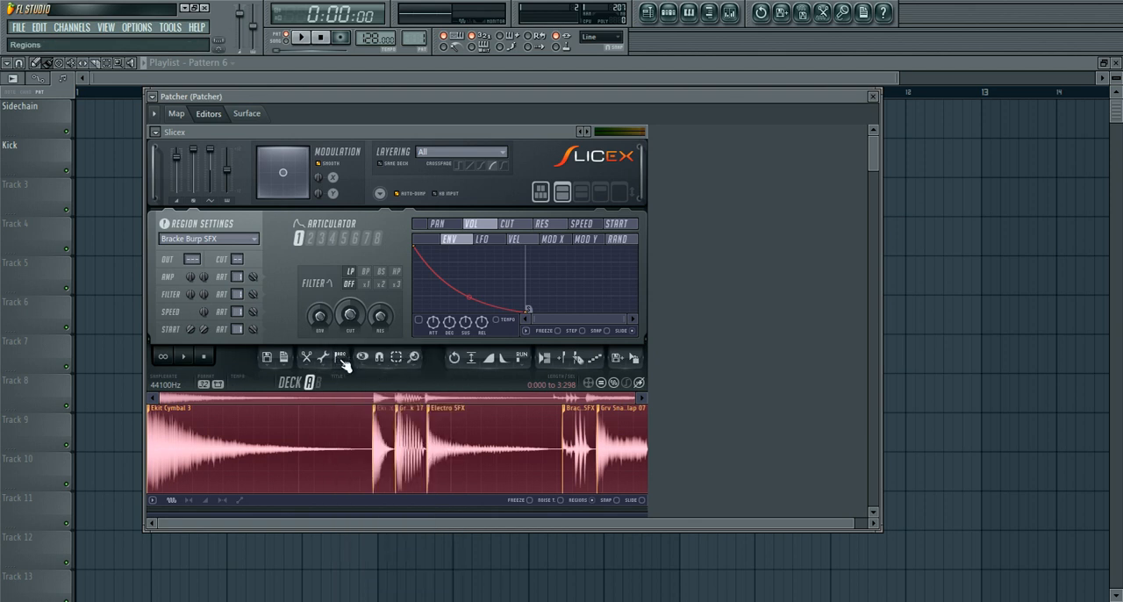
{"action": "right_click", "coordinate": [341, 357]}
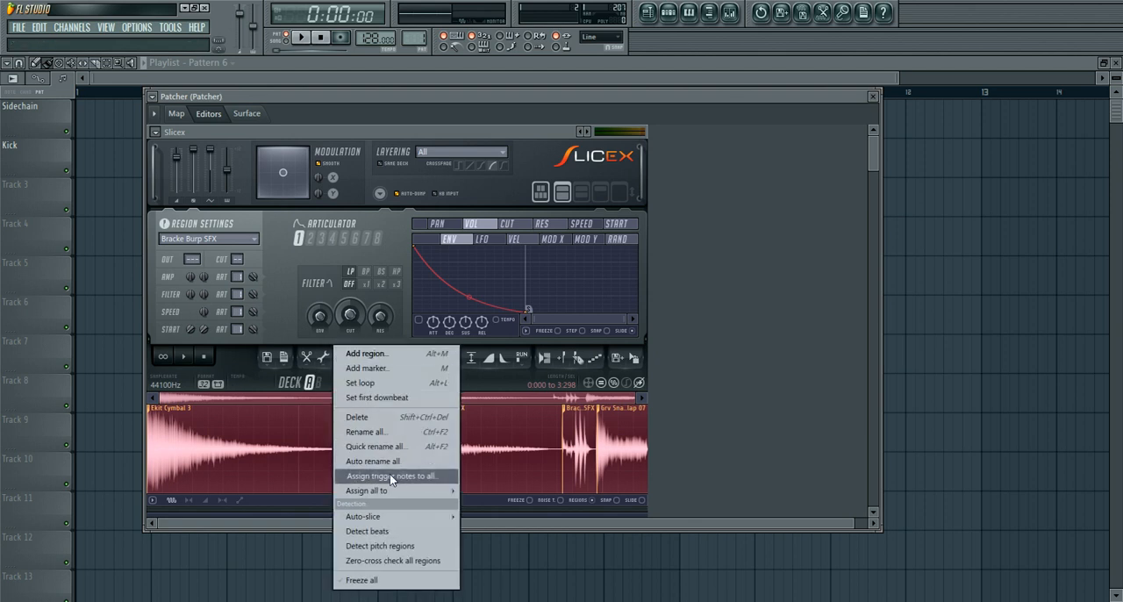
{"action": "left_click", "coordinate": [391, 475]}
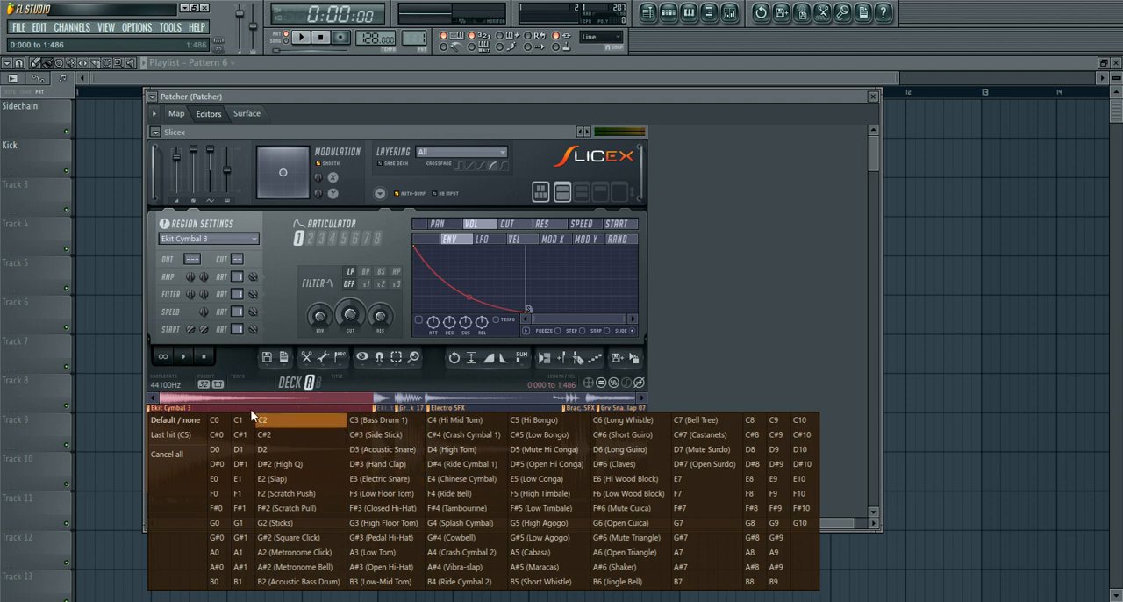
{"action": "mouse_move", "coordinate": [547, 420]}
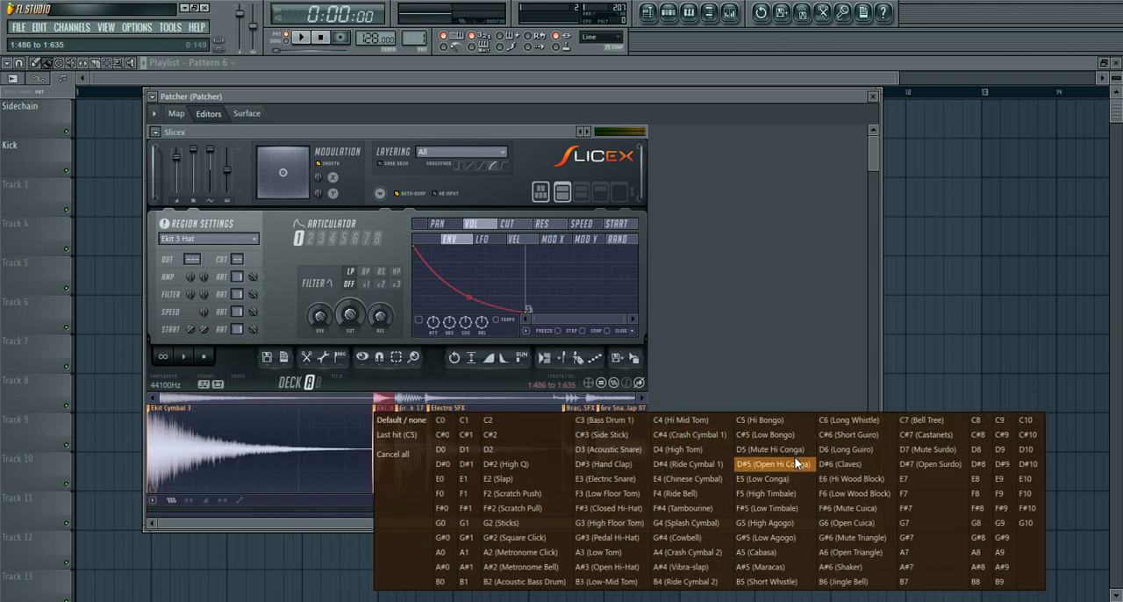
{"action": "mouse_move", "coordinate": [763, 434]}
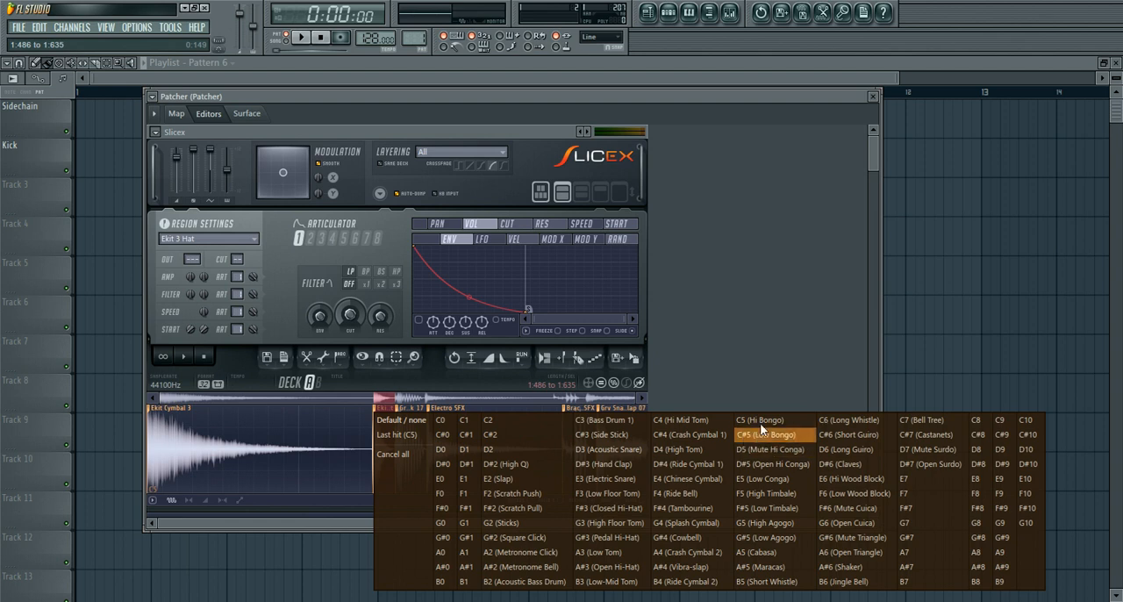
{"action": "mouse_move", "coordinate": [513, 449]}
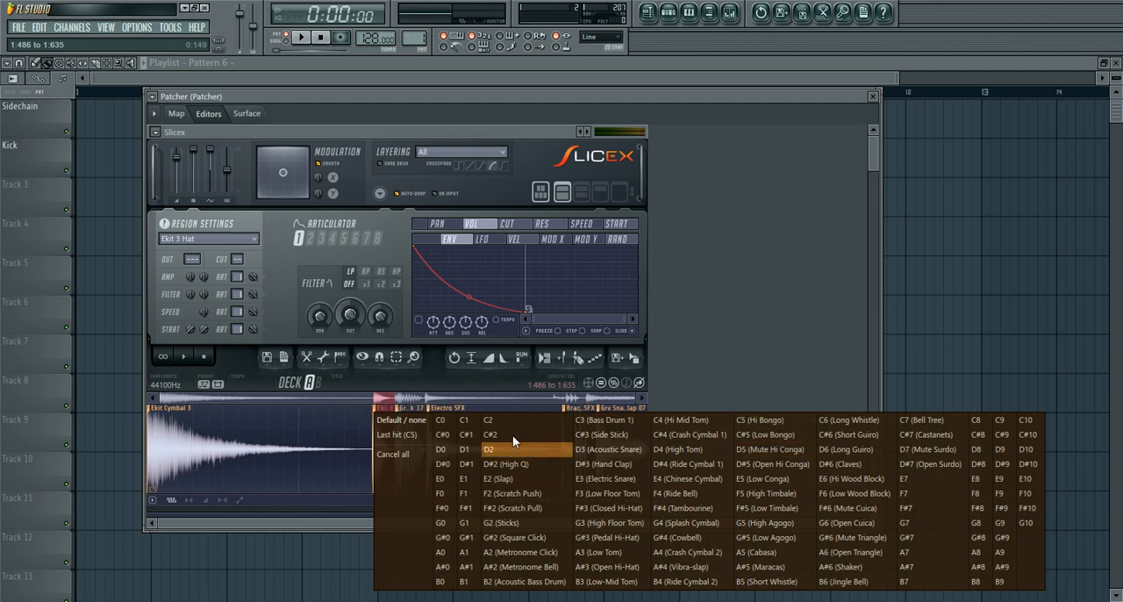
{"action": "mouse_move", "coordinate": [610, 419]}
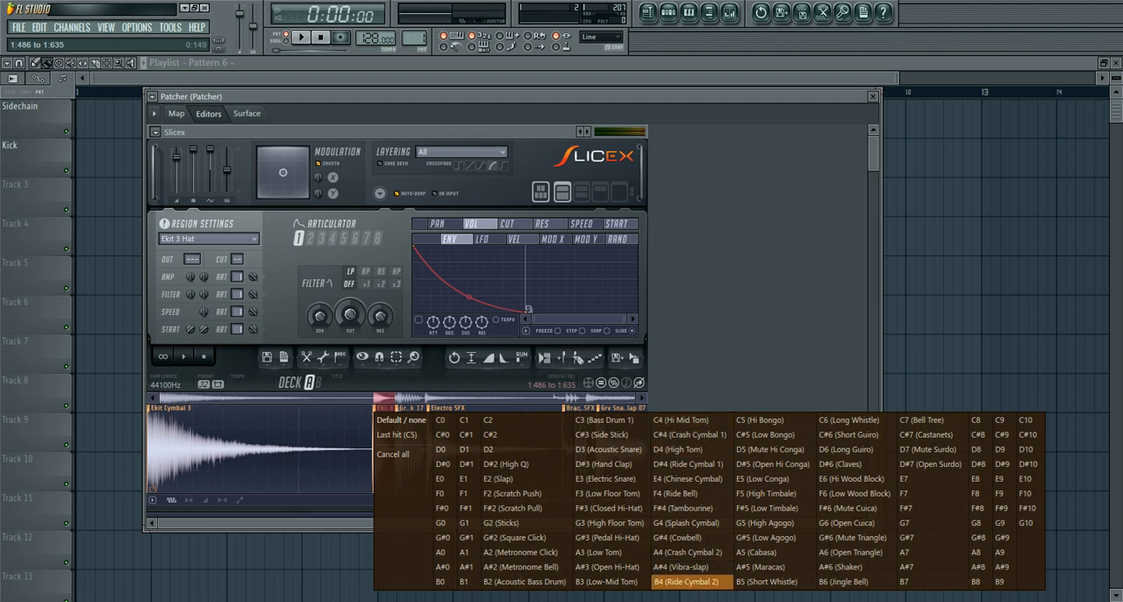
{"action": "mouse_move", "coordinate": [692, 435]}
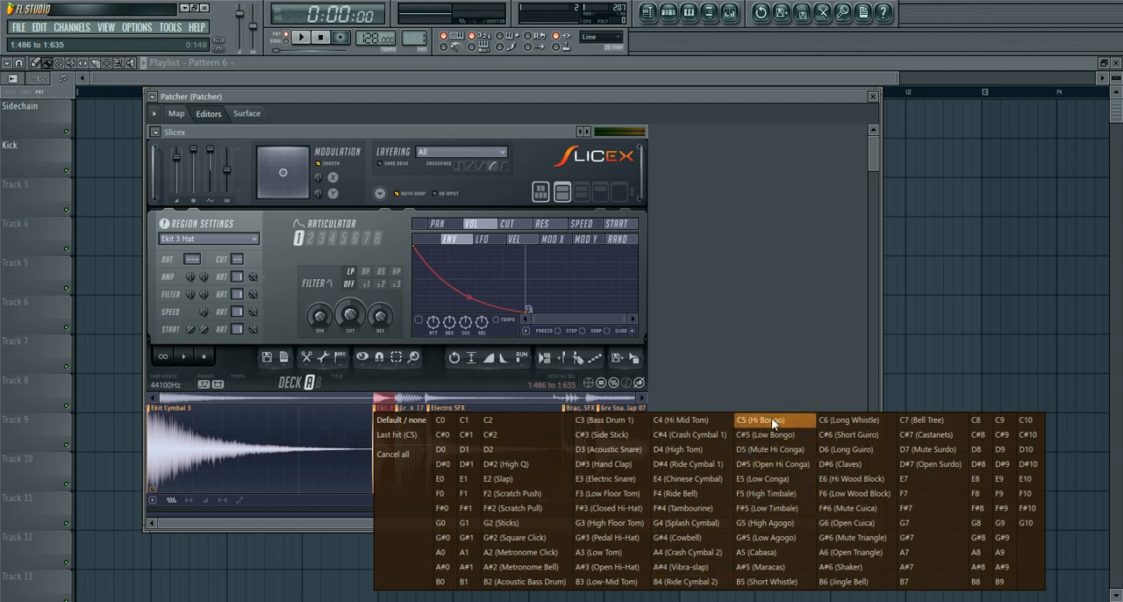
{"action": "mouse_move", "coordinate": [772, 478]}
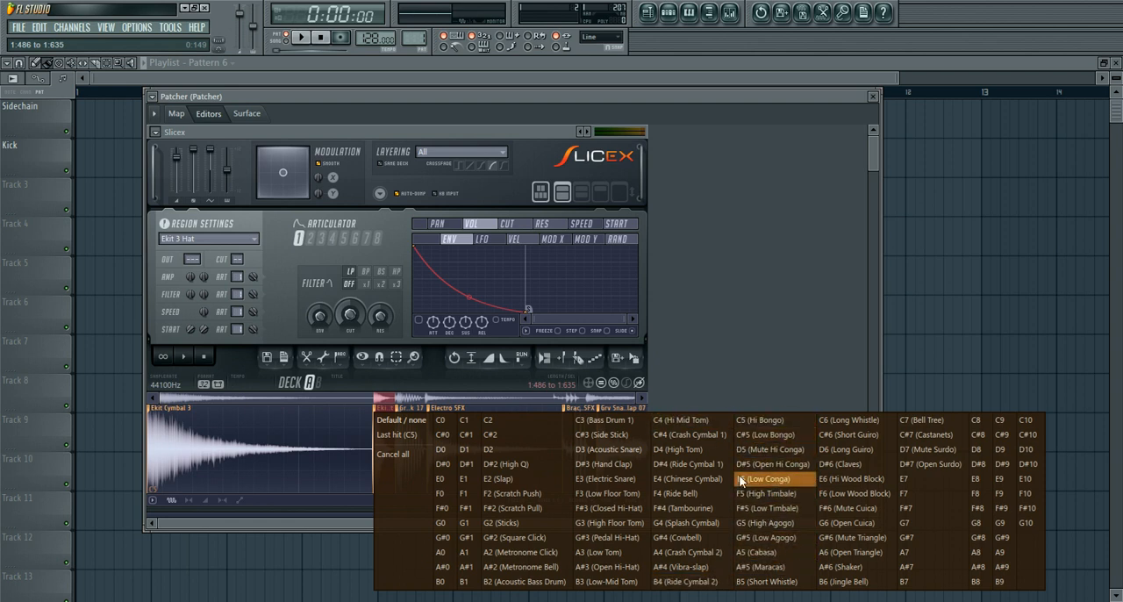
{"action": "mouse_move", "coordinate": [759, 434]}
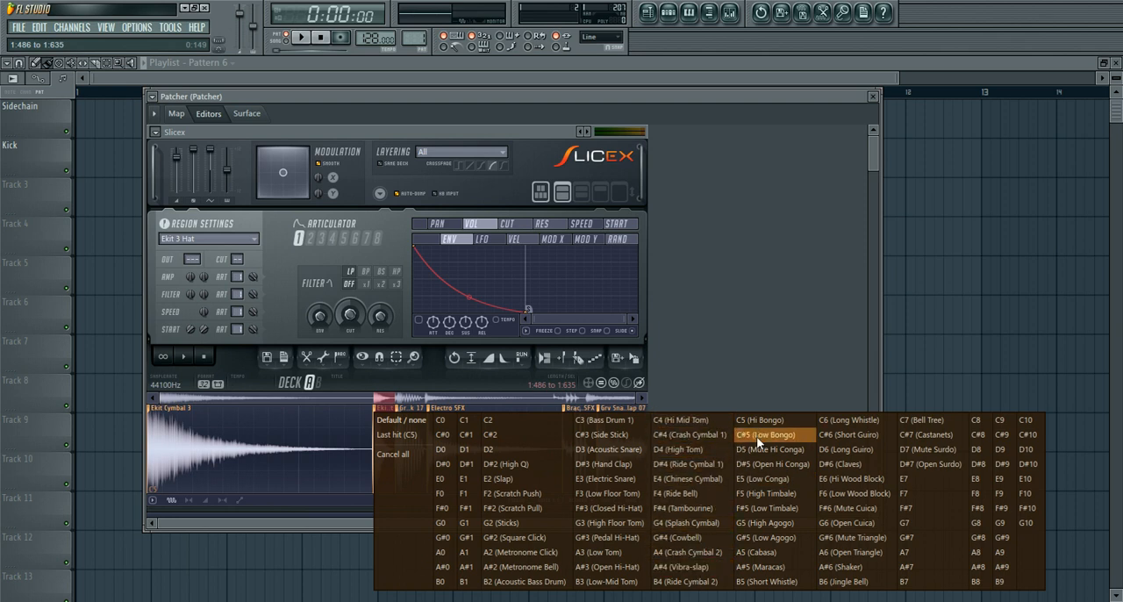
{"action": "mouse_move", "coordinate": [772, 419]}
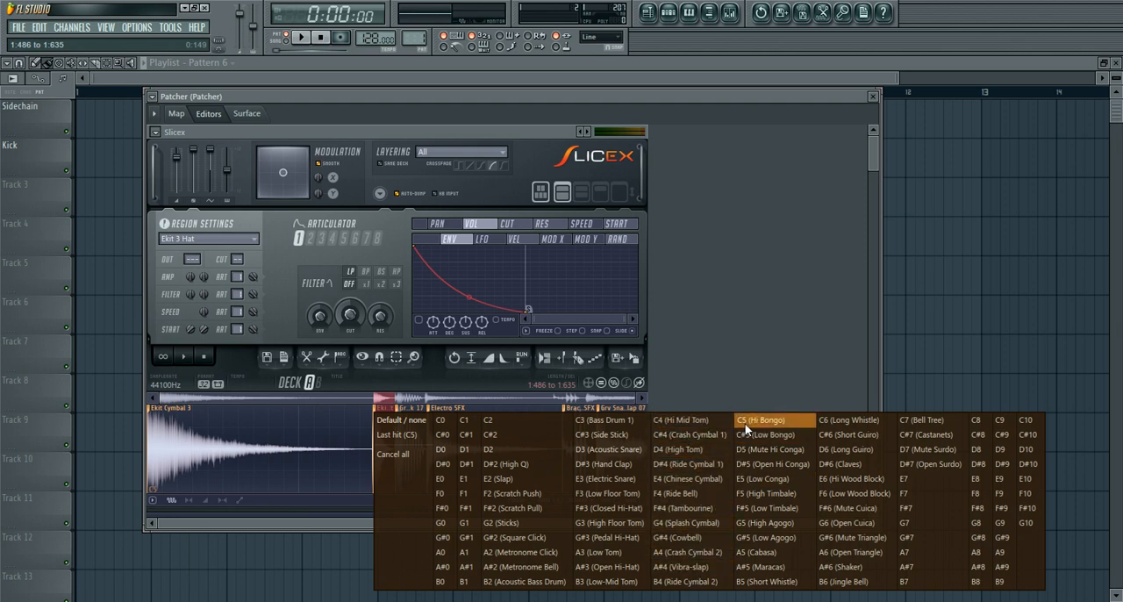
{"action": "mouse_move", "coordinate": [680, 449]}
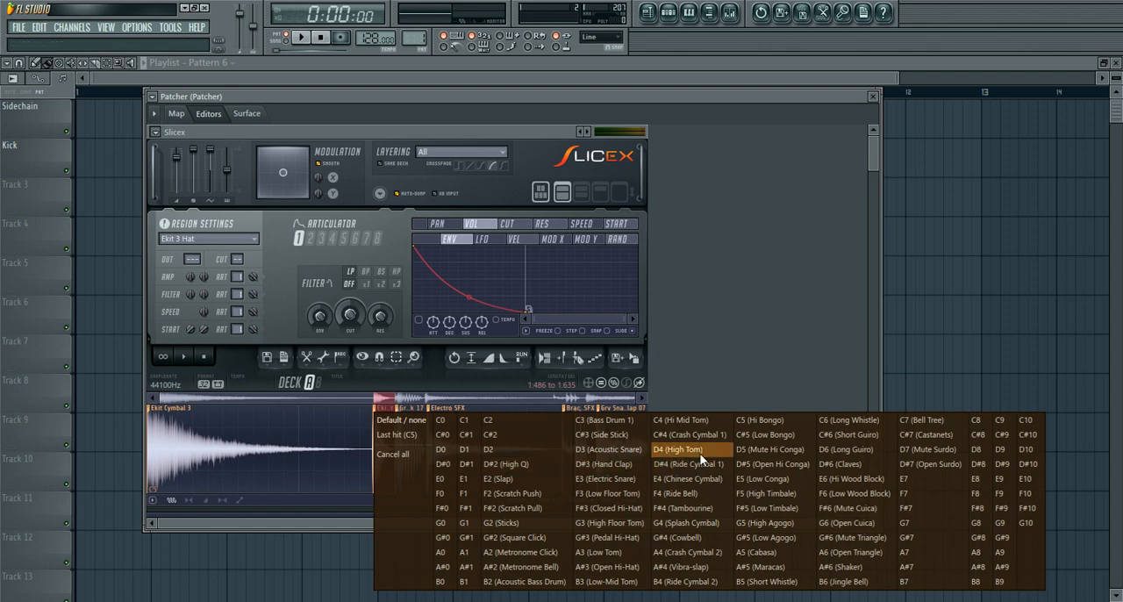
{"action": "left_click", "coordinate": [772, 449]}
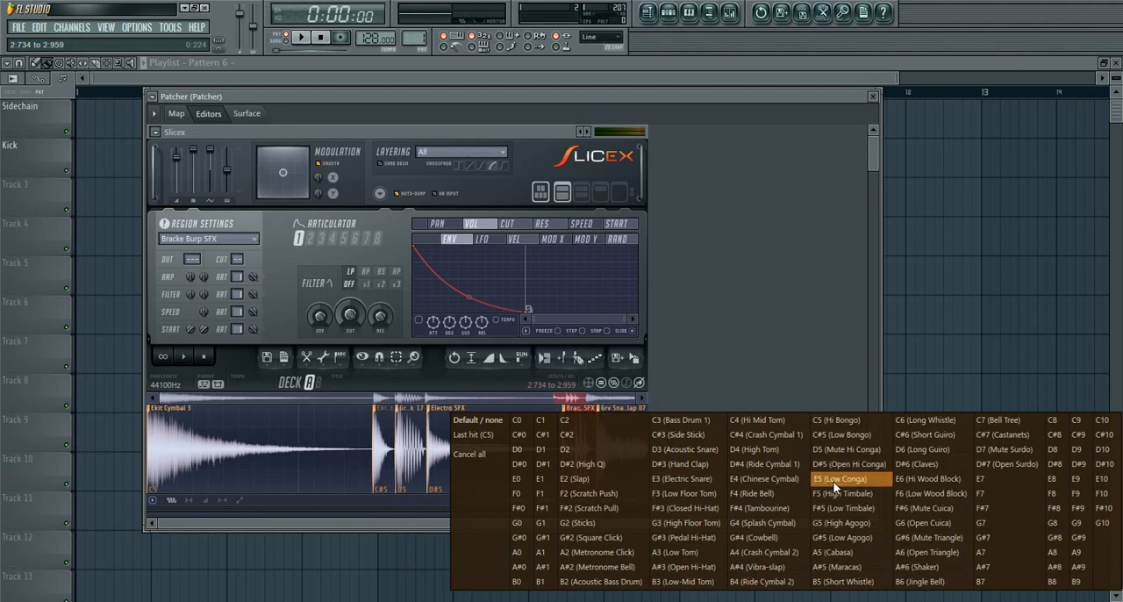
{"action": "left_click", "coordinate": [837, 479]}
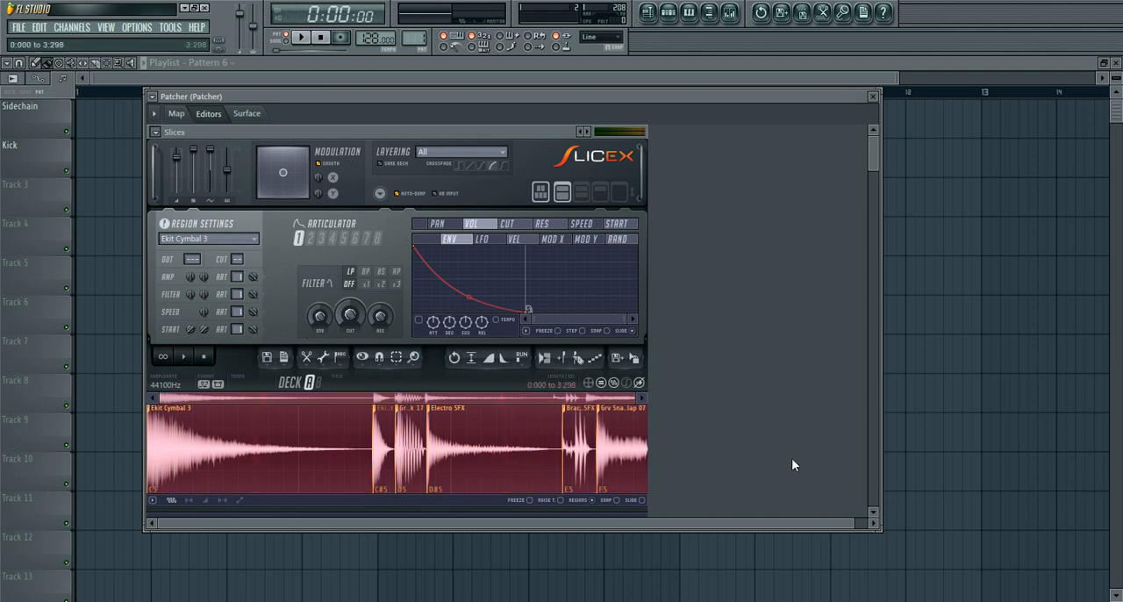
{"action": "left_click", "coordinate": [175, 114]}
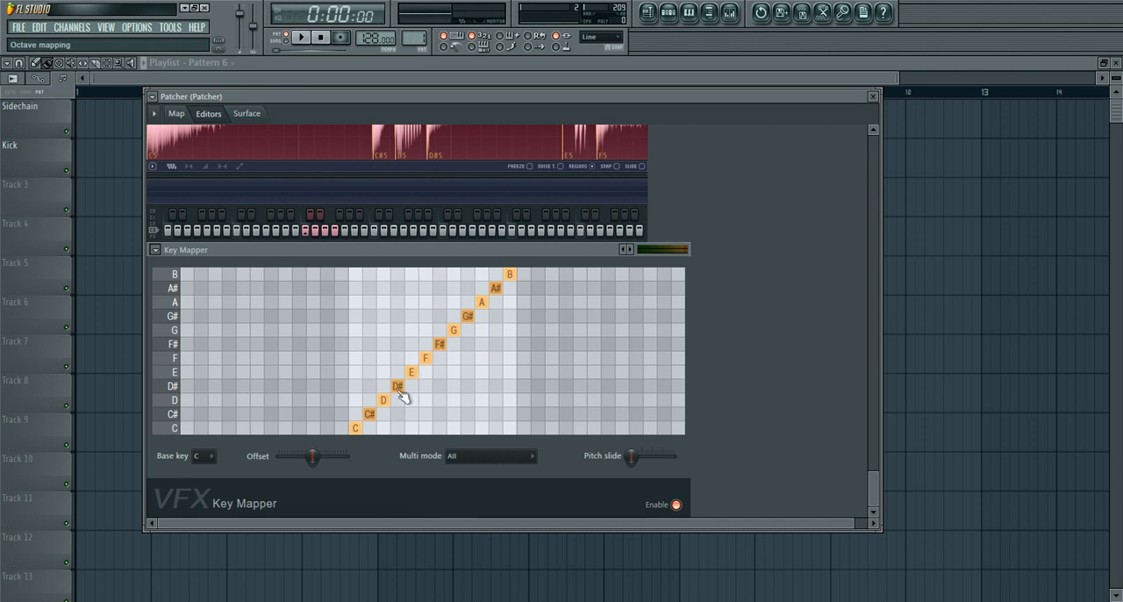
- Map Key Mapper keys C through F onto all six slice notes C–F
{"action": "left_click", "coordinate": [368, 427]}
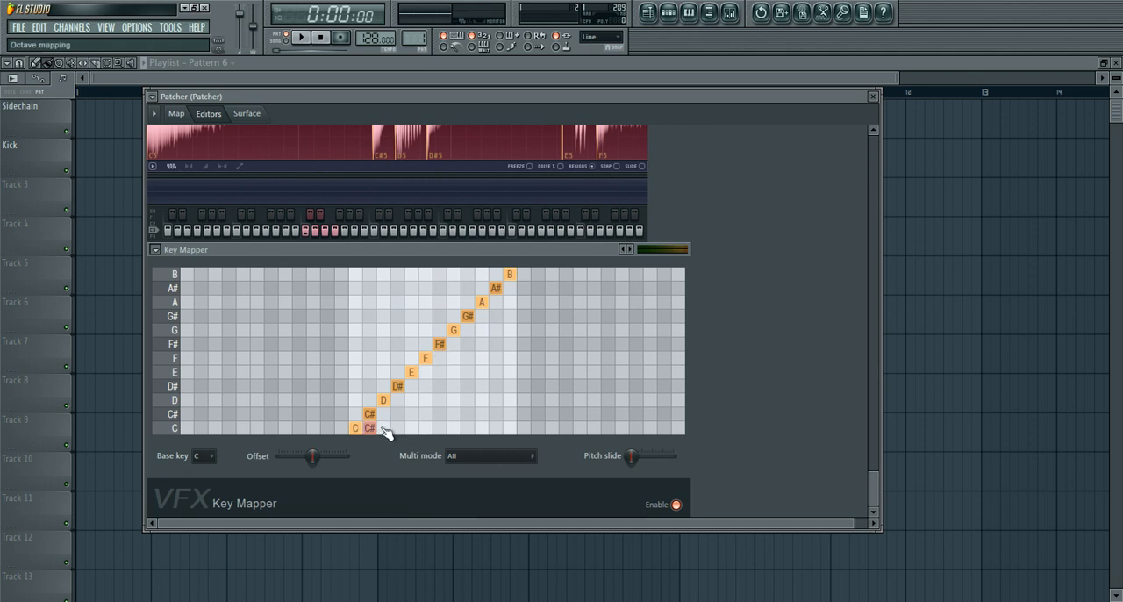
{"action": "left_click_drag", "start_coordinate": [368, 428], "coordinate": [443, 428]}
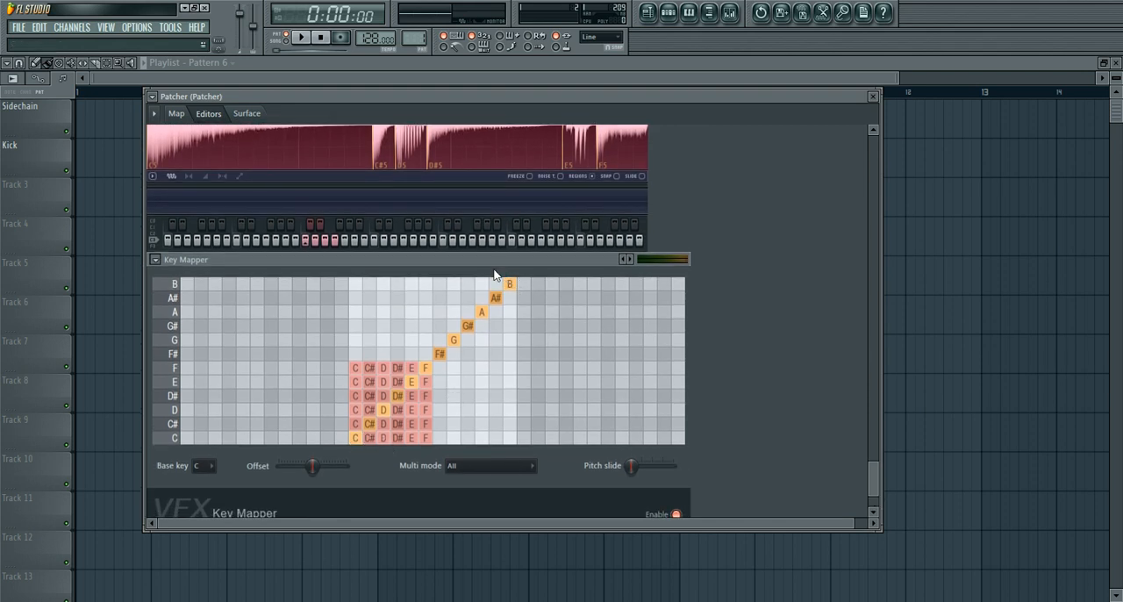
{"action": "mouse_move", "coordinate": [641, 336]}
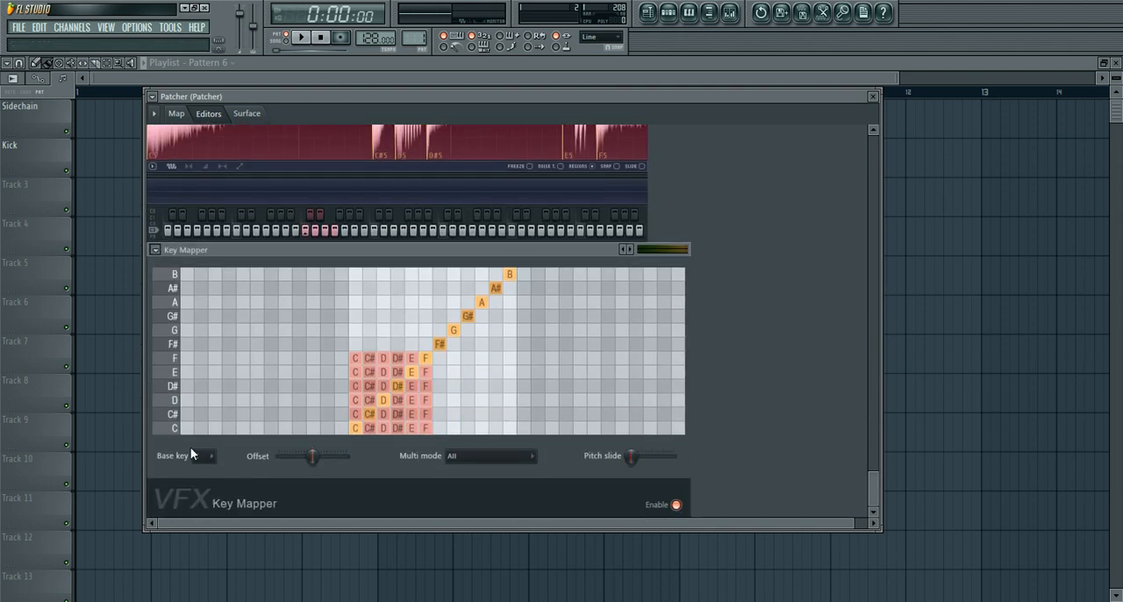
{"action": "mouse_move", "coordinate": [631, 455]}
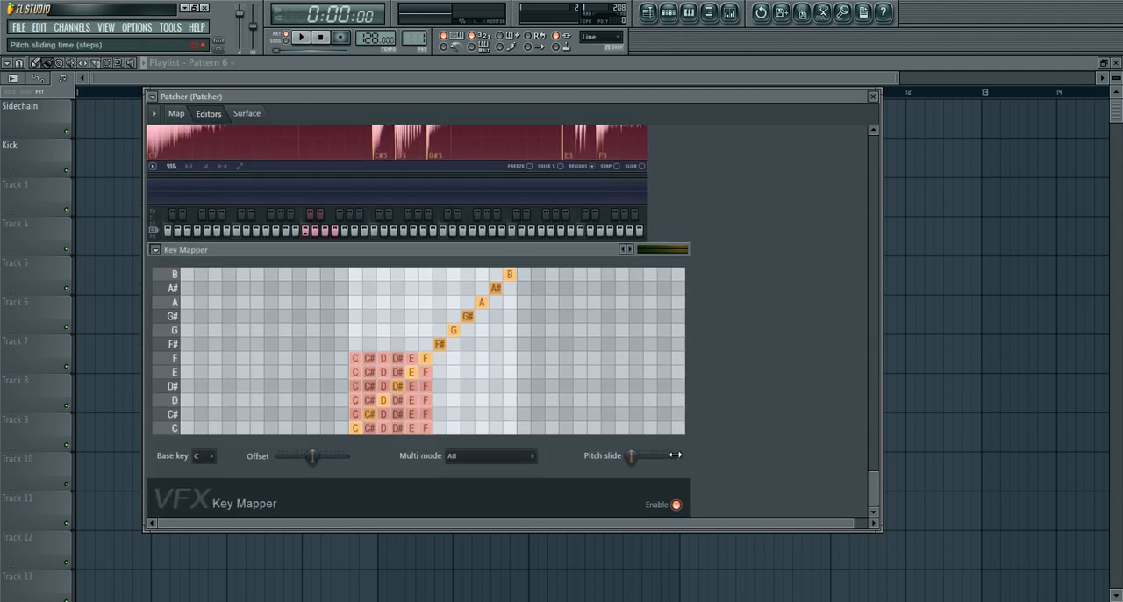
- Set Key Mapper's multi-note mode to Random
{"action": "left_click", "coordinate": [488, 455]}
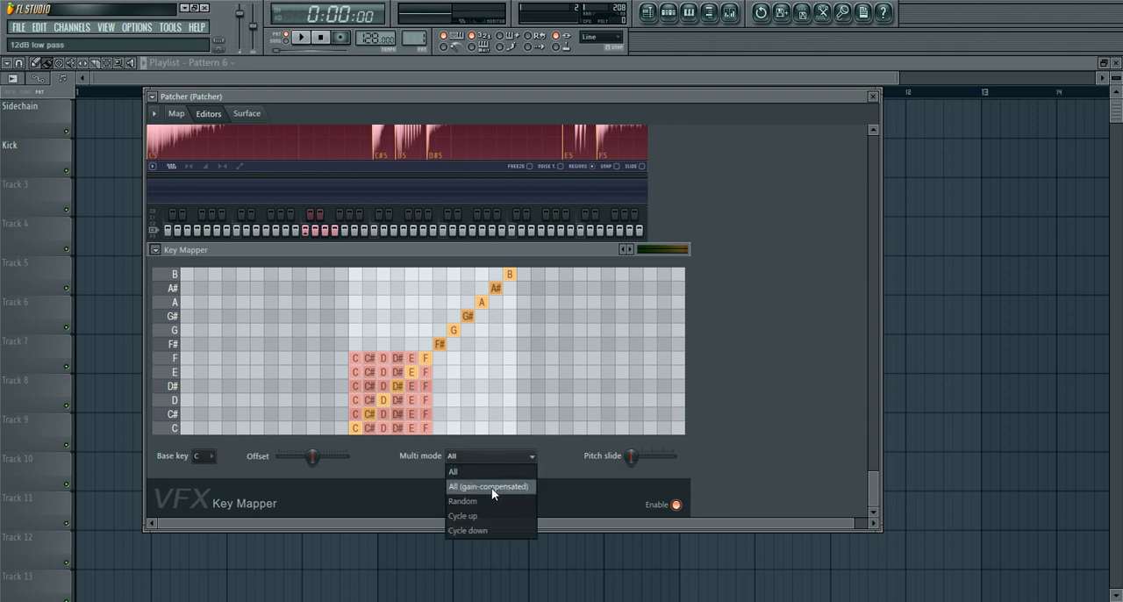
{"action": "left_click", "coordinate": [462, 500]}
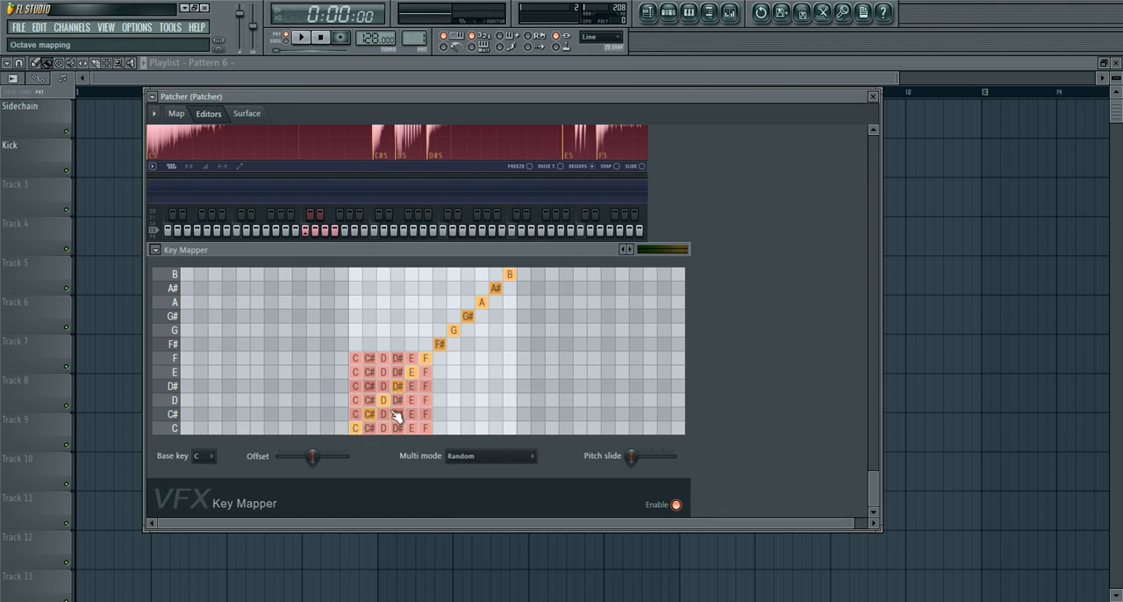
{"action": "mouse_move", "coordinate": [489, 392]}
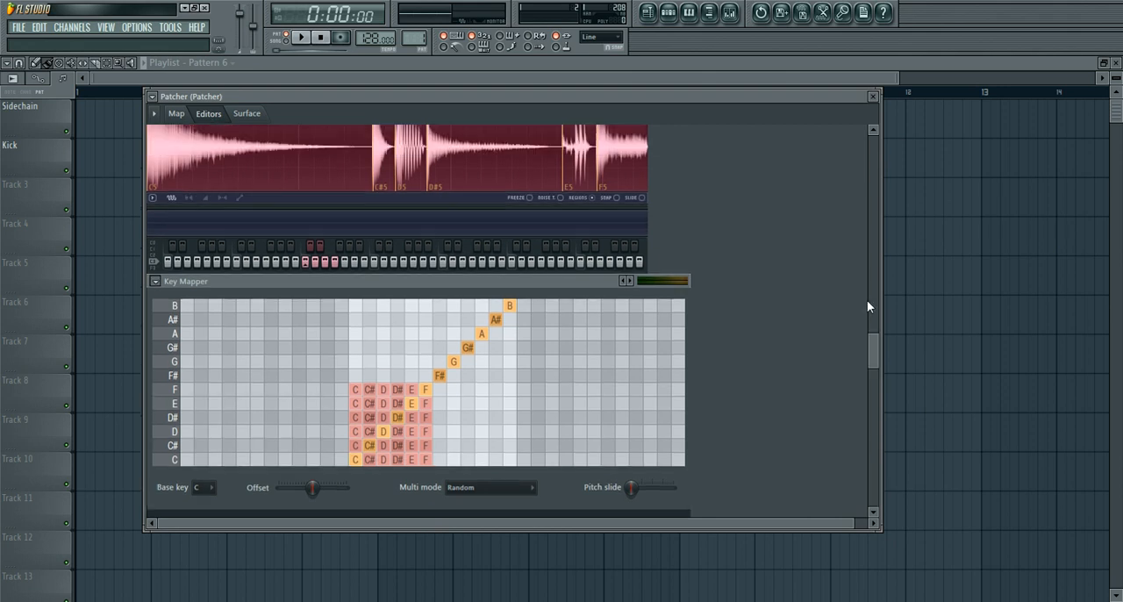
{"action": "left_click", "coordinate": [175, 113]}
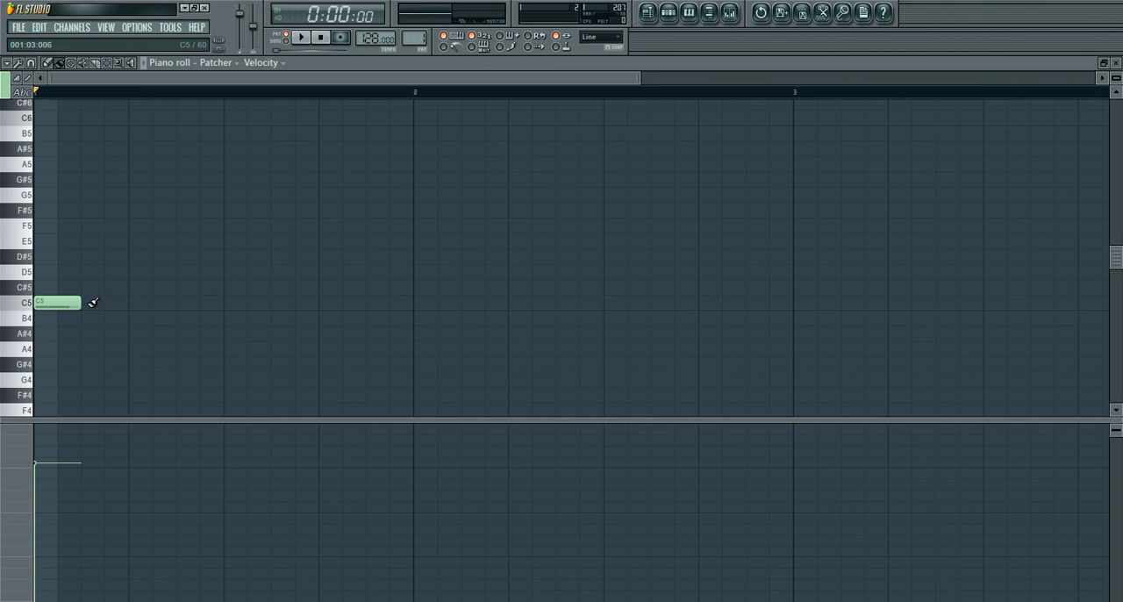
- Draw repeated short C5 notes in the Patcher piano roll, switch to pattern mode, and zoom out
{"action": "left_click_drag", "start_coordinate": [79, 302], "coordinate": [737, 302]}
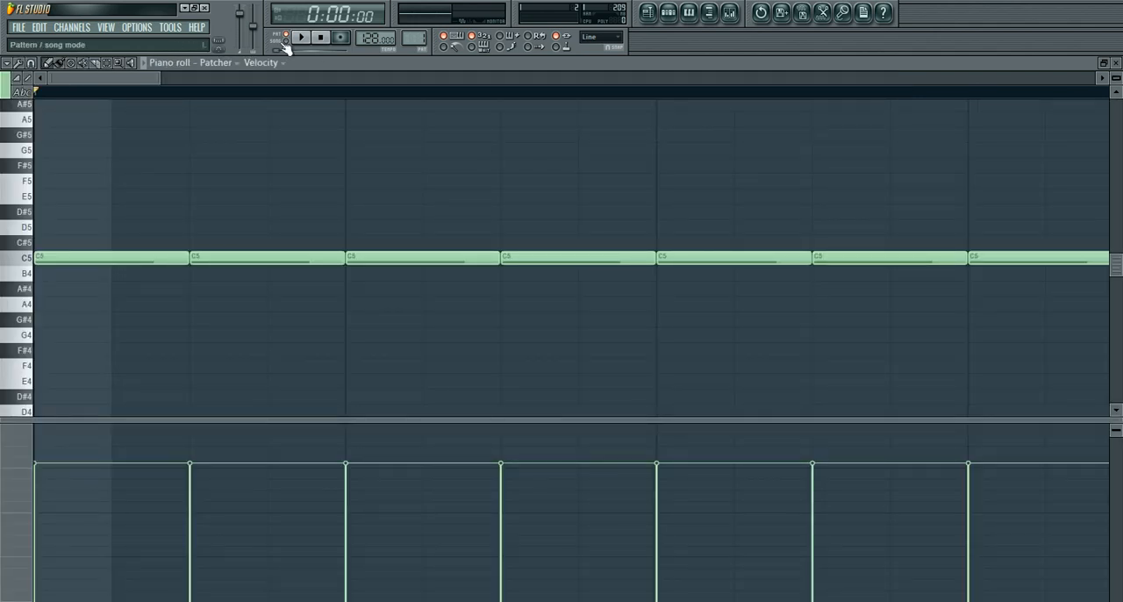
{"action": "left_click", "coordinate": [301, 36]}
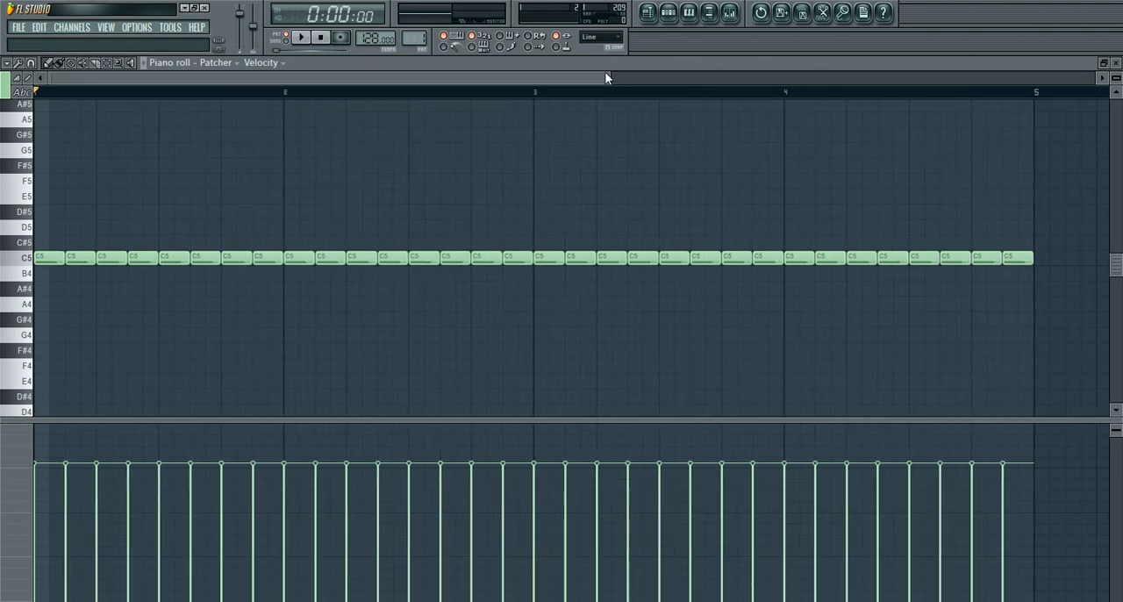
{"action": "left_click_drag", "start_coordinate": [372, 191], "coordinate": [1045, 311]}
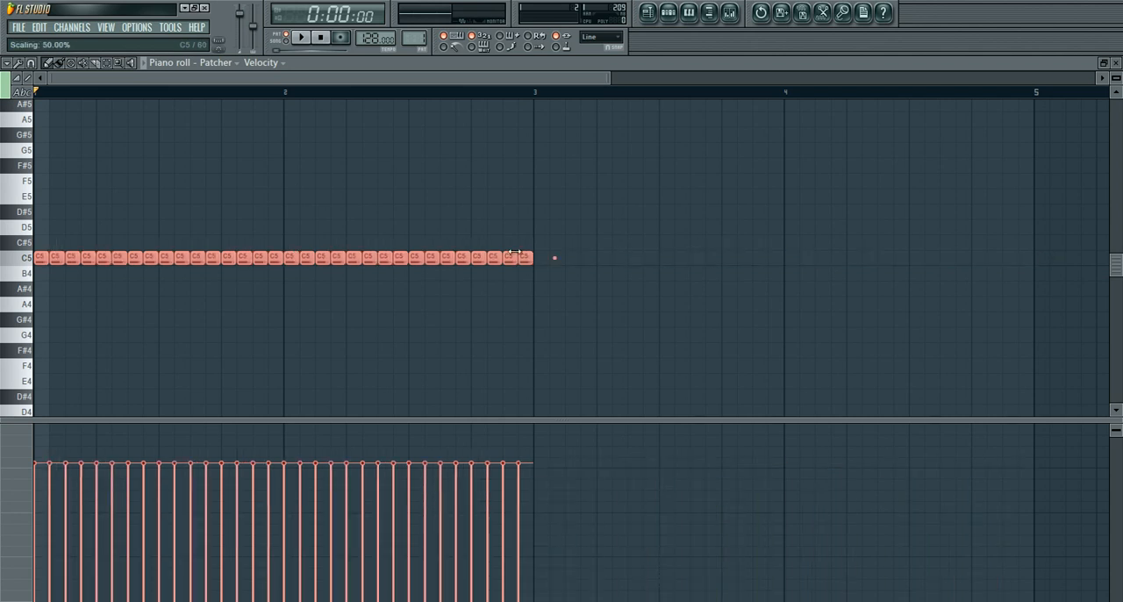
- Play the Patcher's repeated C5 notes from the piano roll, then stop
{"action": "left_click", "coordinate": [301, 37]}
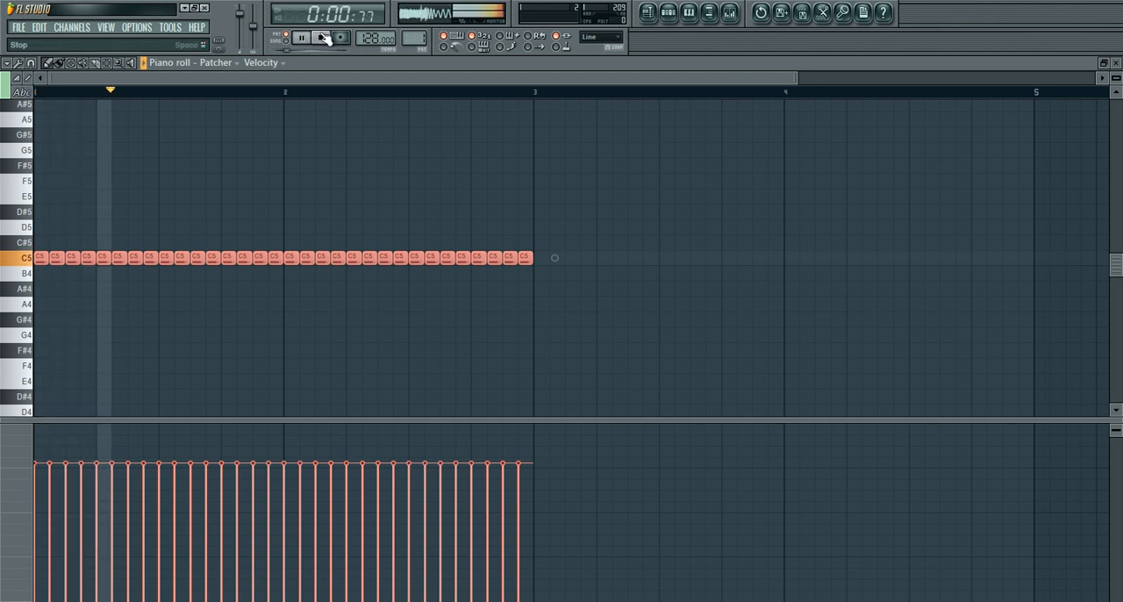
{"action": "left_click", "coordinate": [320, 36]}
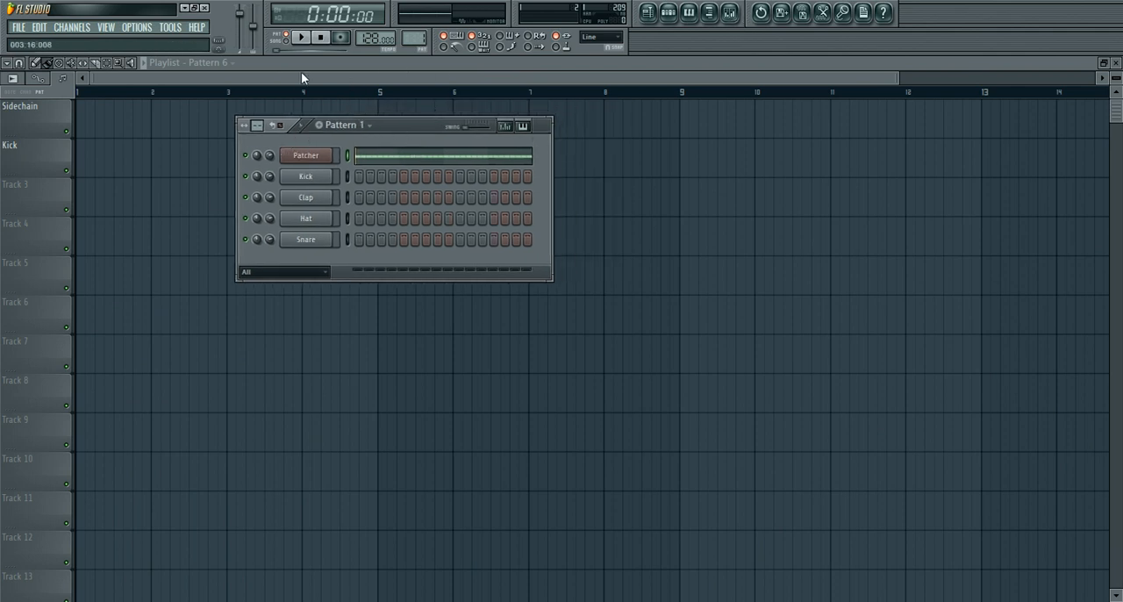
- Play Pattern 1 once on the transport, then stop it
{"action": "left_click", "coordinate": [301, 37]}
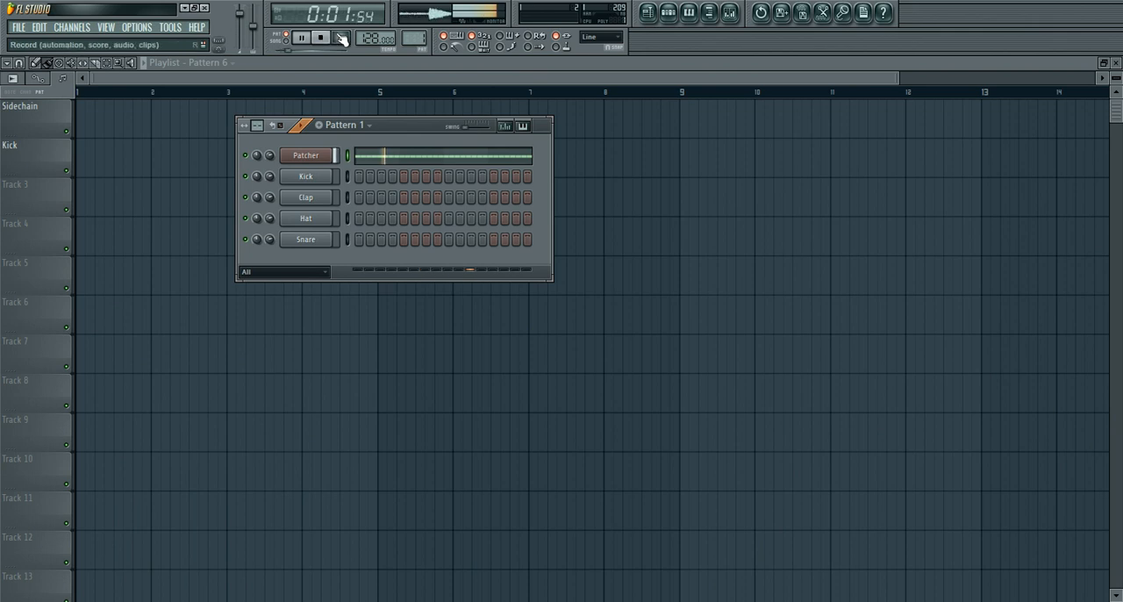
{"action": "left_click", "coordinate": [341, 37]}
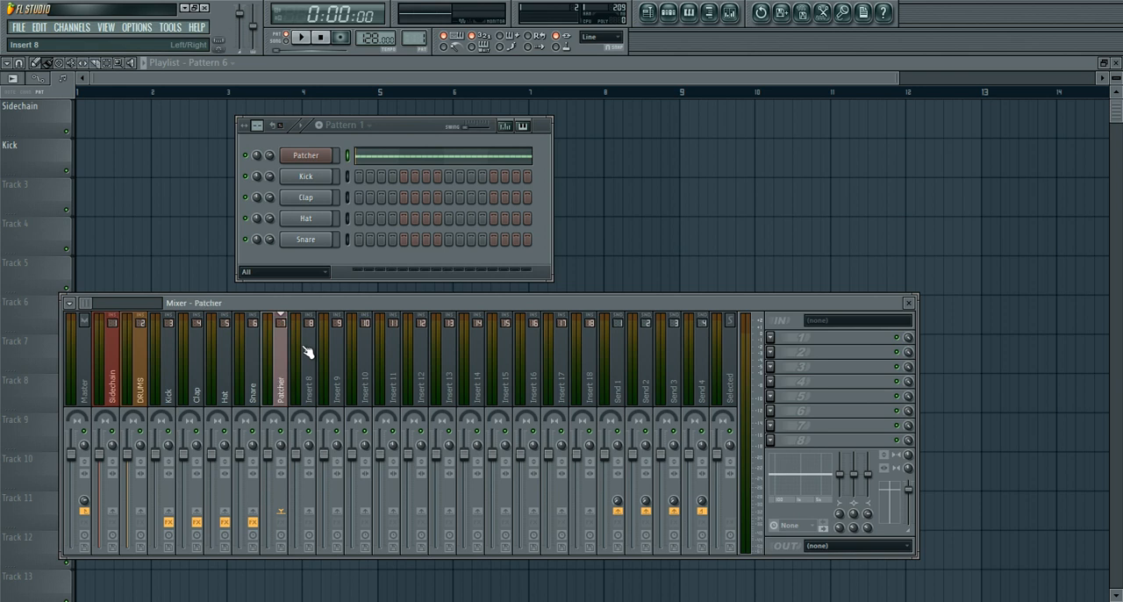
- Load Fruity Peak Controller into the Patcher insert's first slot, adjust its LFO, reopen Patcher
{"action": "left_click", "coordinate": [280, 369]}
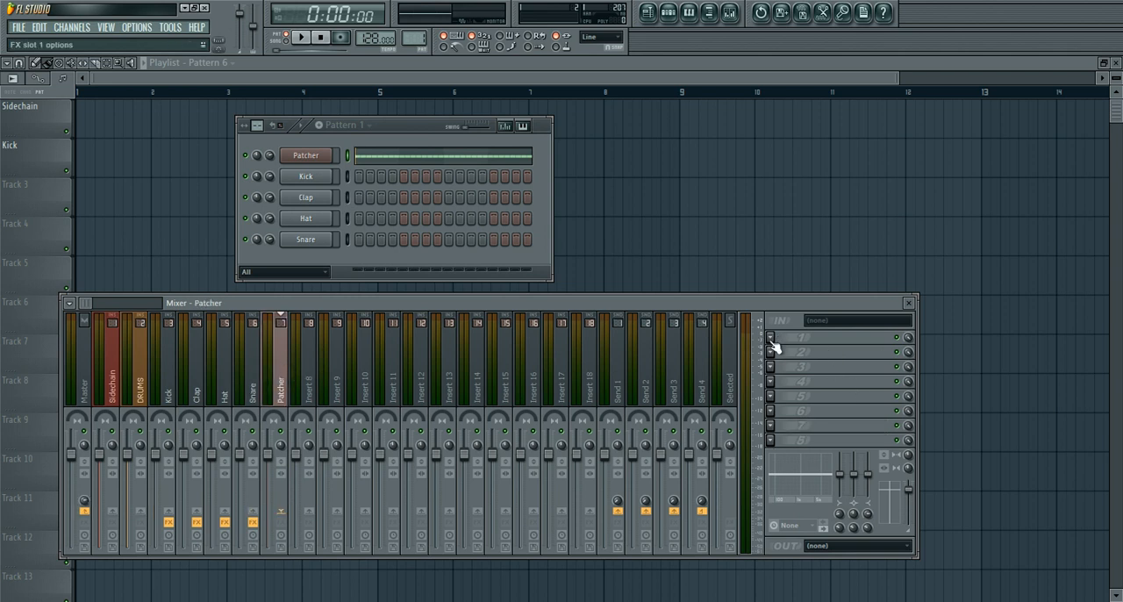
{"action": "left_click", "coordinate": [769, 336]}
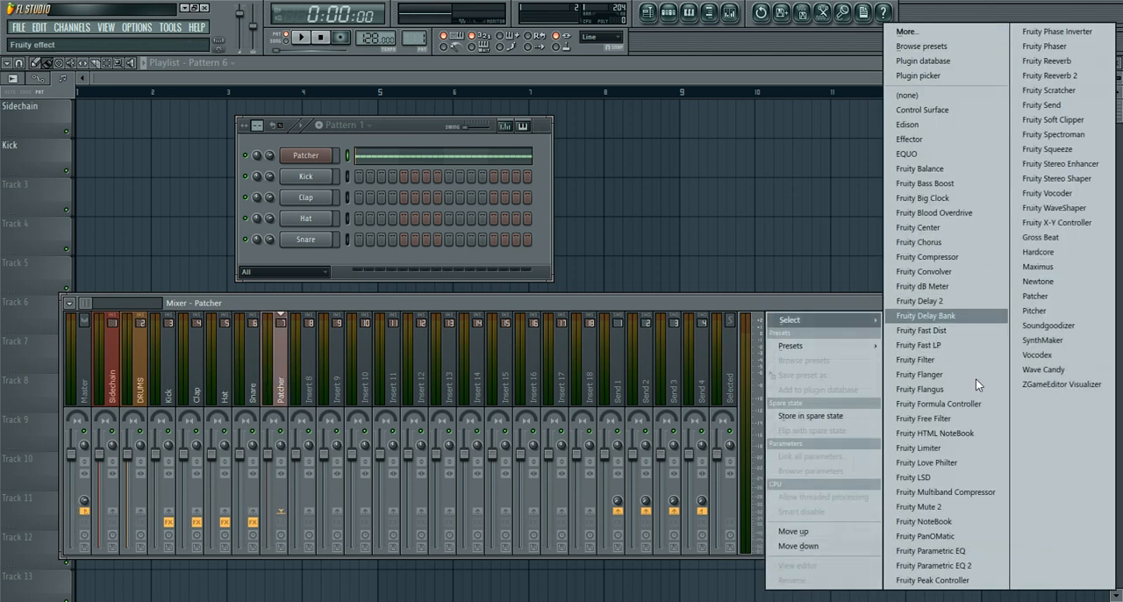
{"action": "left_click", "coordinate": [932, 579]}
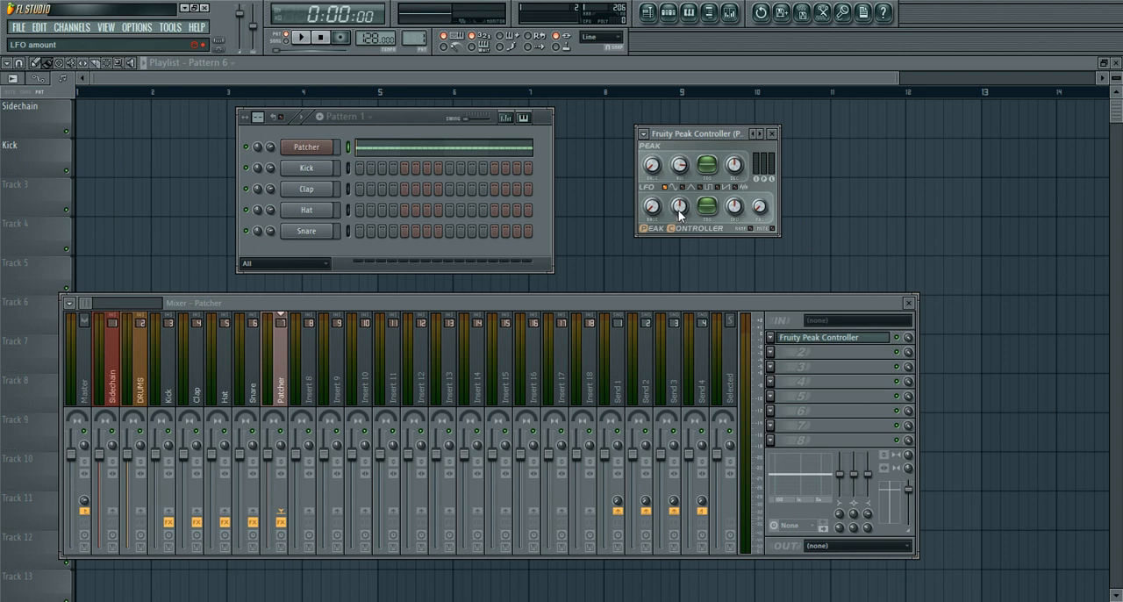
{"action": "left_click_drag", "start_coordinate": [706, 206], "coordinate": [706, 202]}
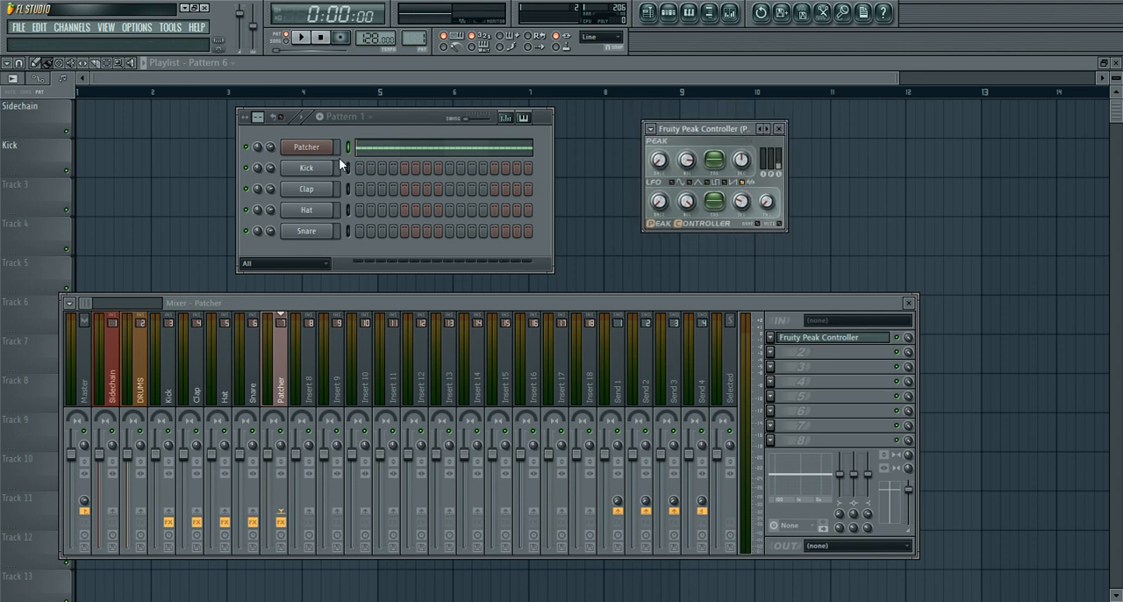
{"action": "left_click", "coordinate": [306, 147]}
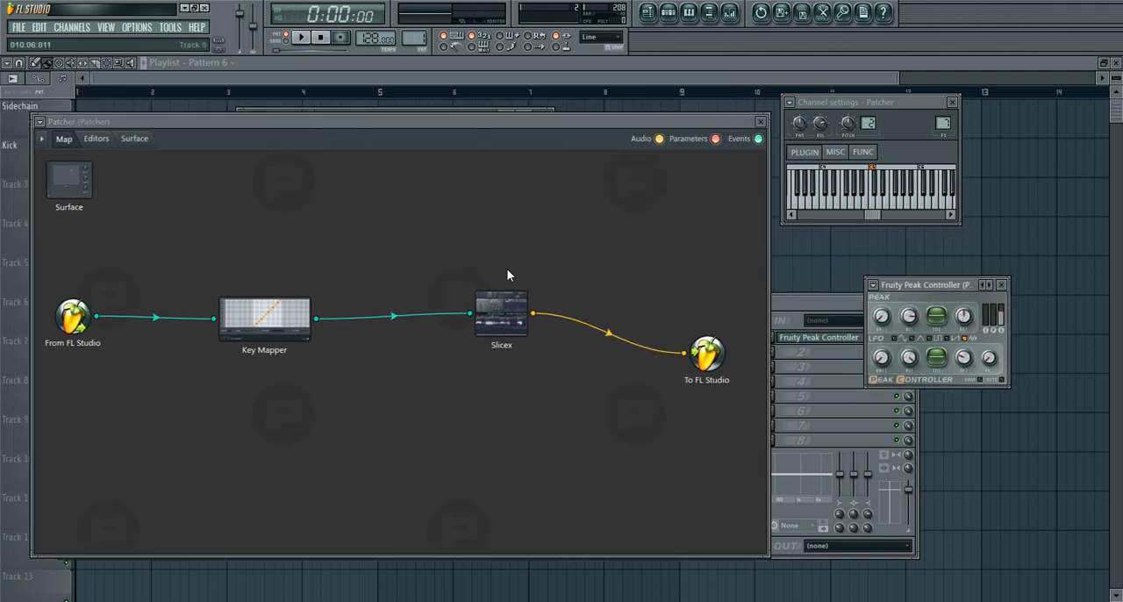
- Open Slicex inside Patcher, activate a parameter, and bring up master pitch linking options
{"action": "double_click", "coordinate": [501, 313]}
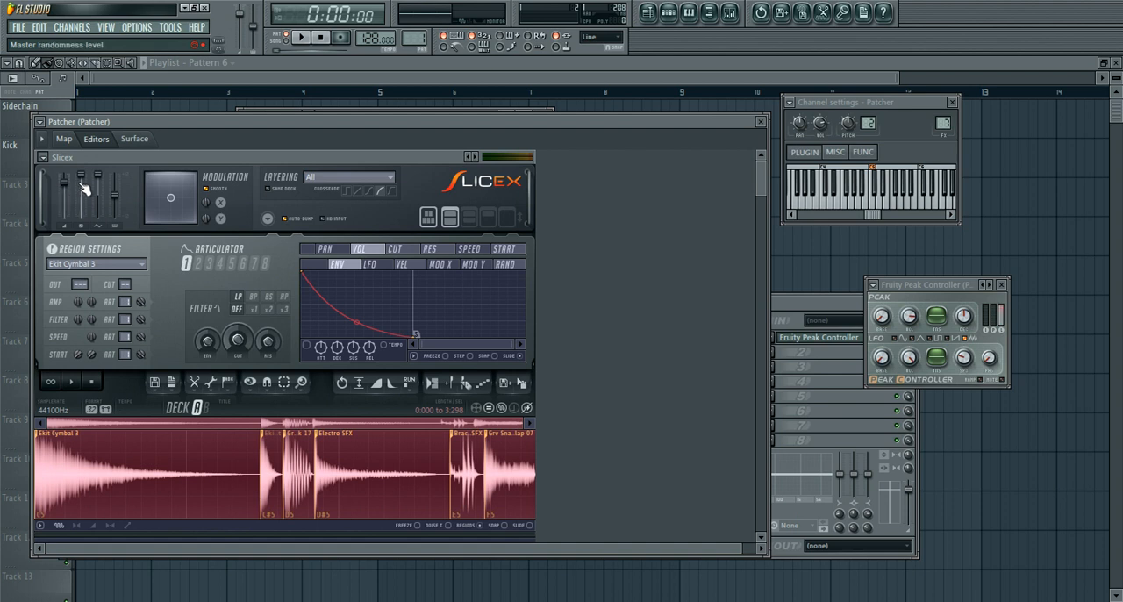
{"action": "right_click", "coordinate": [112, 191]}
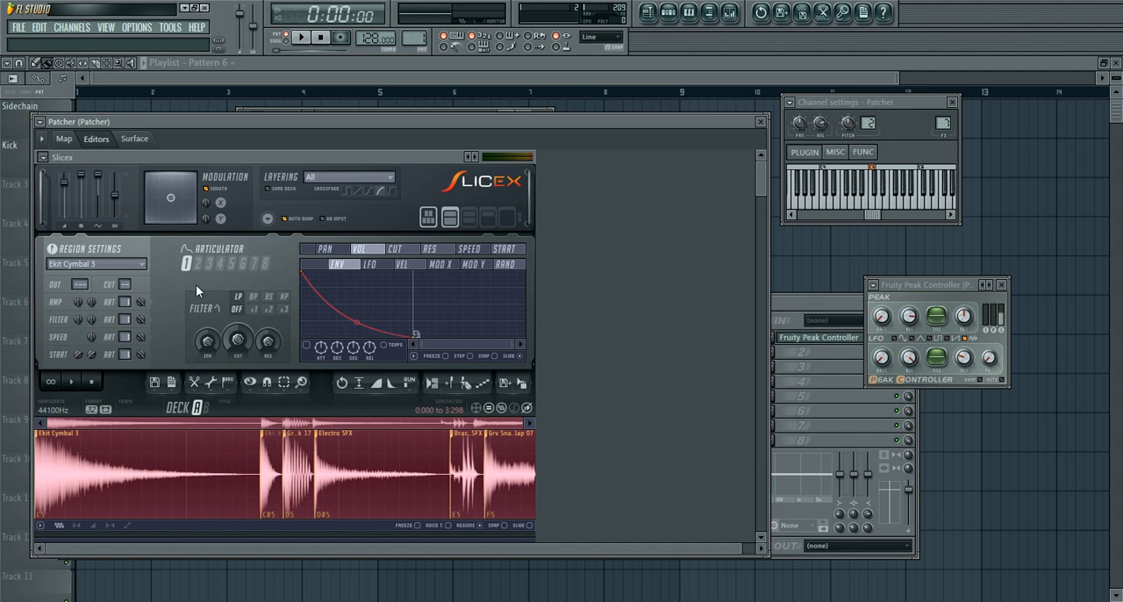
{"action": "right_click", "coordinate": [237, 337]}
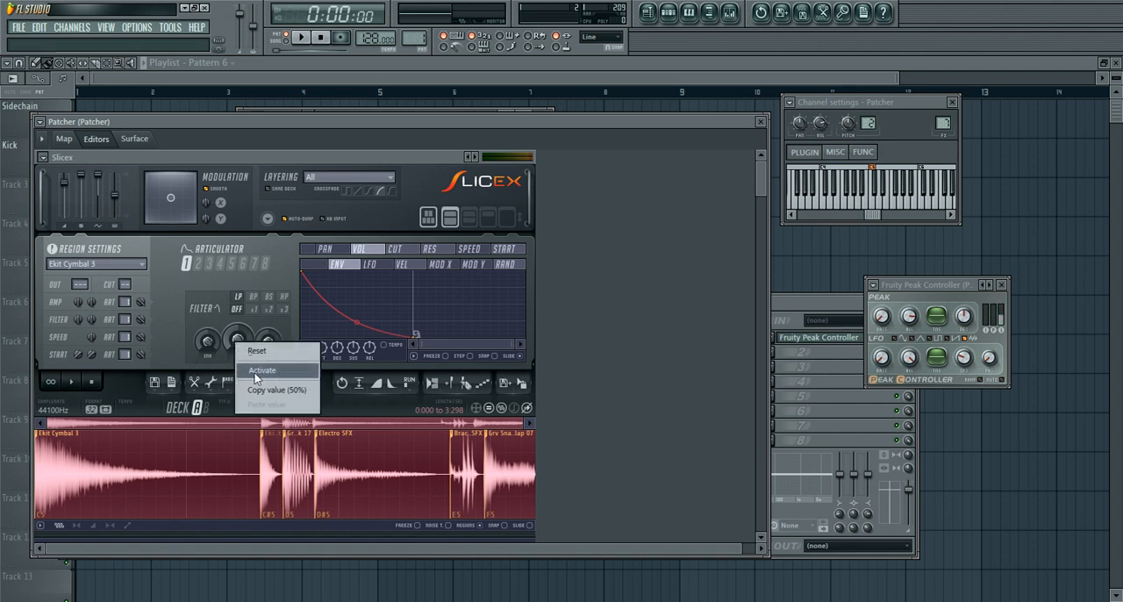
{"action": "left_click", "coordinate": [262, 369]}
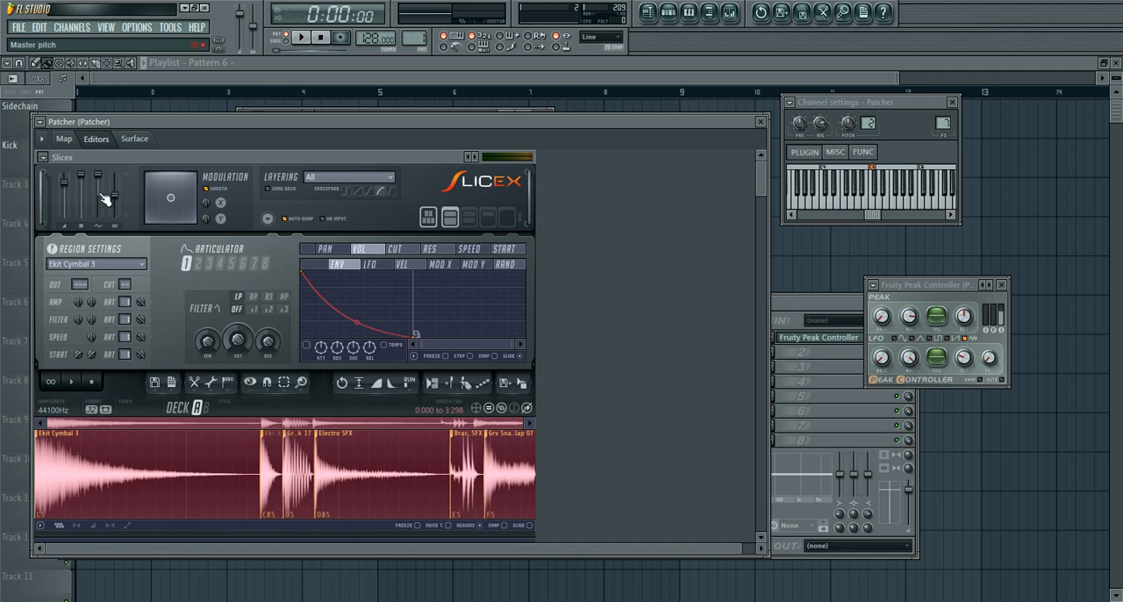
{"action": "right_click", "coordinate": [105, 197]}
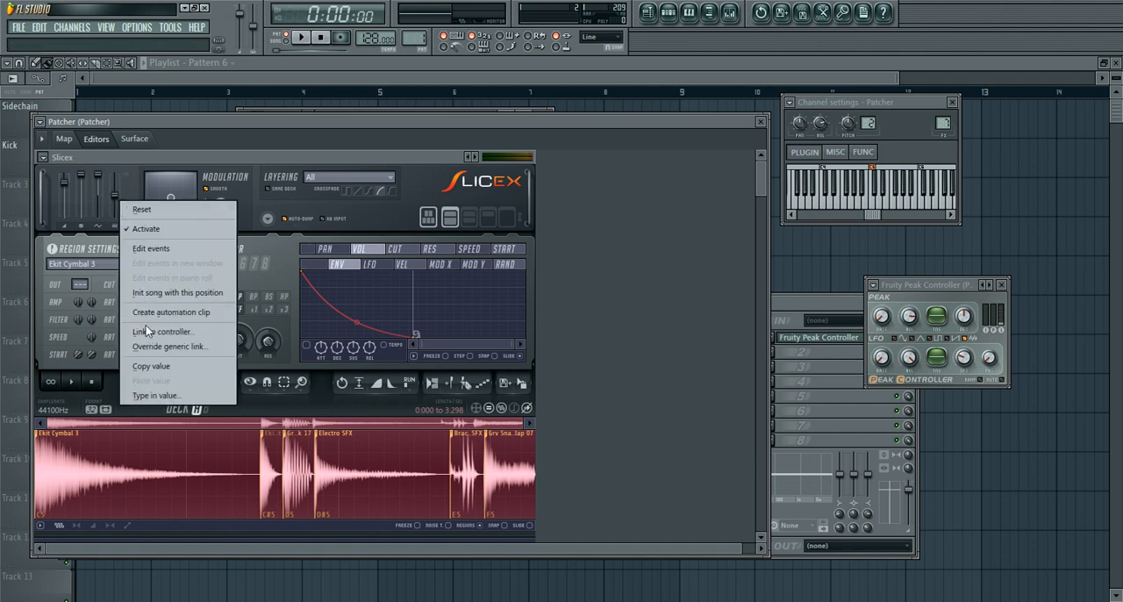
- Link Slicex master pitch to 'Peak ctrl (Patcher) - LFO' as its internal controller
{"action": "left_click", "coordinate": [161, 331]}
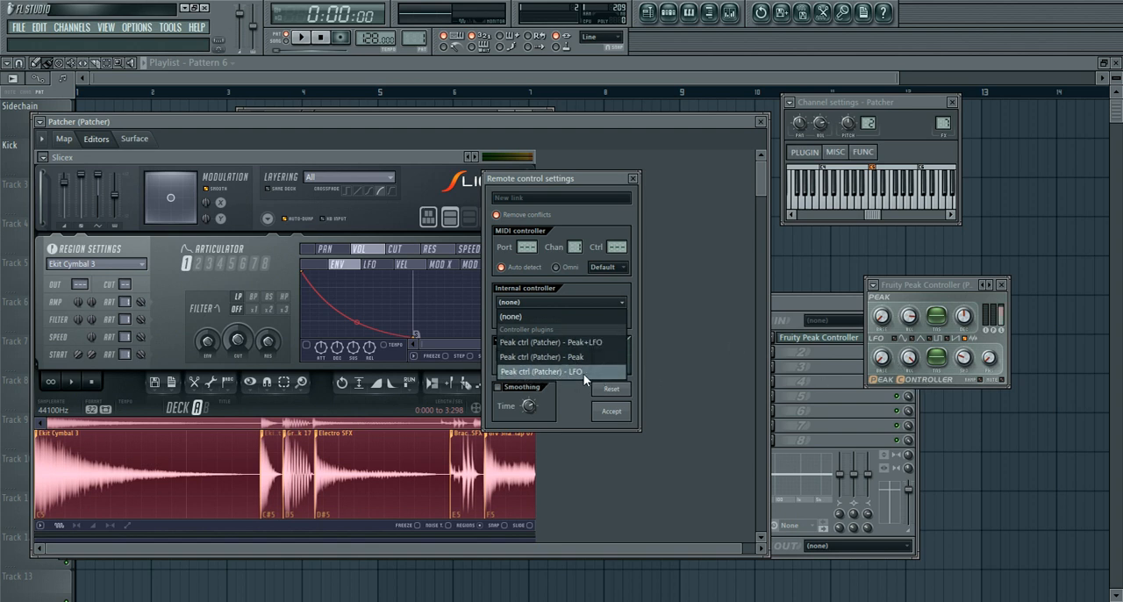
{"action": "left_click", "coordinate": [558, 371]}
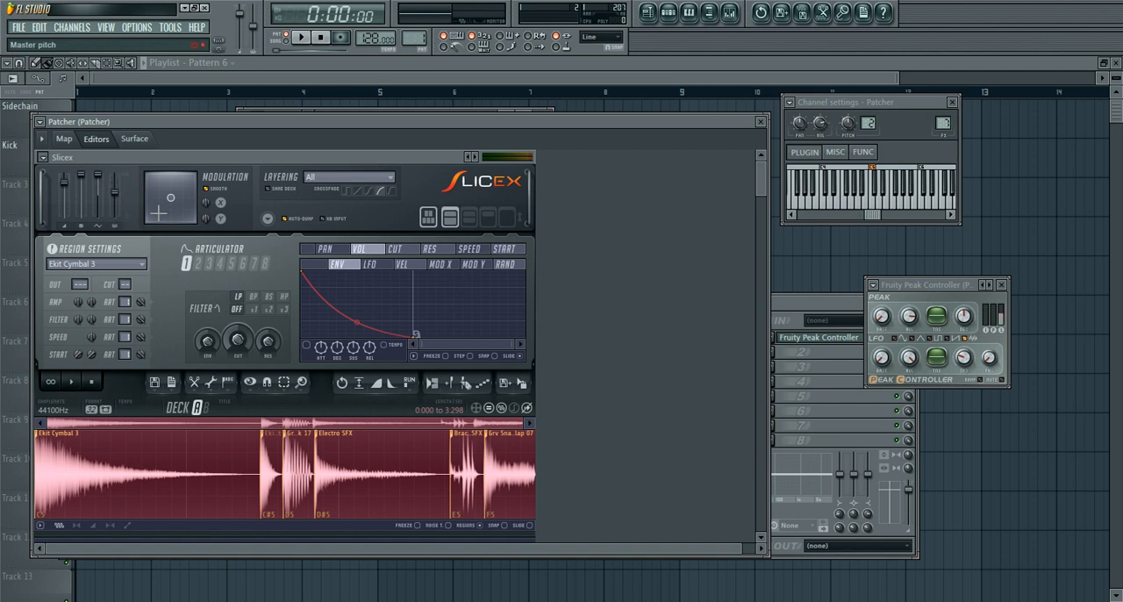
{"action": "left_click_drag", "start_coordinate": [926, 284], "coordinate": [728, 215]}
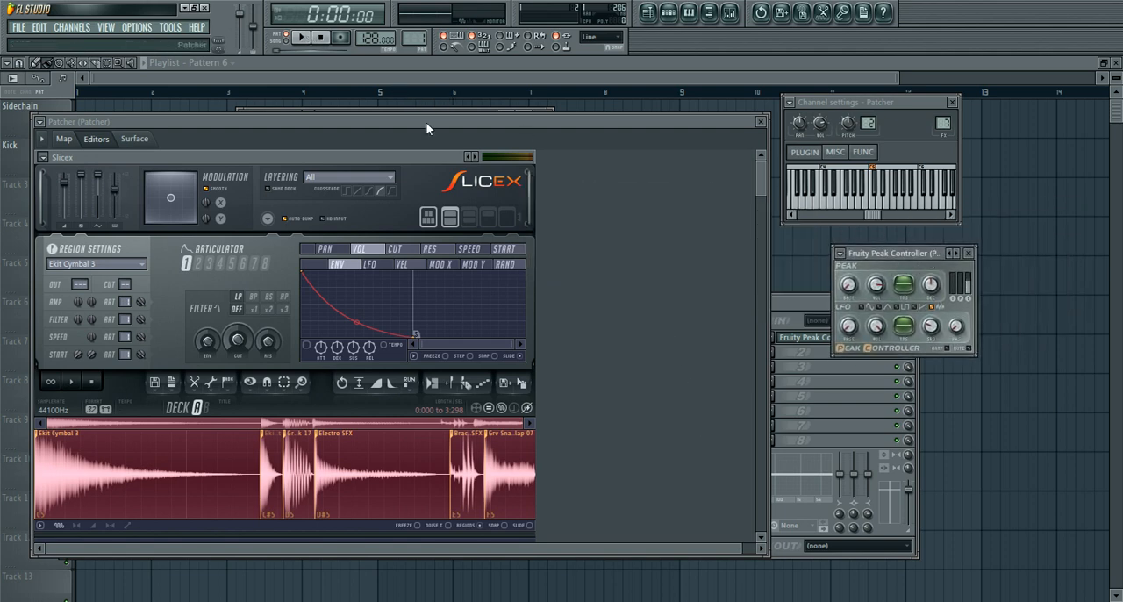
{"action": "left_click", "coordinate": [64, 139]}
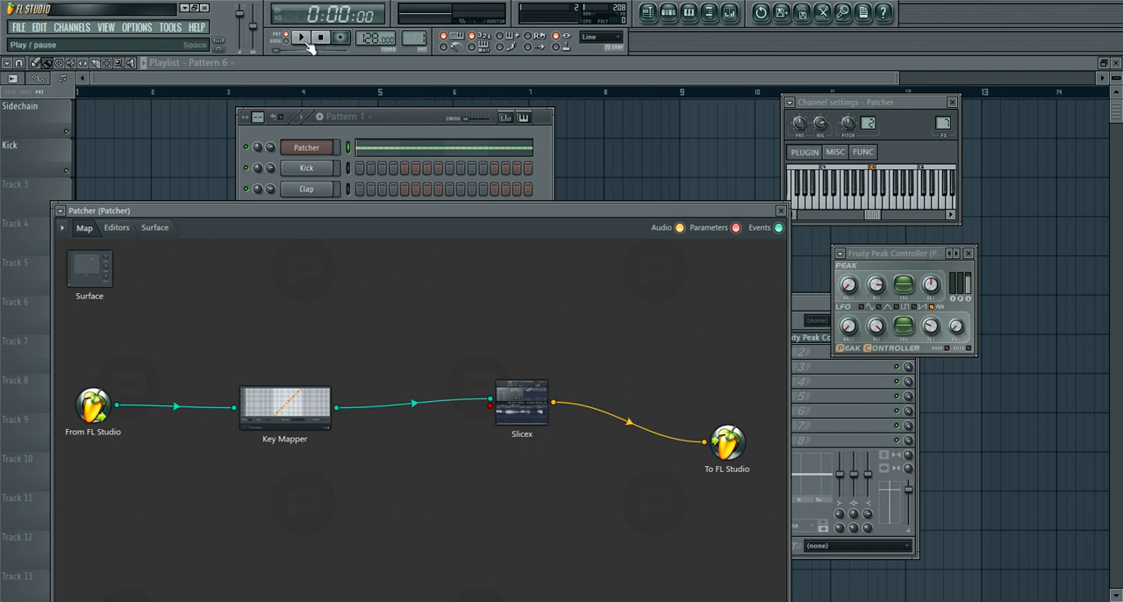
{"action": "left_click", "coordinate": [302, 37]}
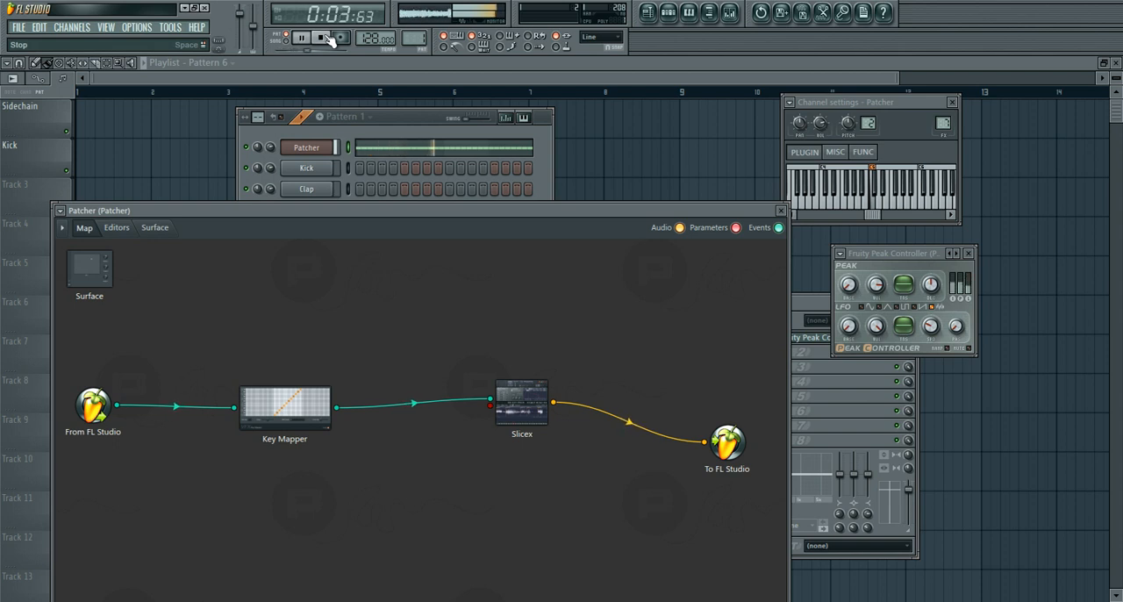
{"action": "left_click", "coordinate": [116, 227]}
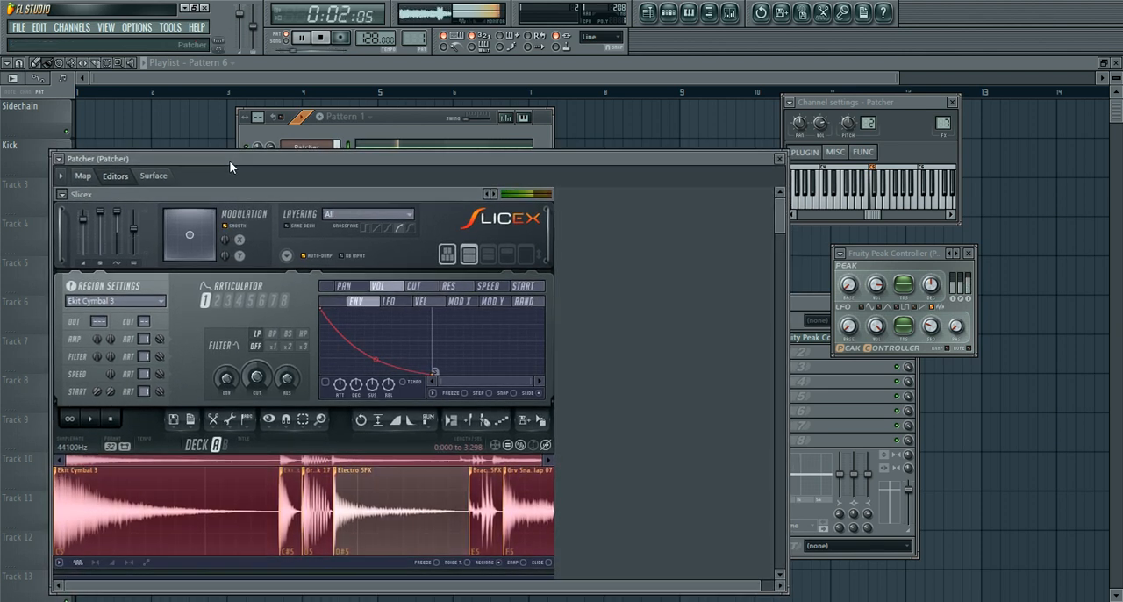
{"action": "left_click", "coordinate": [321, 37]}
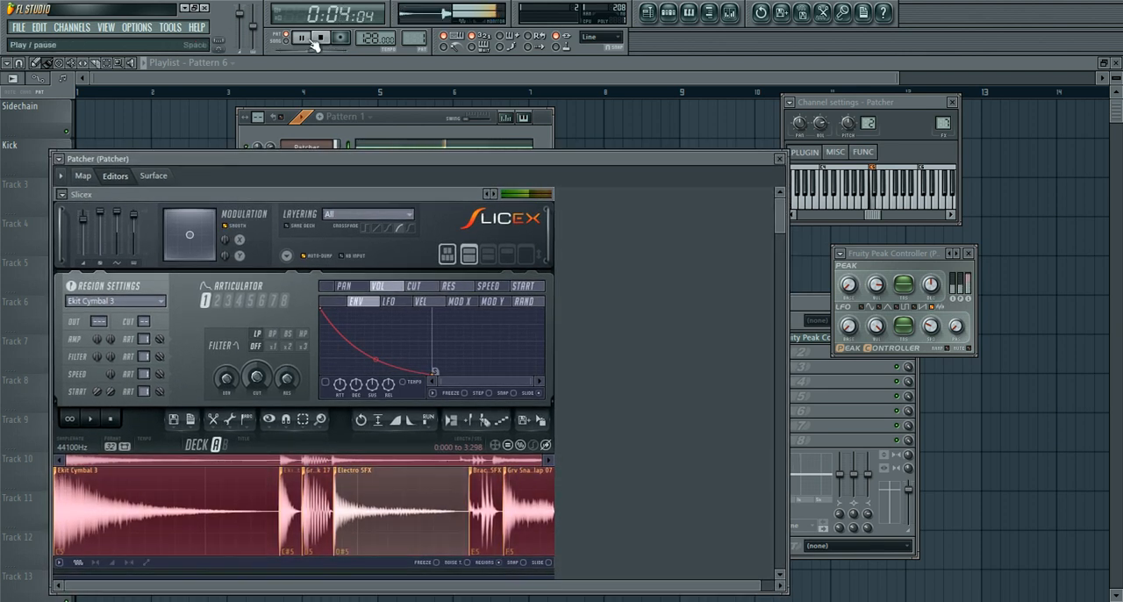
{"action": "left_click", "coordinate": [320, 37]}
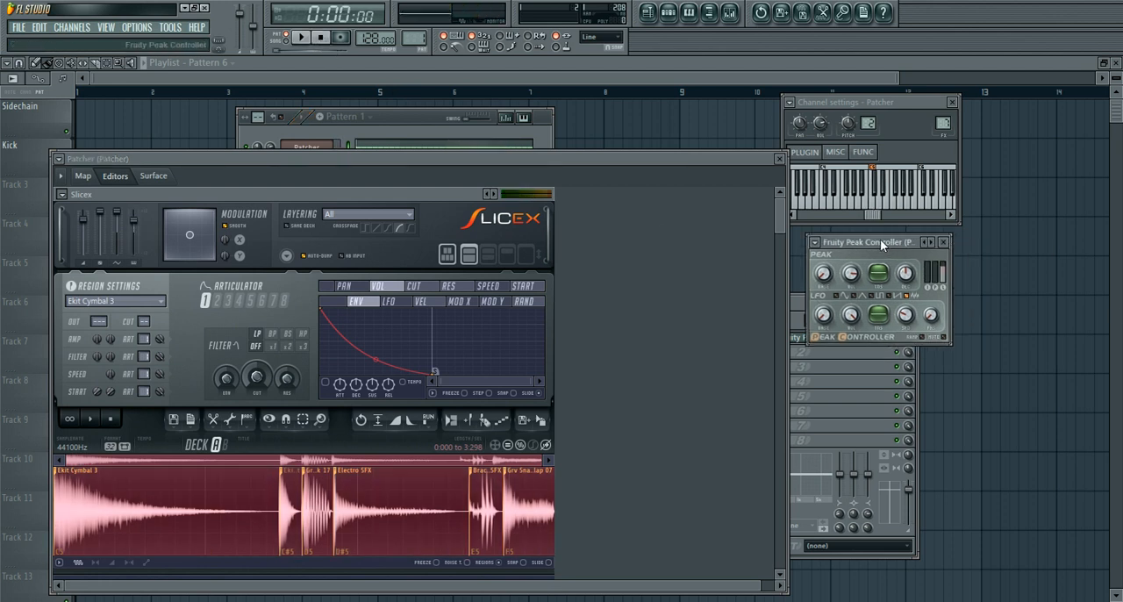
{"action": "left_click_drag", "start_coordinate": [868, 242], "coordinate": [938, 274]}
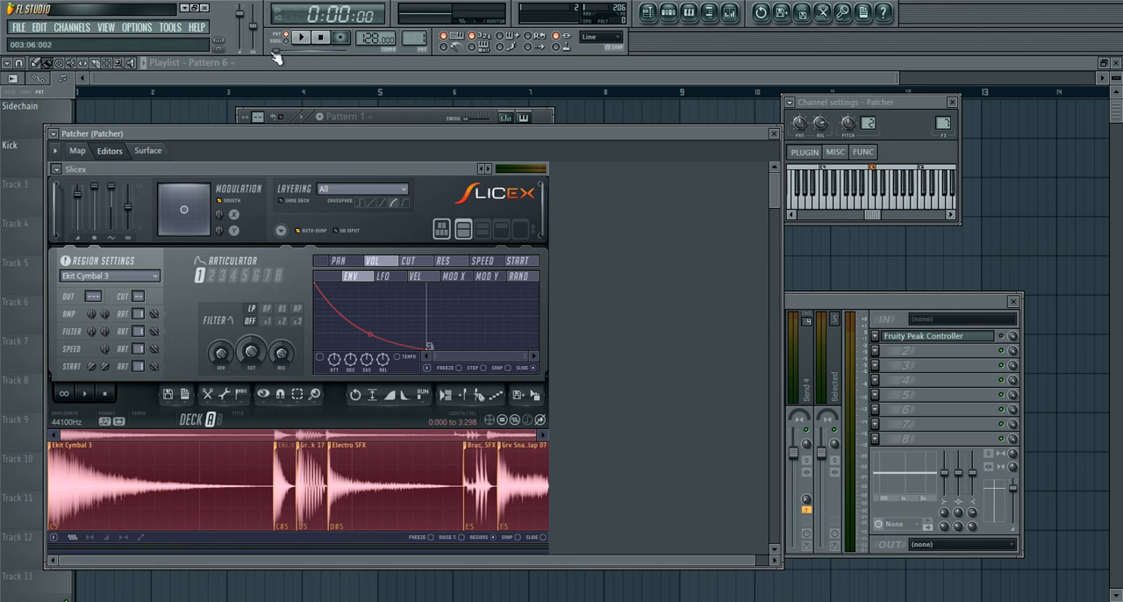
- Close the Peak Controller window and bring the full mixer forward
{"action": "left_click", "coordinate": [301, 37]}
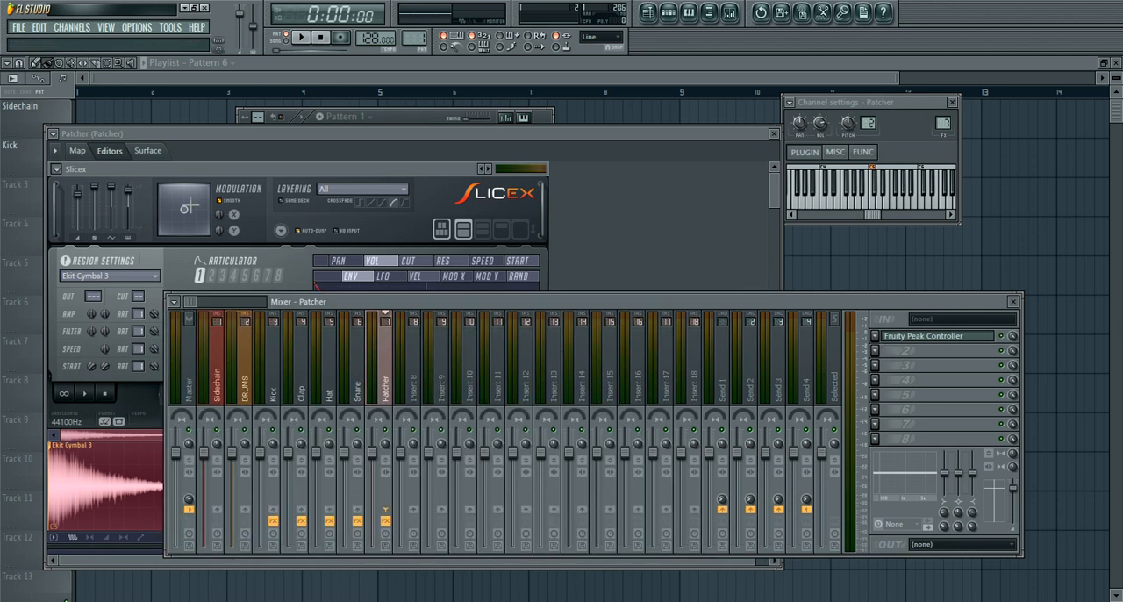
- Bring Slicex's Patcher editor back in front and stop playback
{"action": "left_click", "coordinate": [302, 37]}
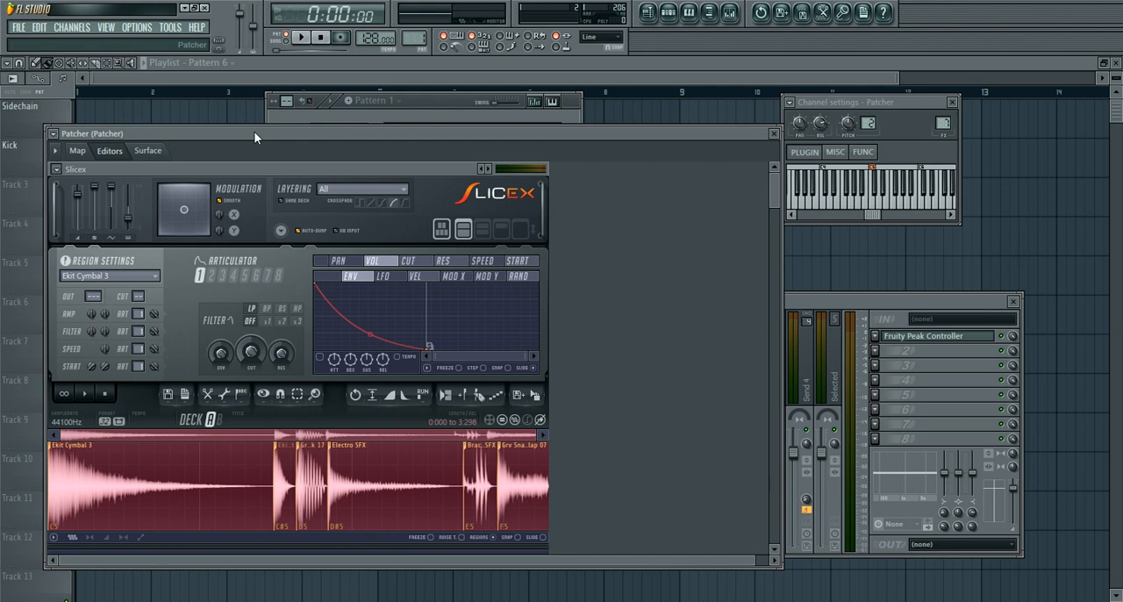
{"action": "left_click", "coordinate": [320, 36]}
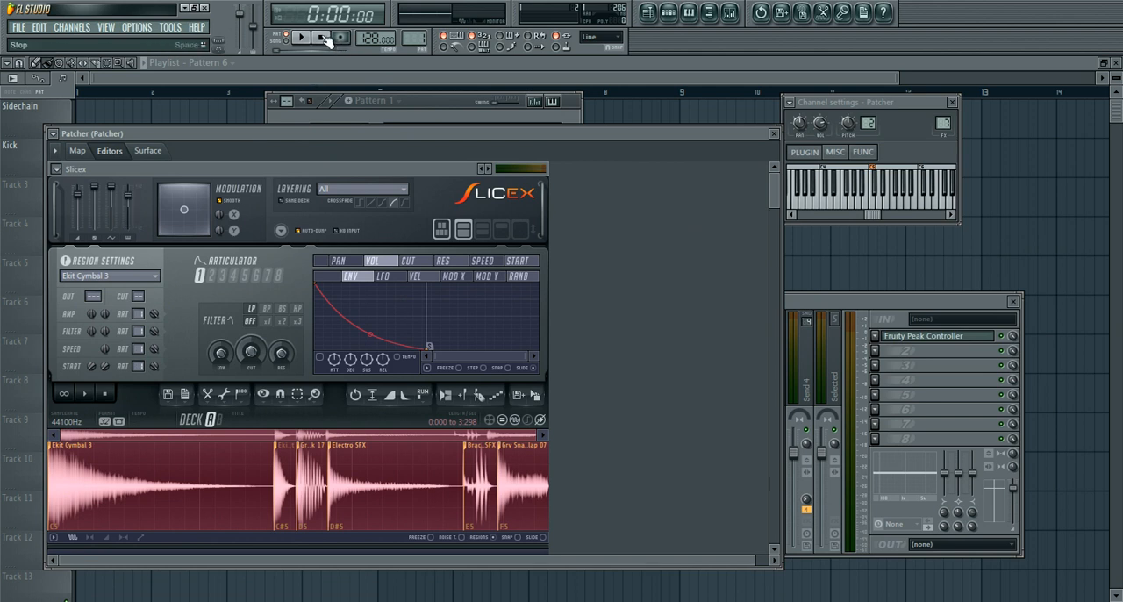